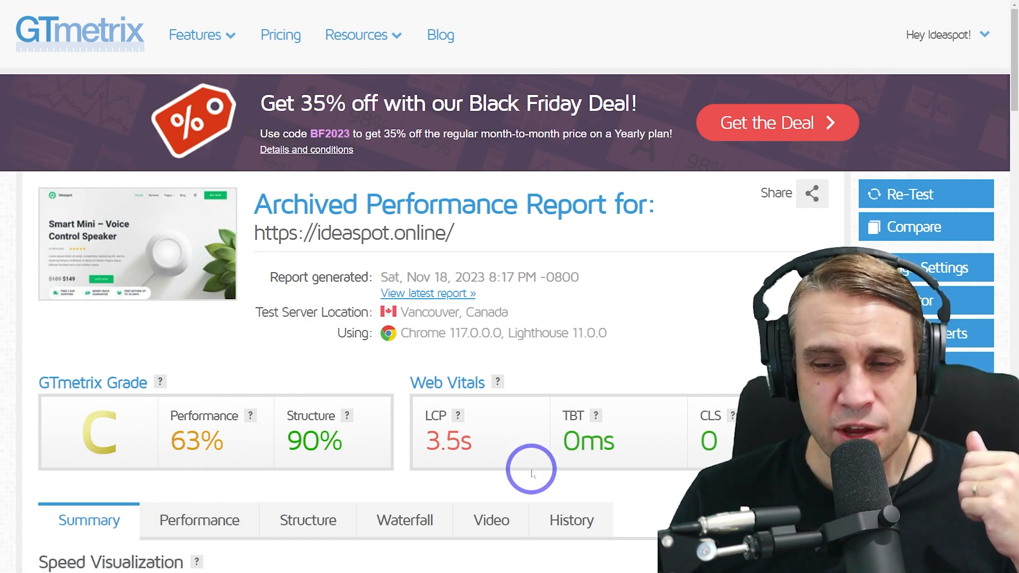
mouse_move(484, 438)
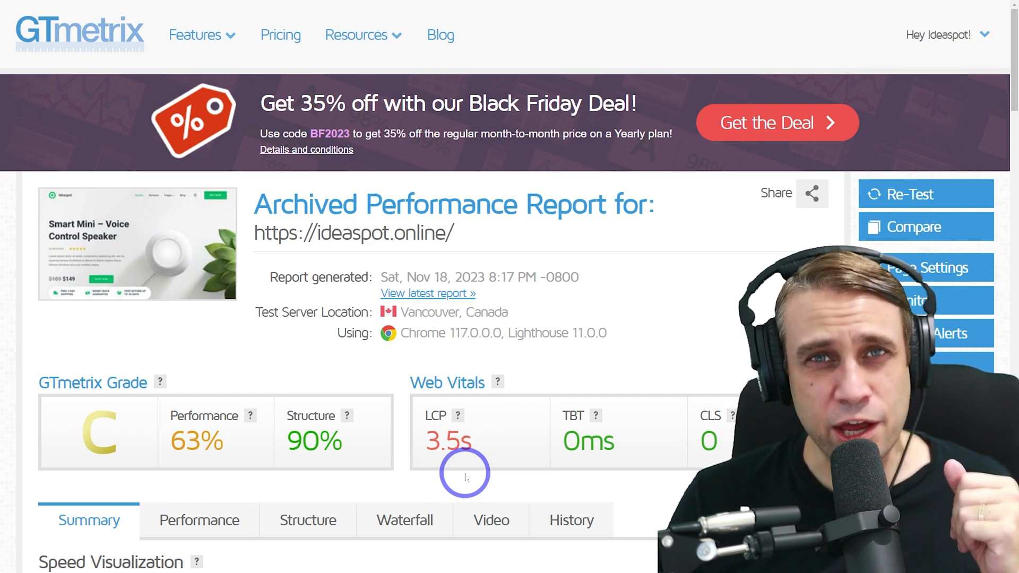
Step: Bring the latest GTmetrix report's Speed Visualization timeline with its 3.5s paint markers into view
left_click(427, 293)
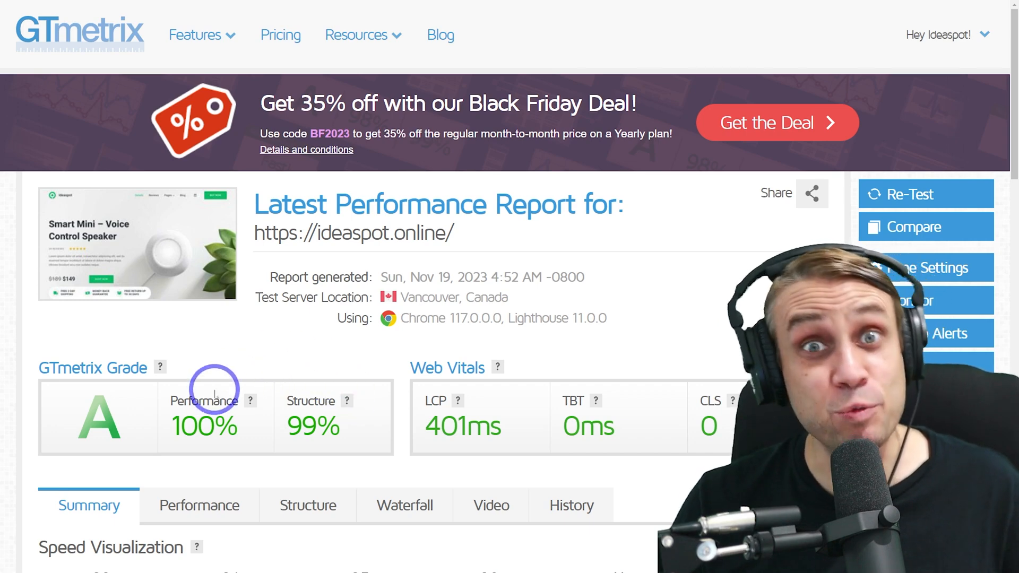
mouse_move(500, 396)
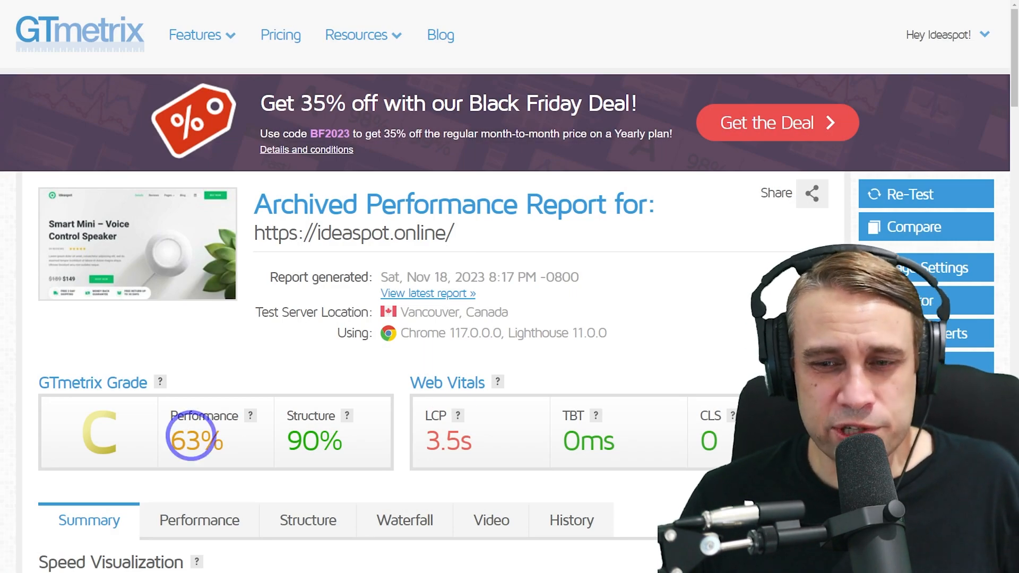
mouse_move(252, 374)
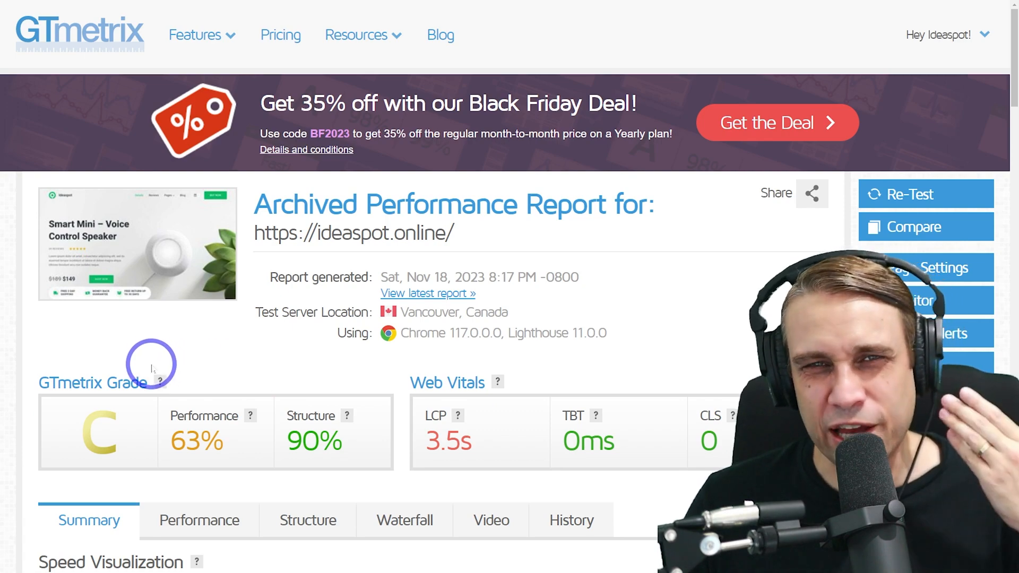
scroll("down", 3)
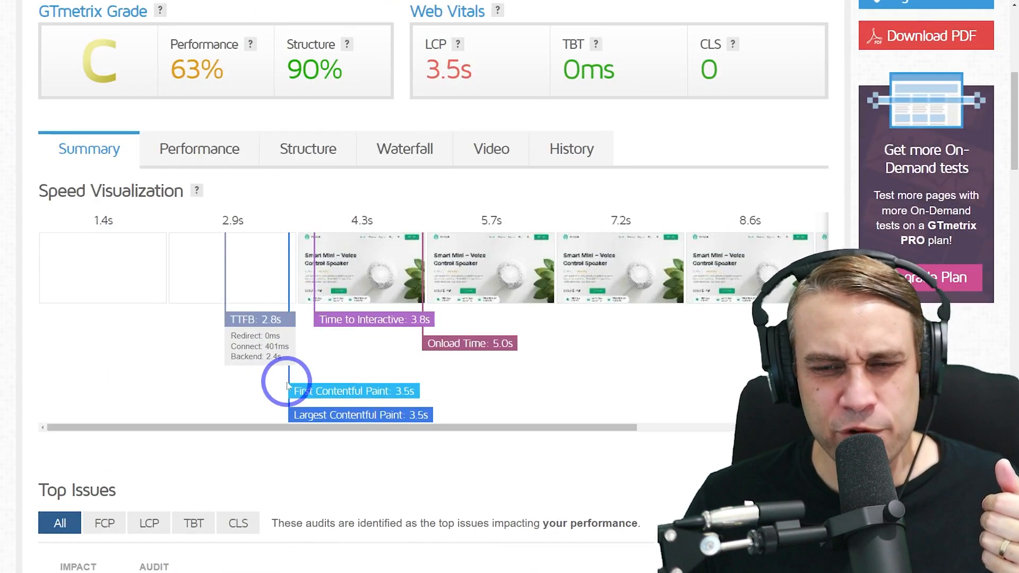
scroll("down", 3)
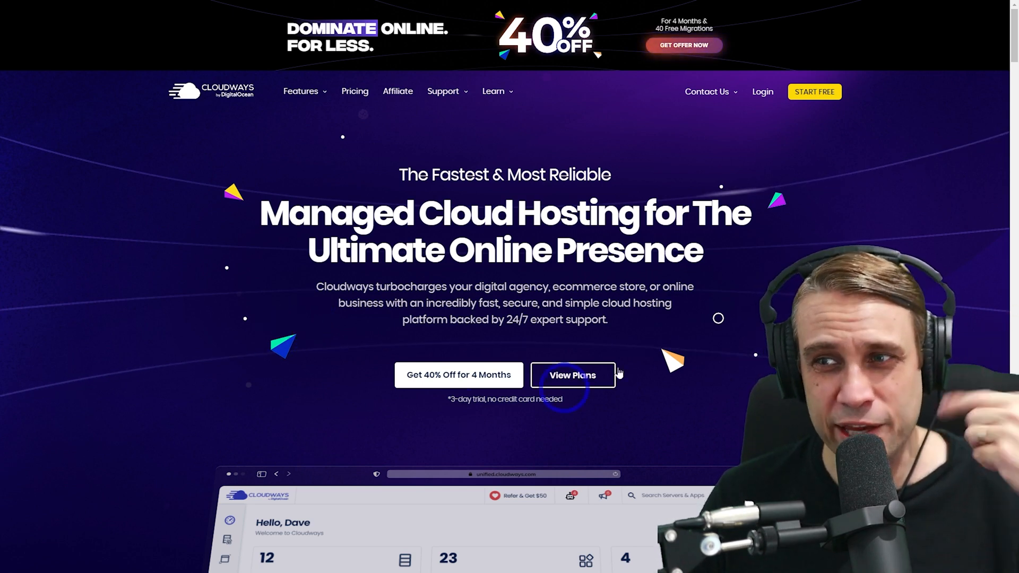
Step: From the Cloudways homepage plans, reach the START FREE sign-up for a new hosting account
left_click(572, 375)
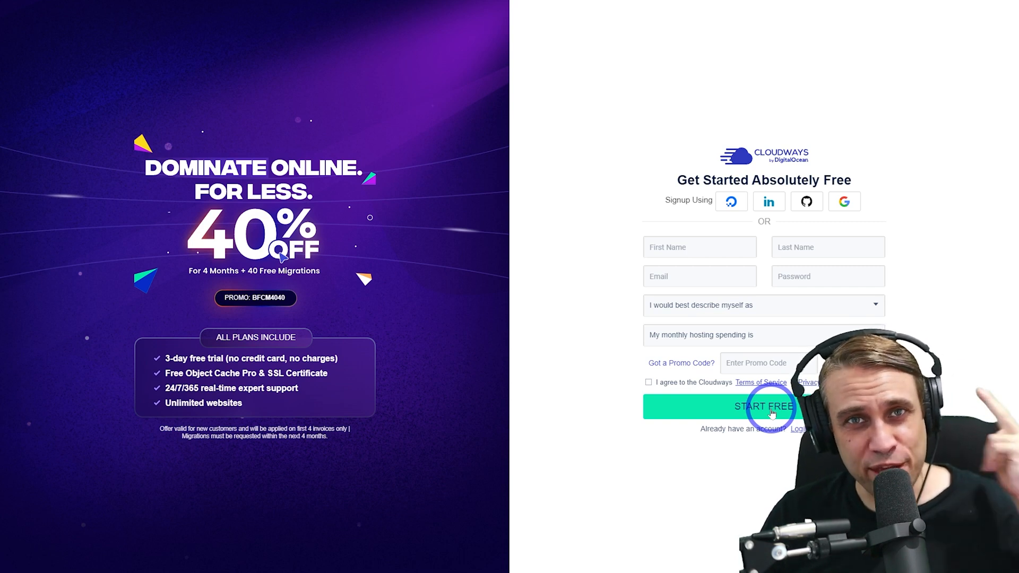
left_click(771, 406)
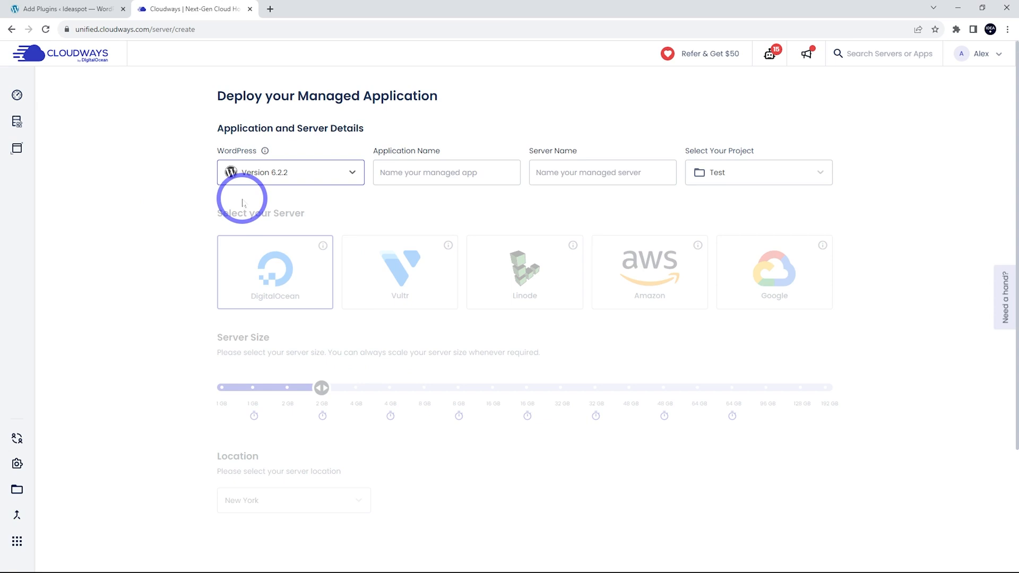
Step: Launch a 2 GB DigitalOcean server in New York with a WordPress app, both named demo
left_click(601, 172)
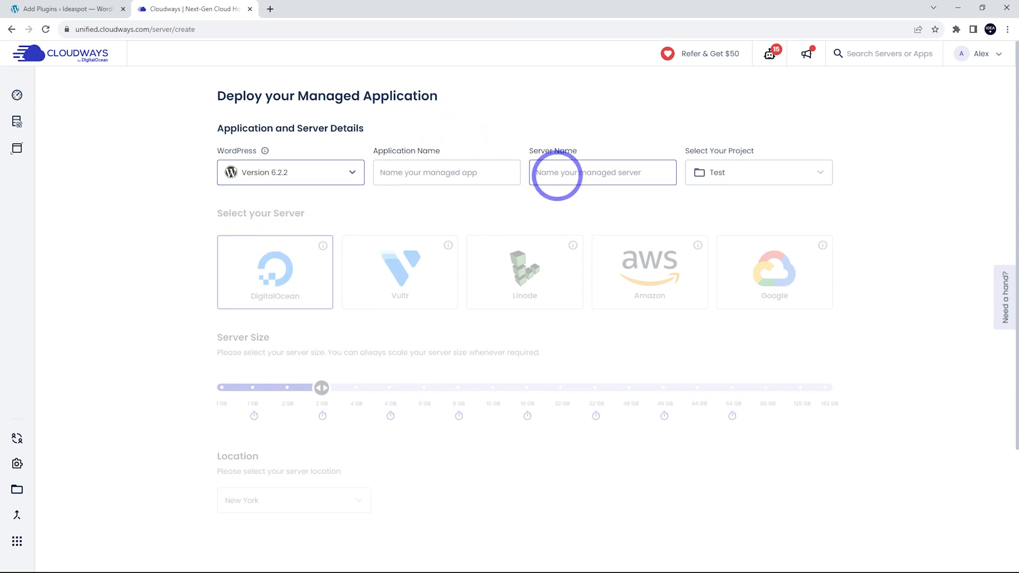
type("demo")
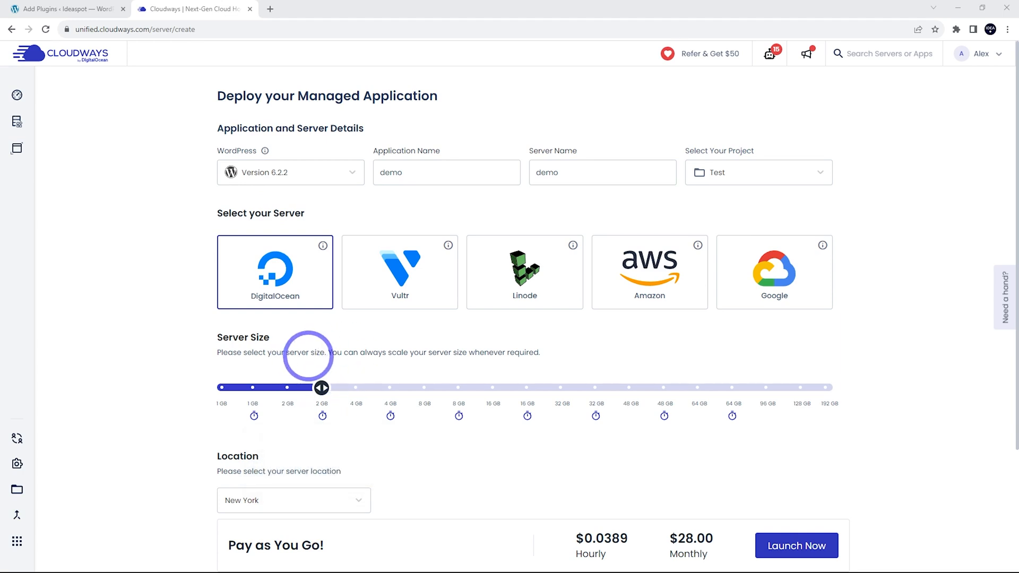
mouse_move(265, 265)
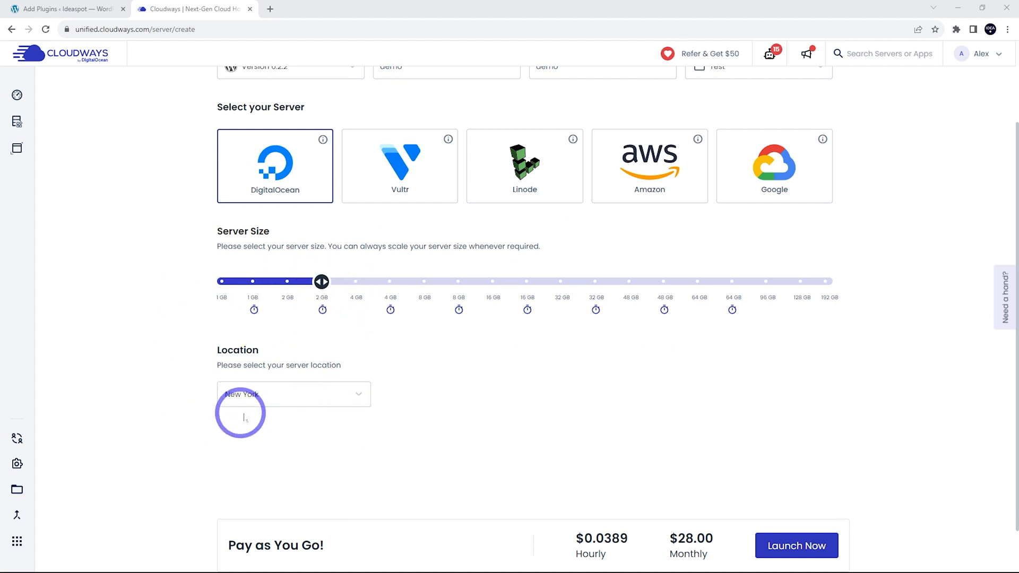
left_click(293, 395)
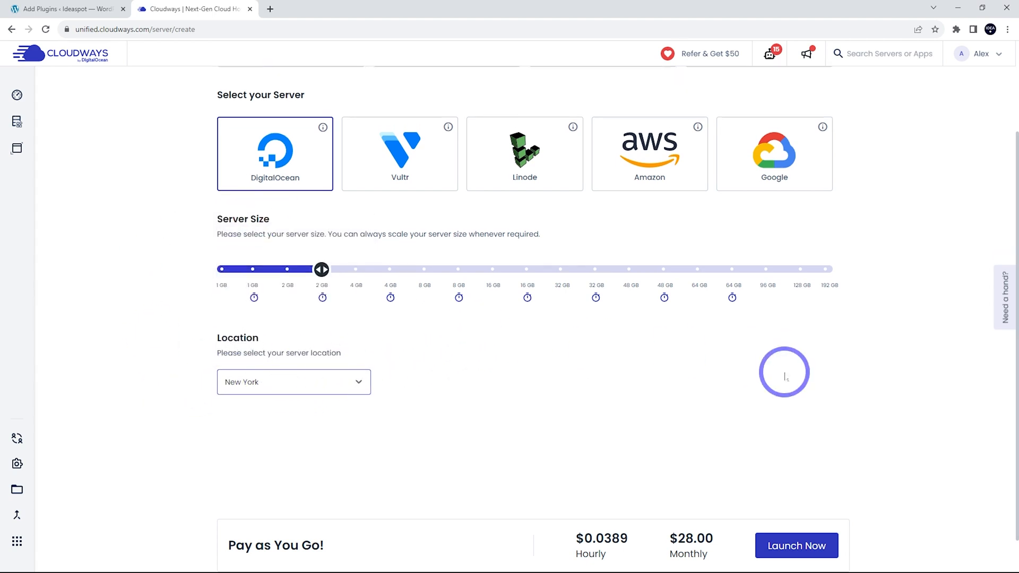
left_click(796, 546)
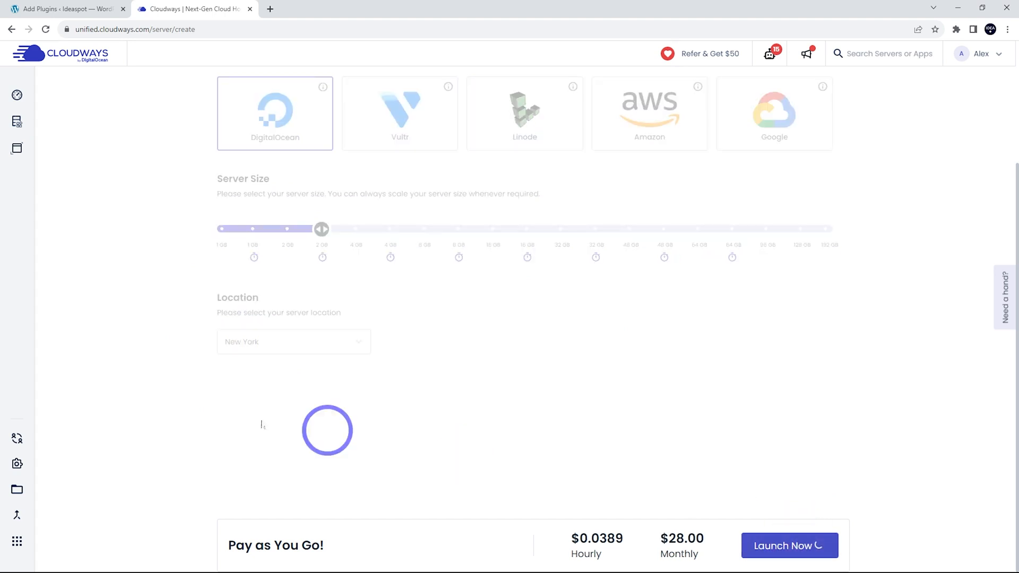
left_click(788, 545)
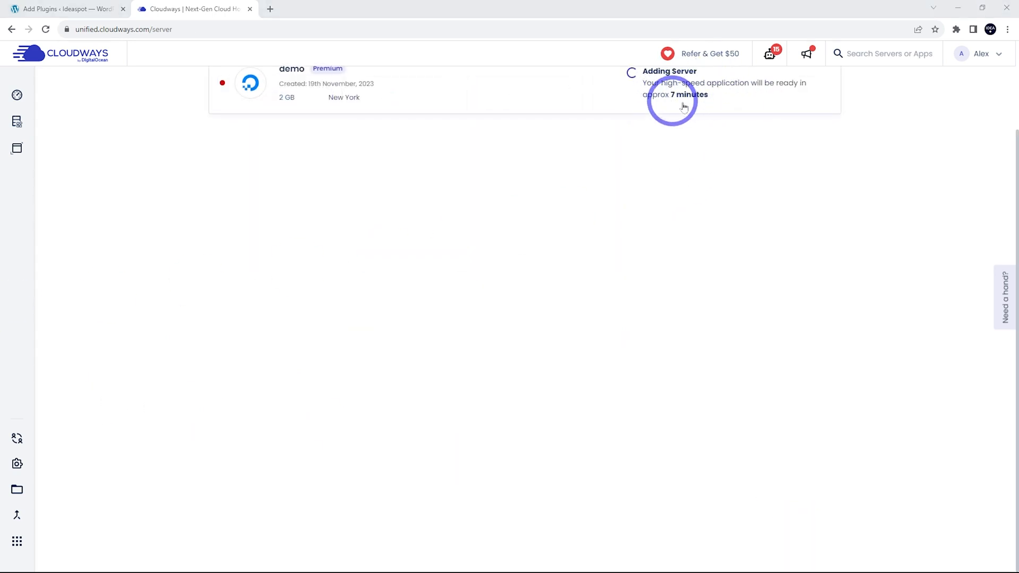
mouse_move(707, 109)
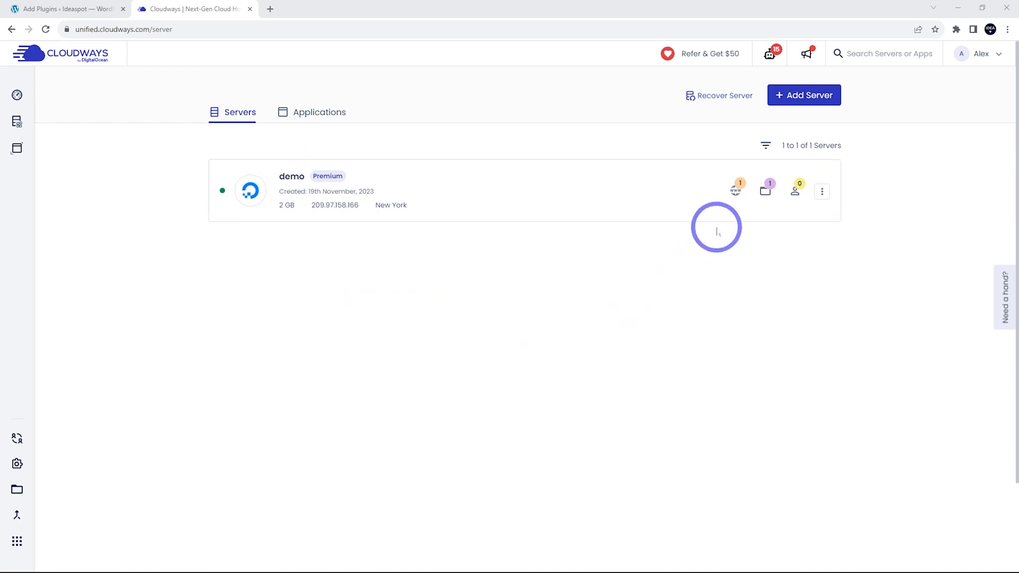
mouse_move(734, 189)
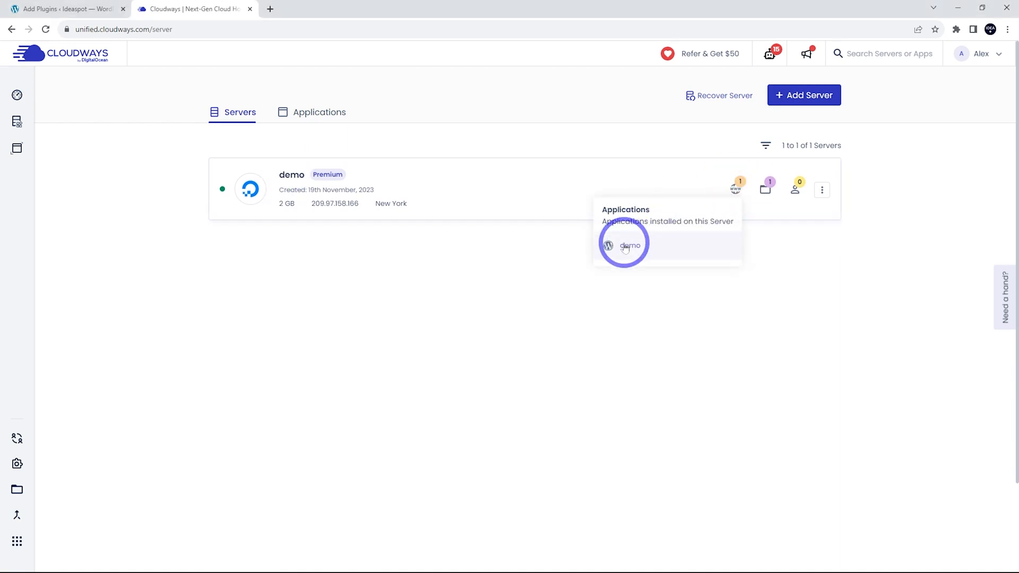
Step: Open the demo WordPress application's access details once the server is running
left_click(629, 245)
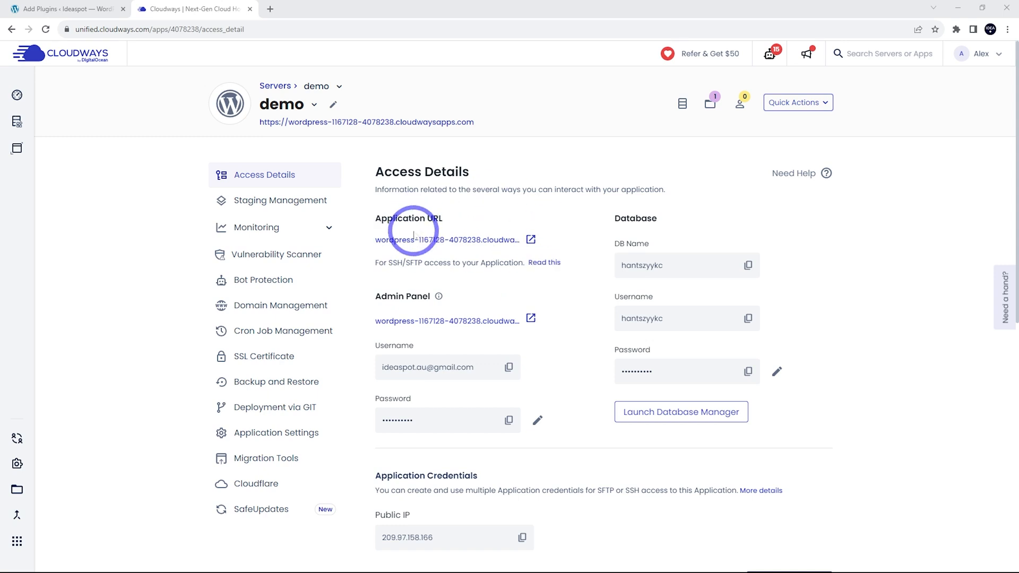
Step: Check the demo app's access details against the WordPress Add Plugins page on ideaspot.online
left_click(65, 9)
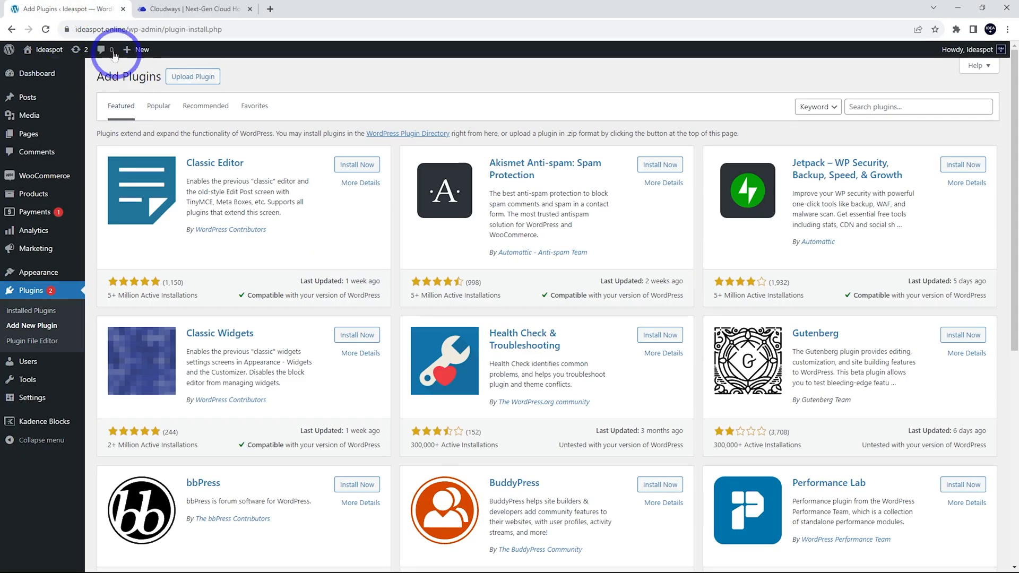
mouse_move(104, 50)
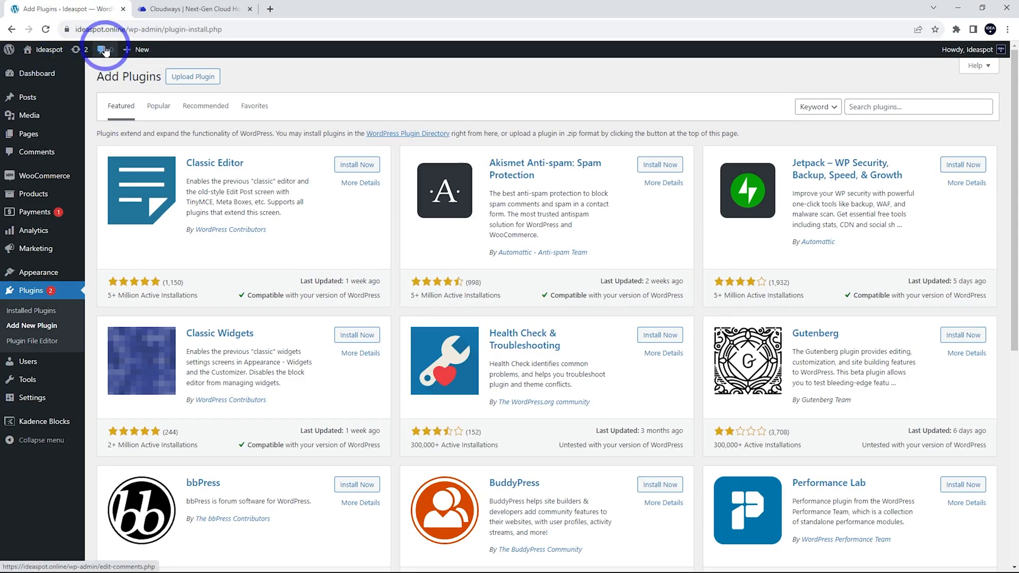
left_click(193, 9)
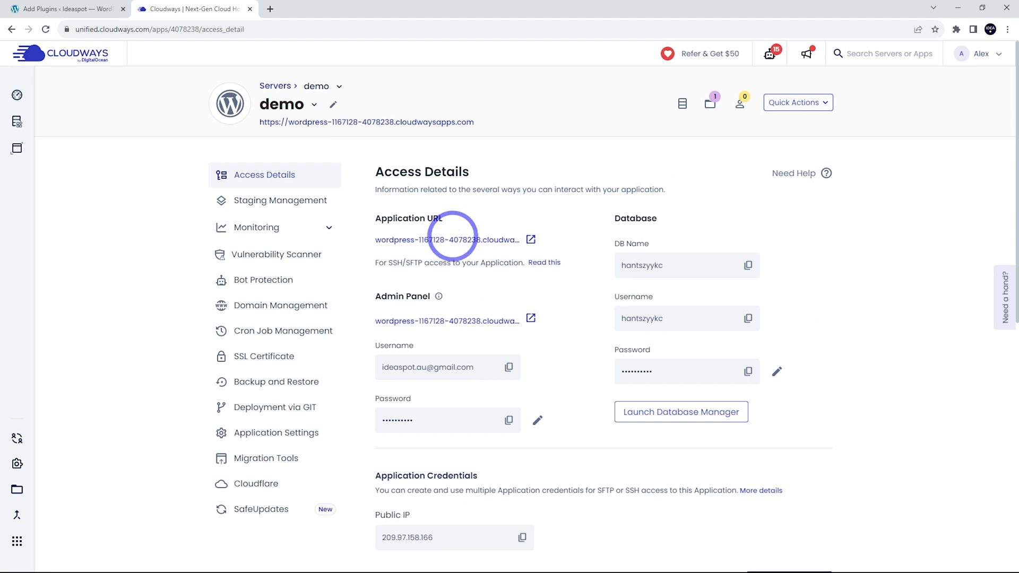
left_click(64, 10)
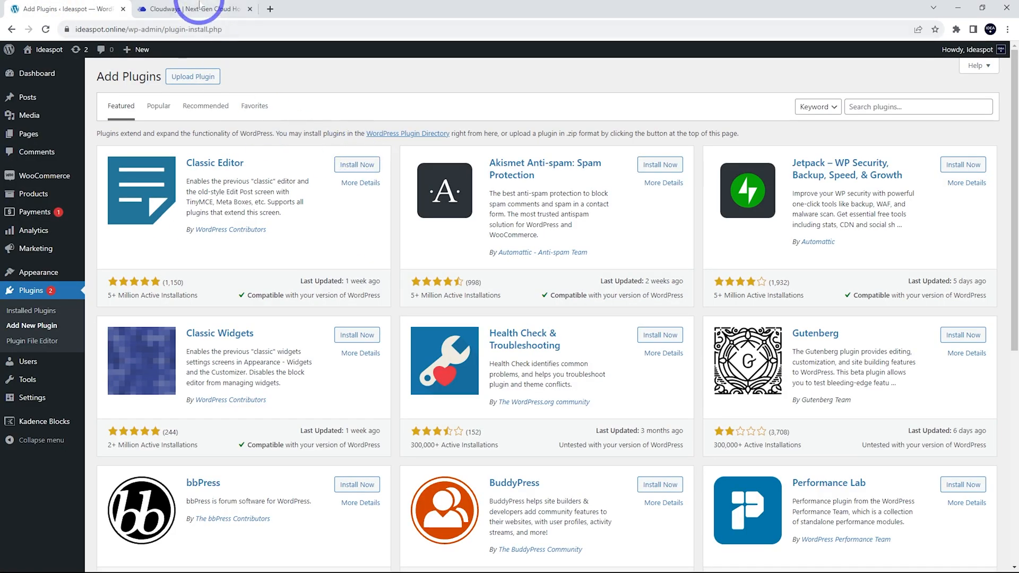
left_click(196, 9)
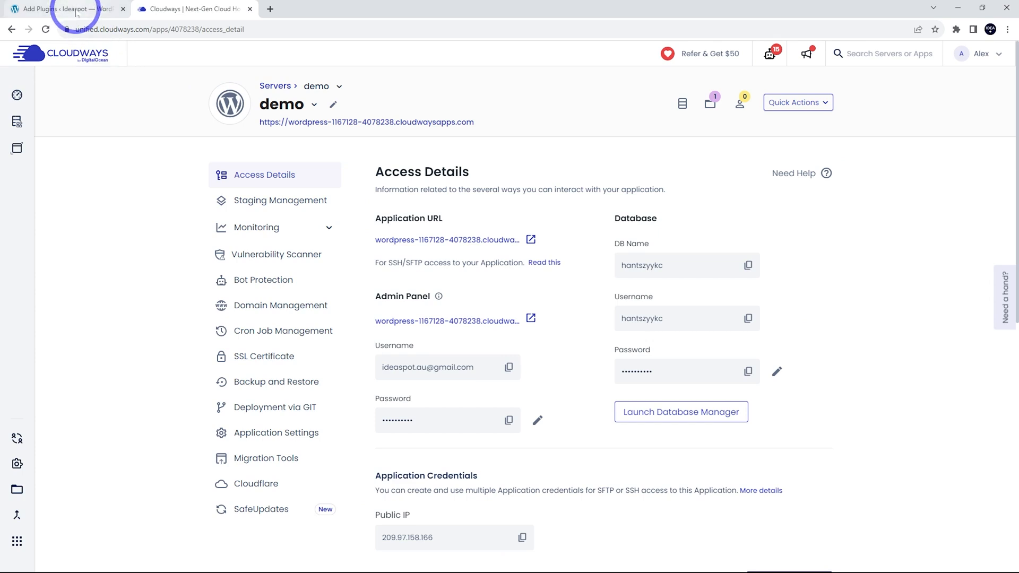
left_click(61, 8)
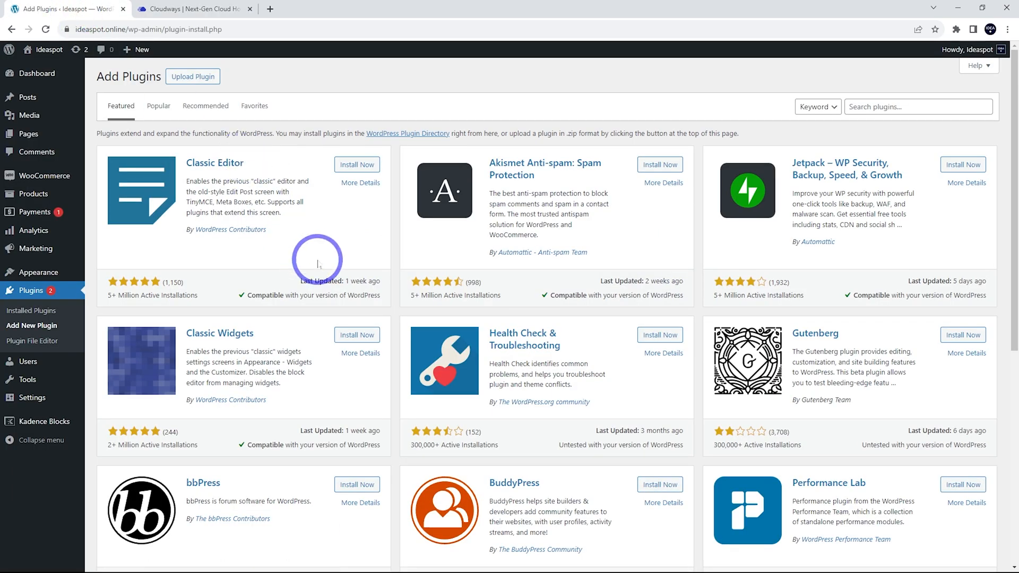
mouse_move(852, 112)
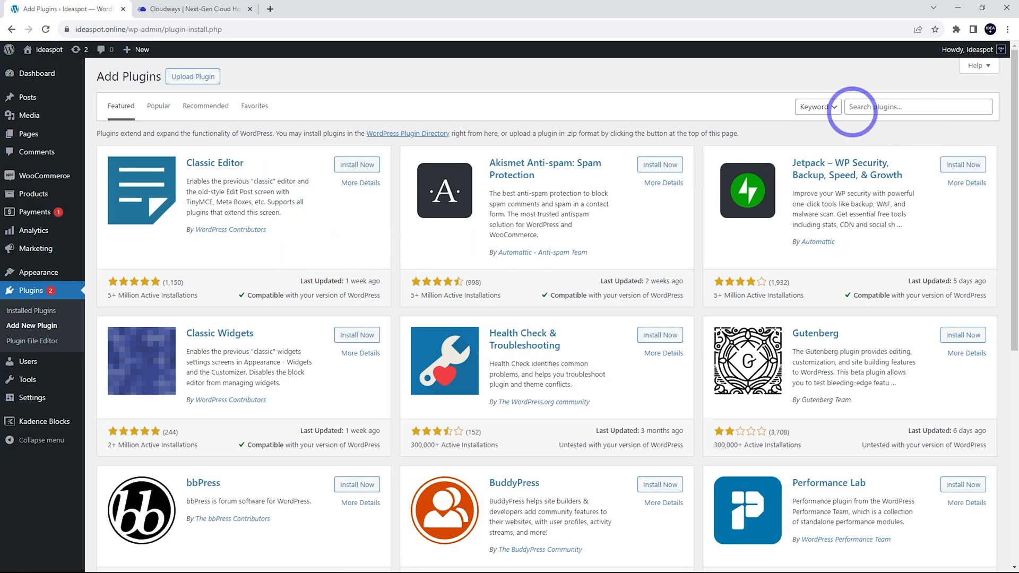
Step: Search 'cloudways' and activate the Cloudways WordPress Migrator plugin
type("cloudways")
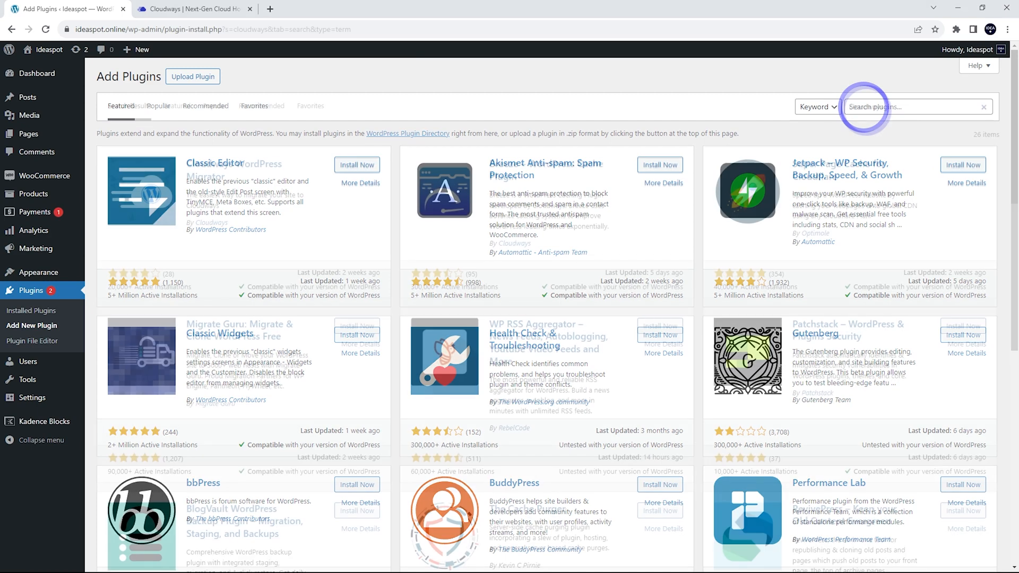
type("cloudways")
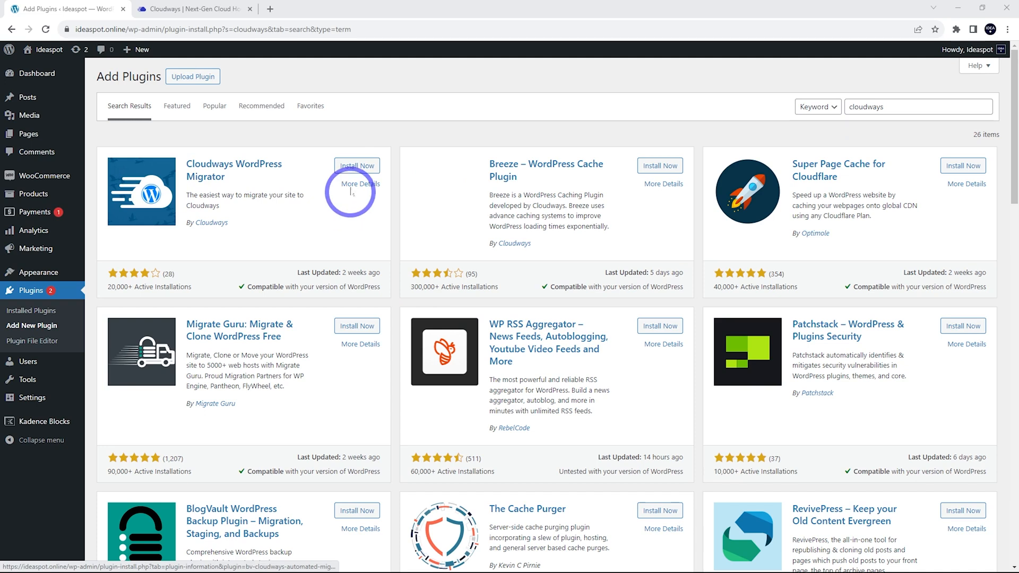
left_click(356, 165)
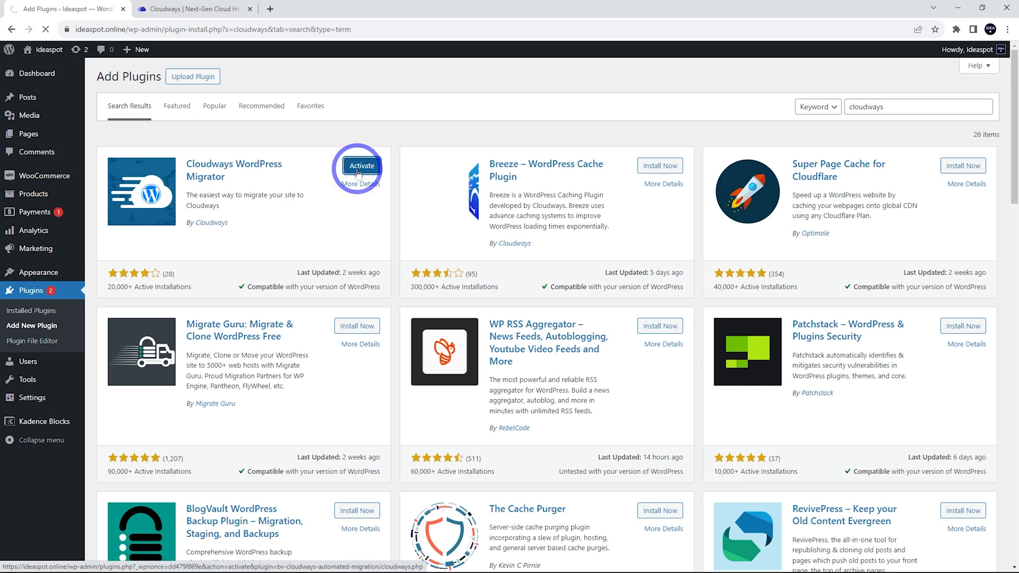
left_click(361, 165)
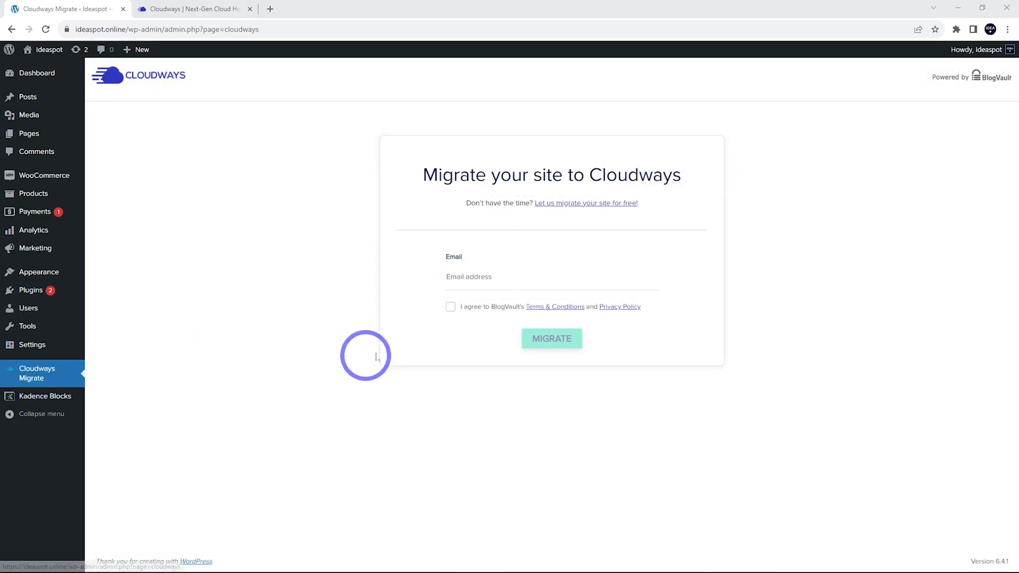
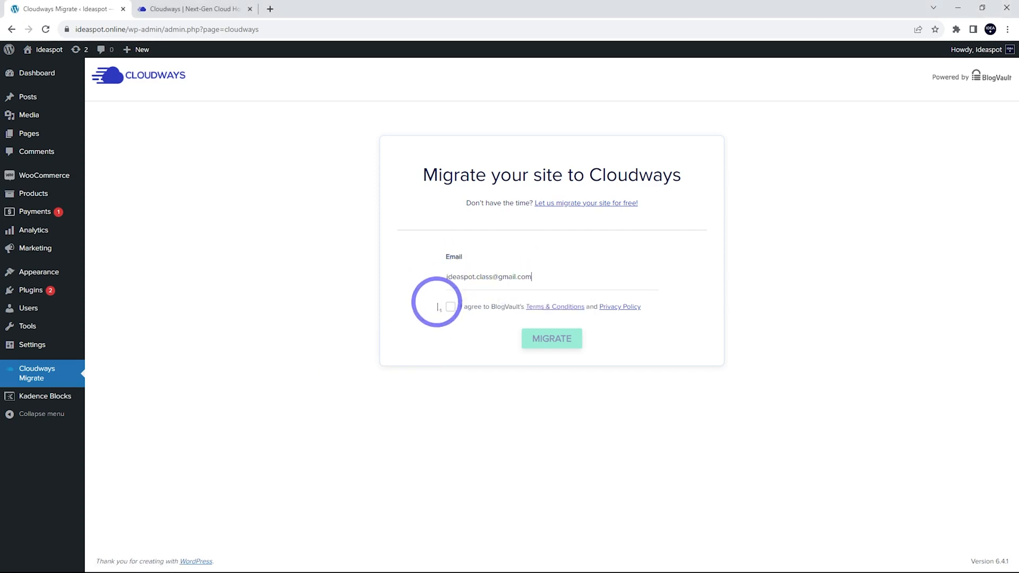
left_click(450, 305)
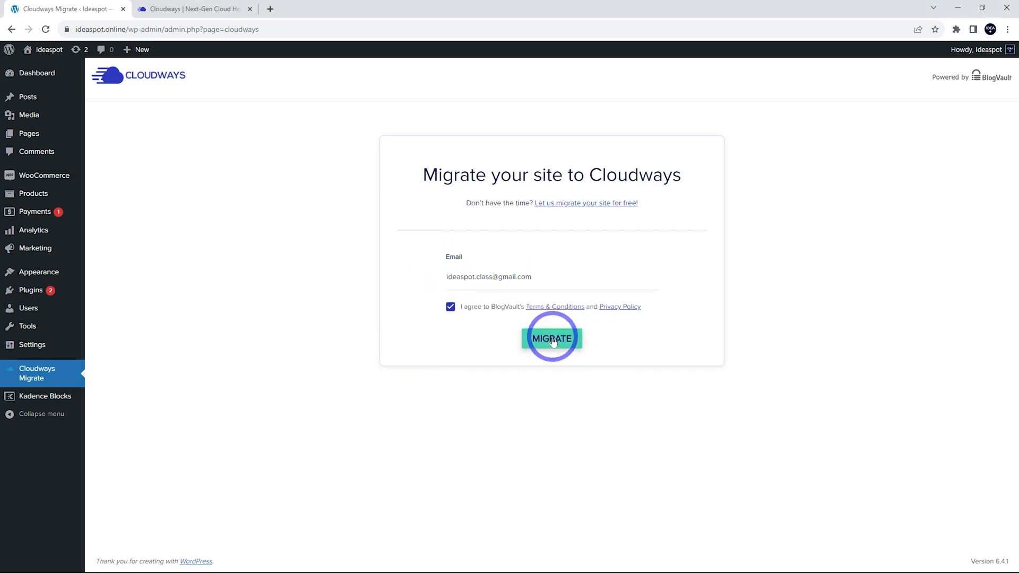
mouse_move(571, 203)
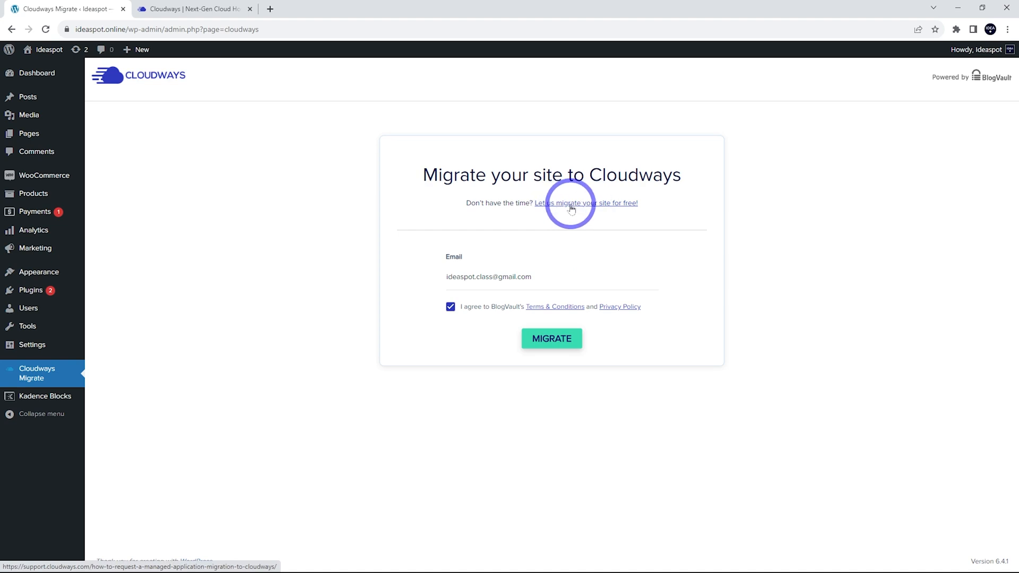
left_click(551, 339)
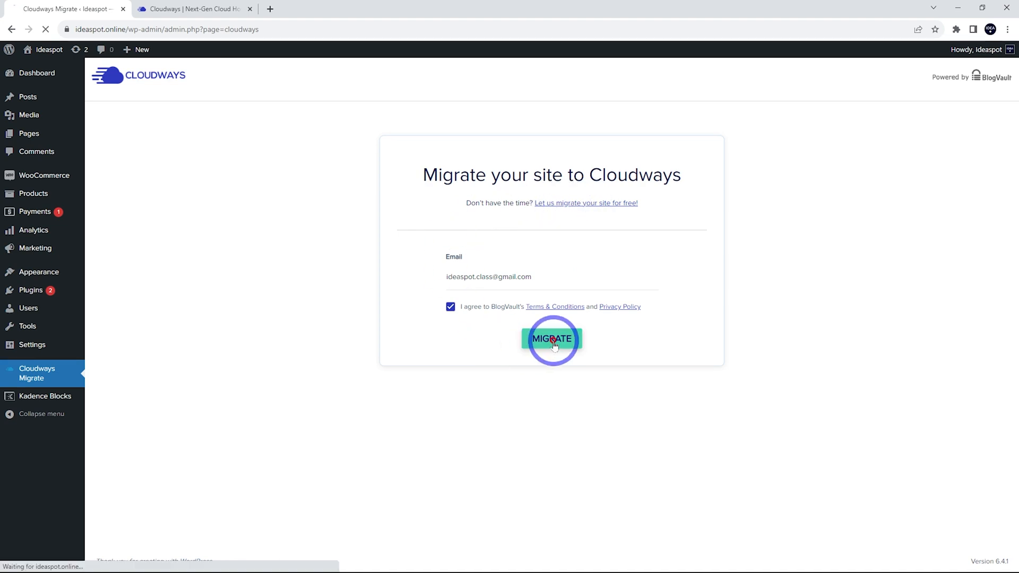
left_click(551, 338)
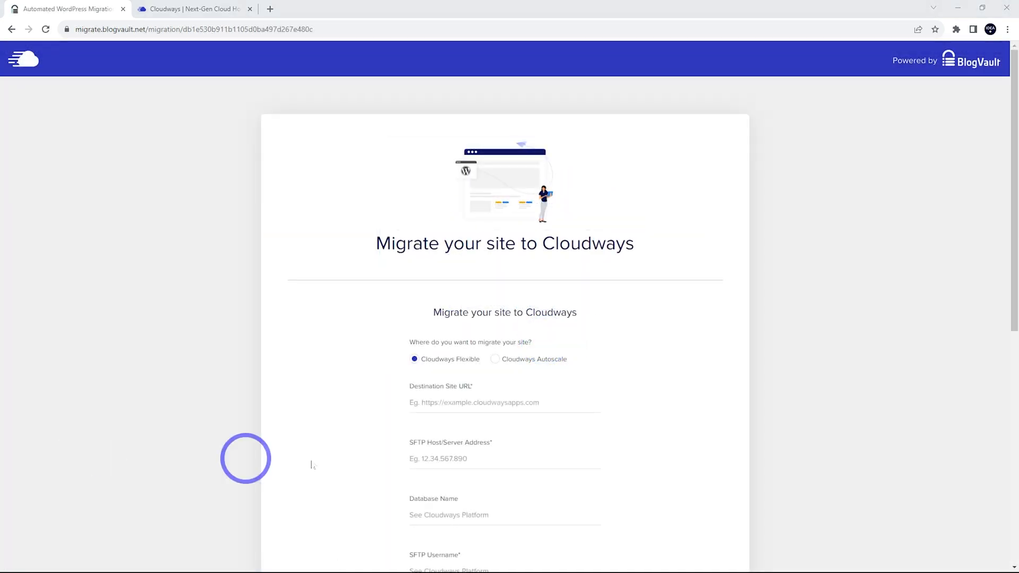
Step: Fill BlogVault's destination URL wordpress-1167128-4078238.cloudwaysapps.com, server public IP and database name hantszvykc
scroll("down", 3)
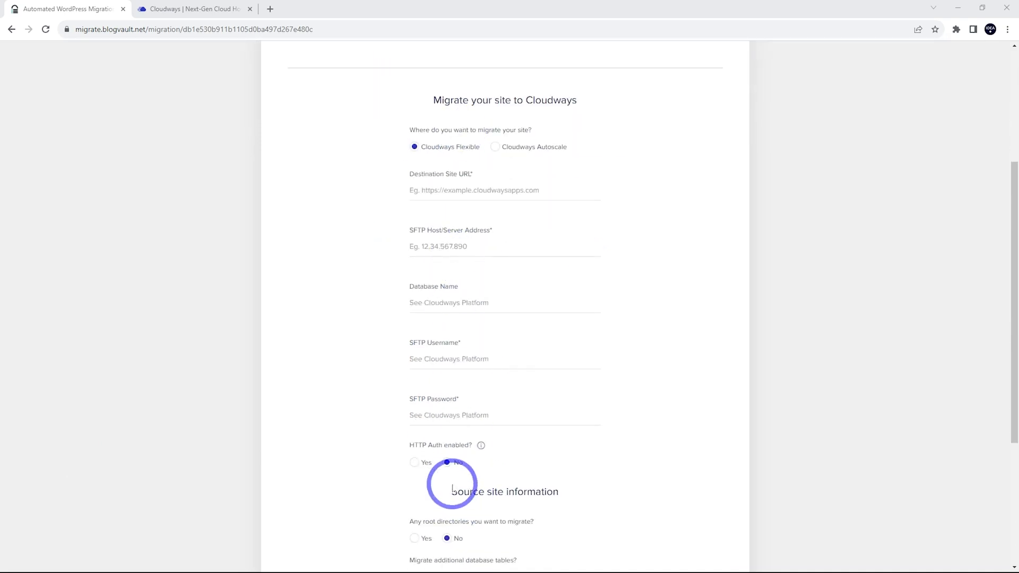
left_click(195, 9)
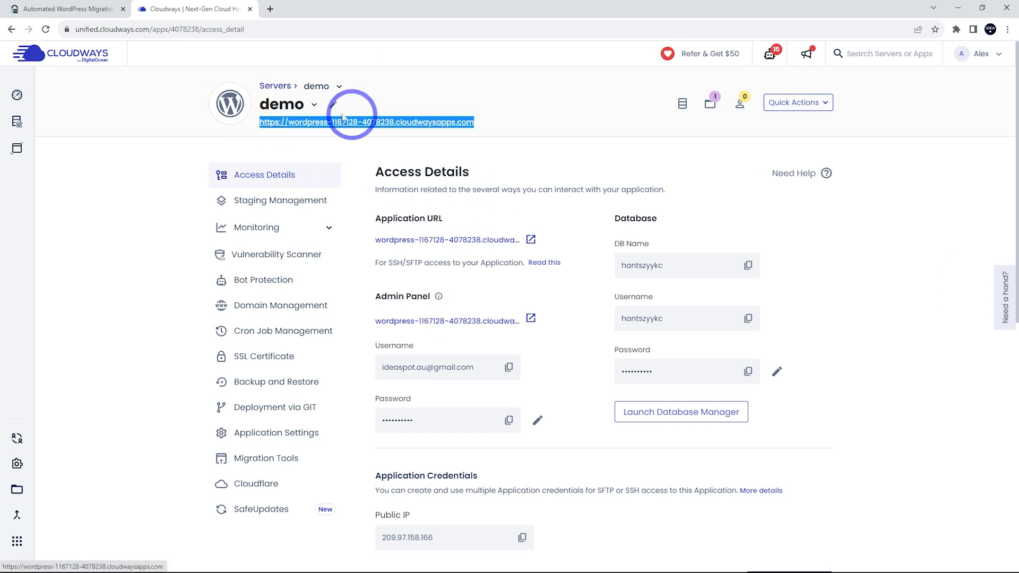
left_click(65, 9)
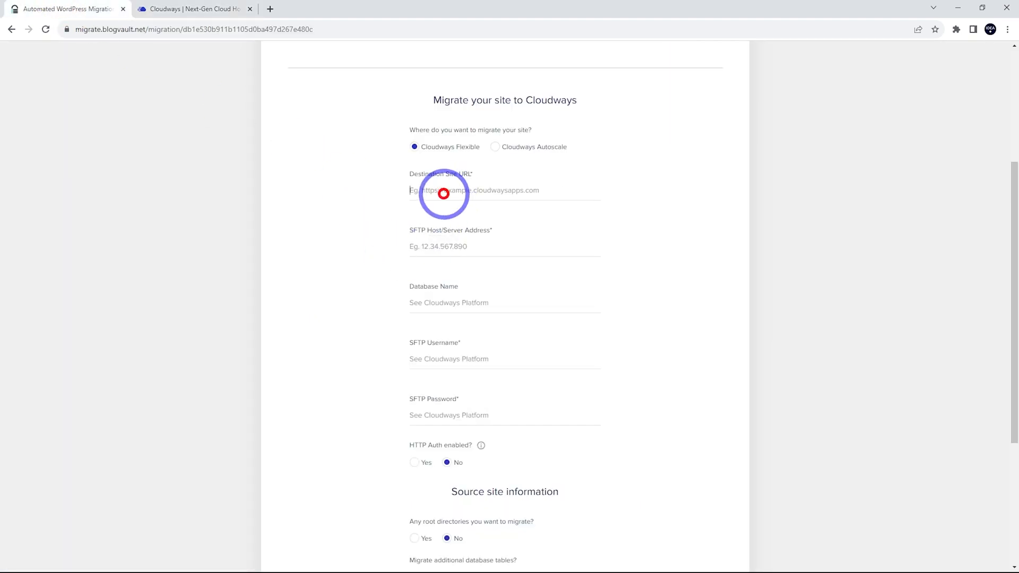
type("https://wordpress-1167128-4078238.cloudwaysapps.com")
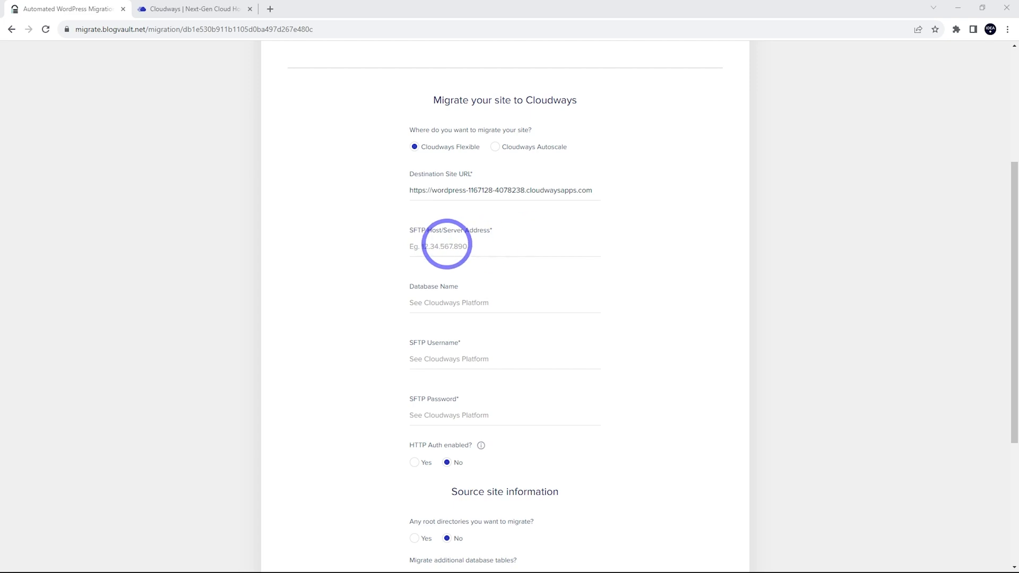
left_click(192, 10)
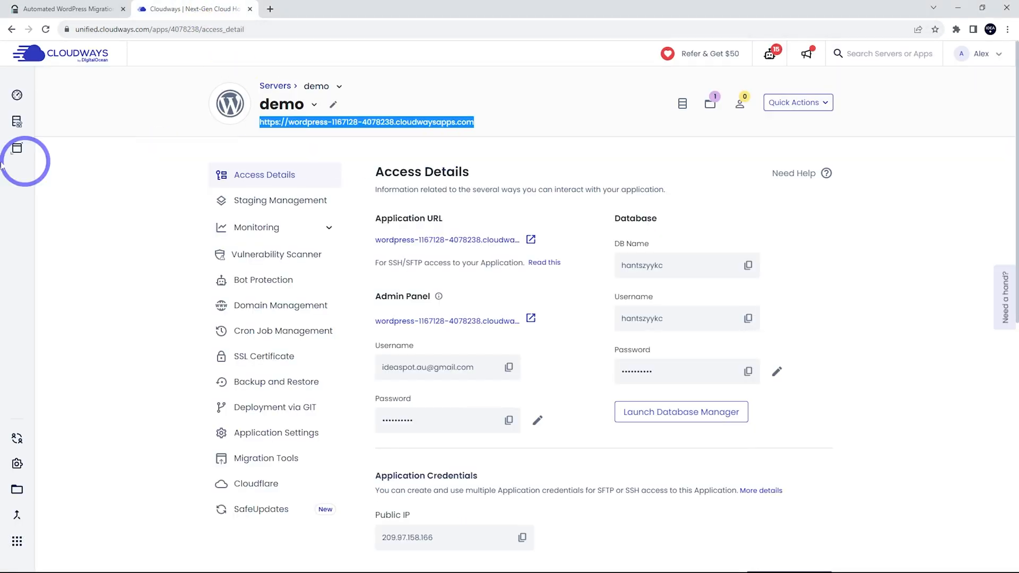
scroll("down", 3)
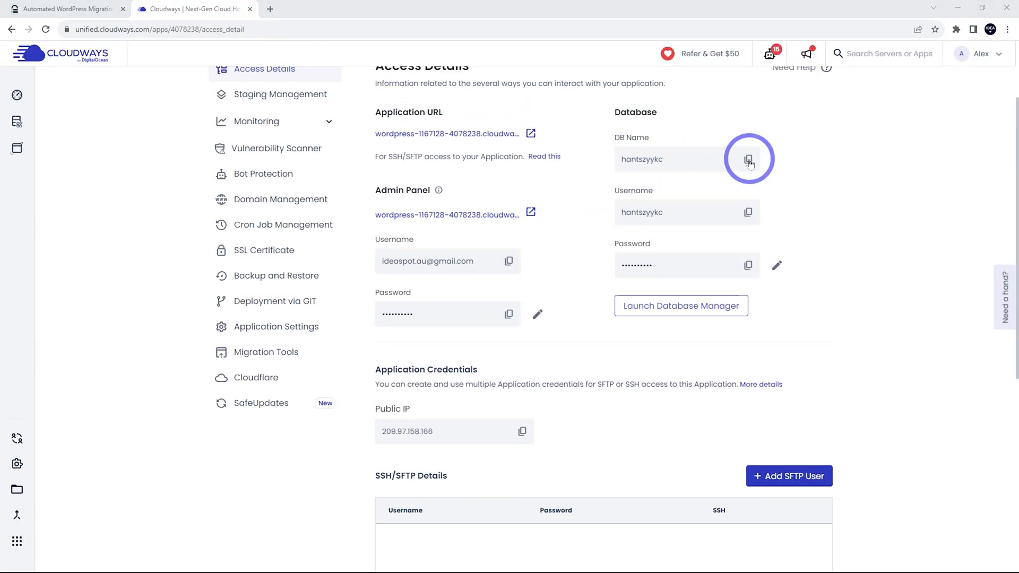
left_click(64, 9)
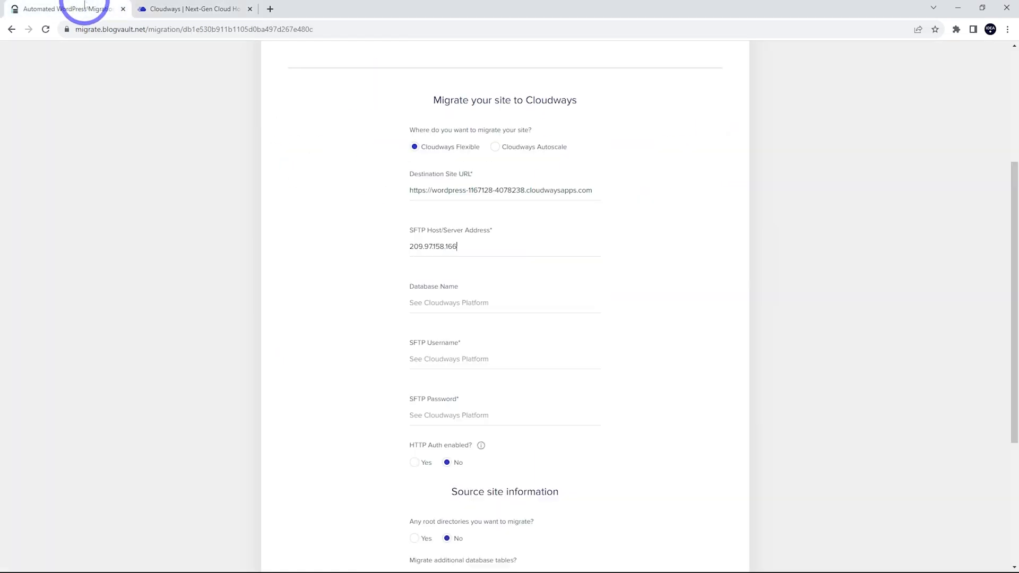
type("hantszvykc")
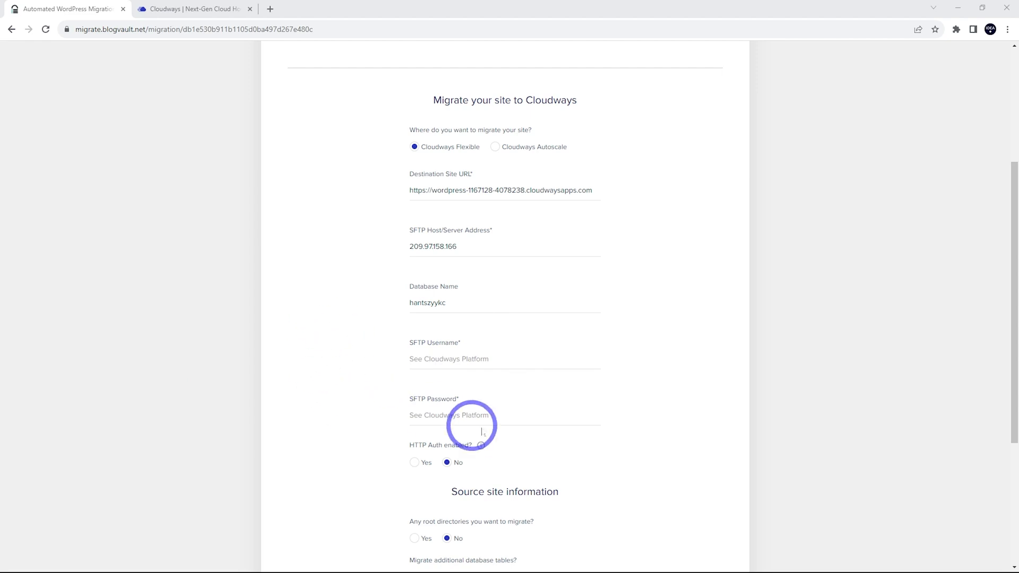
Step: Create a new SFTP user named ideaspot on the Cloudways demo application
left_click(194, 9)
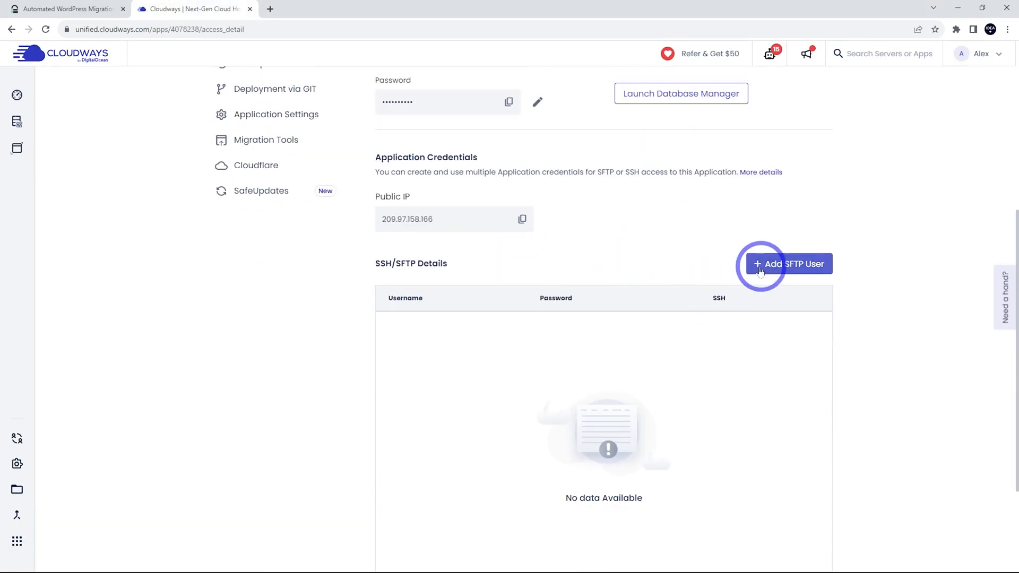
left_click(790, 264)
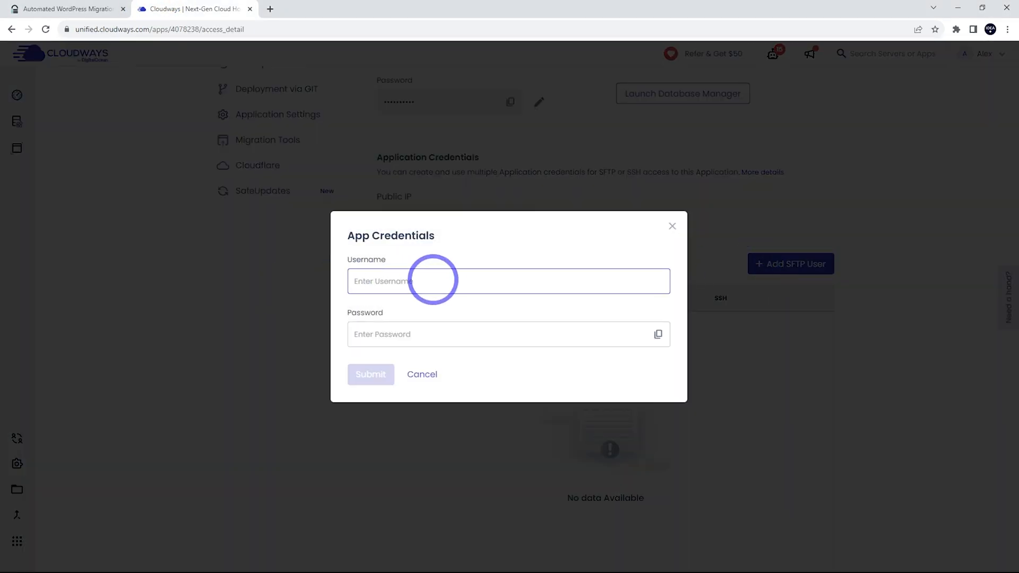
type("ideaspot")
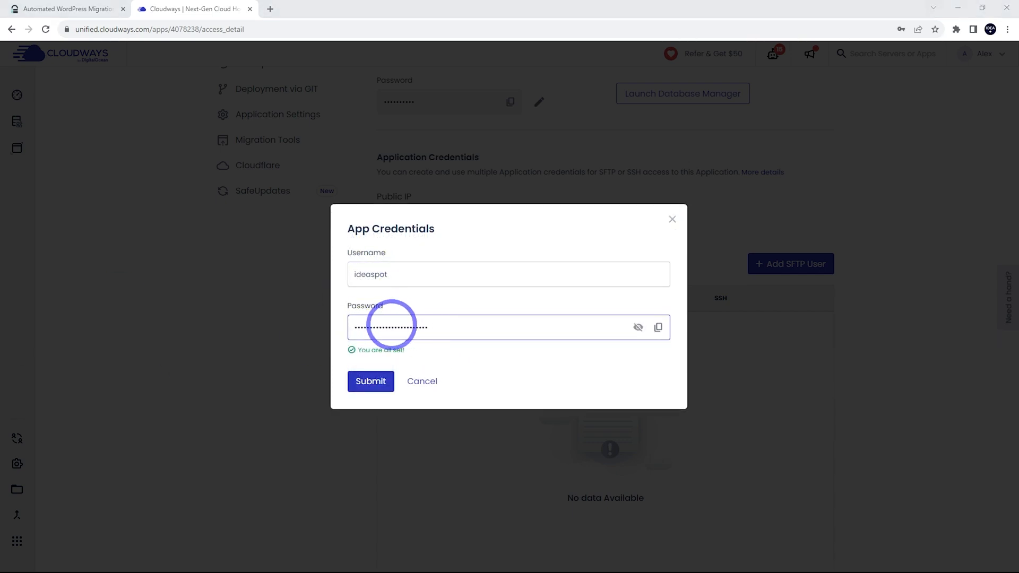
left_click(369, 381)
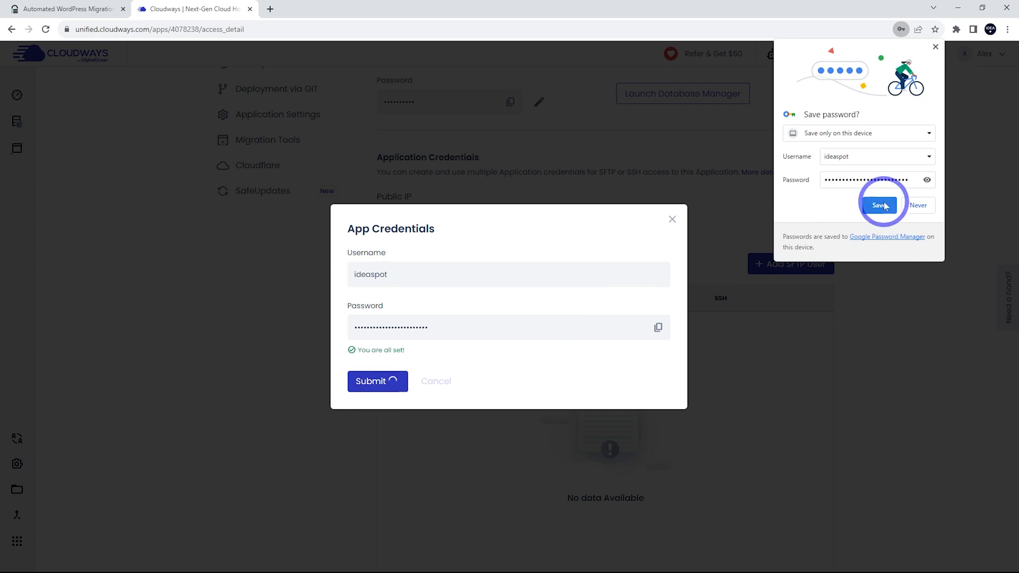
left_click(879, 205)
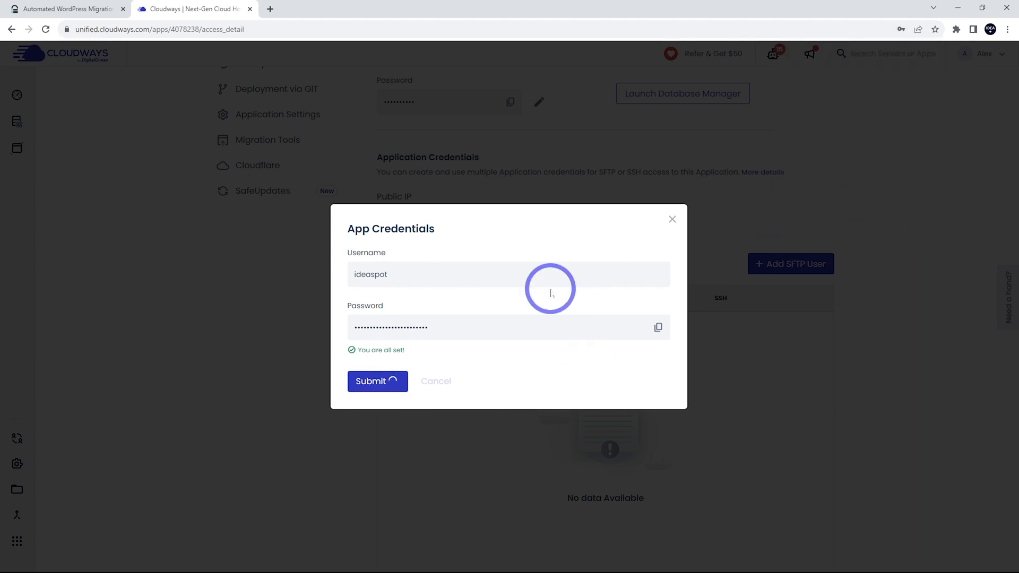
left_click(377, 381)
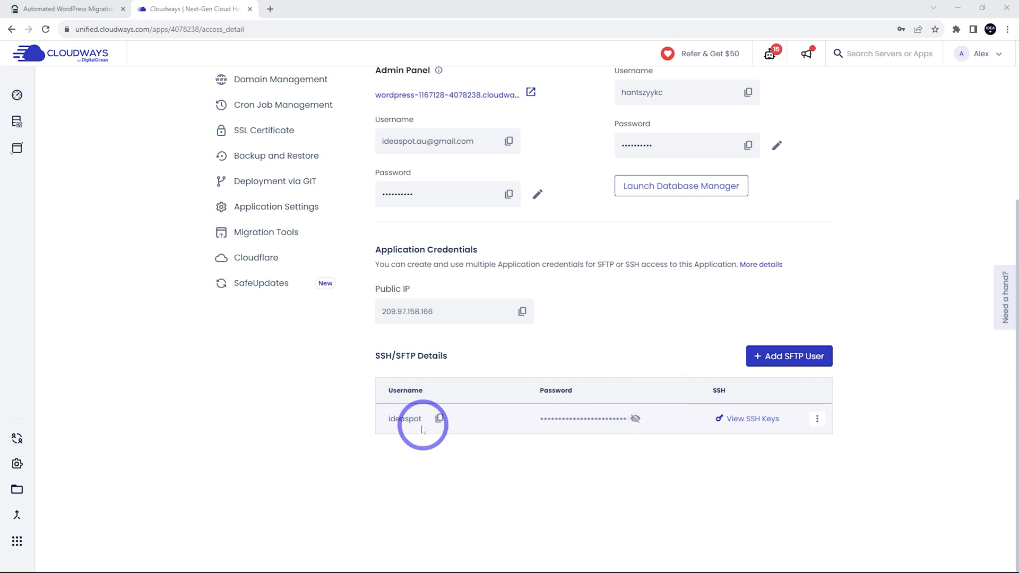
Step: Submit the BlogVault migration details so ideaspot.online starts migrating to Cloudways
left_click(65, 9)
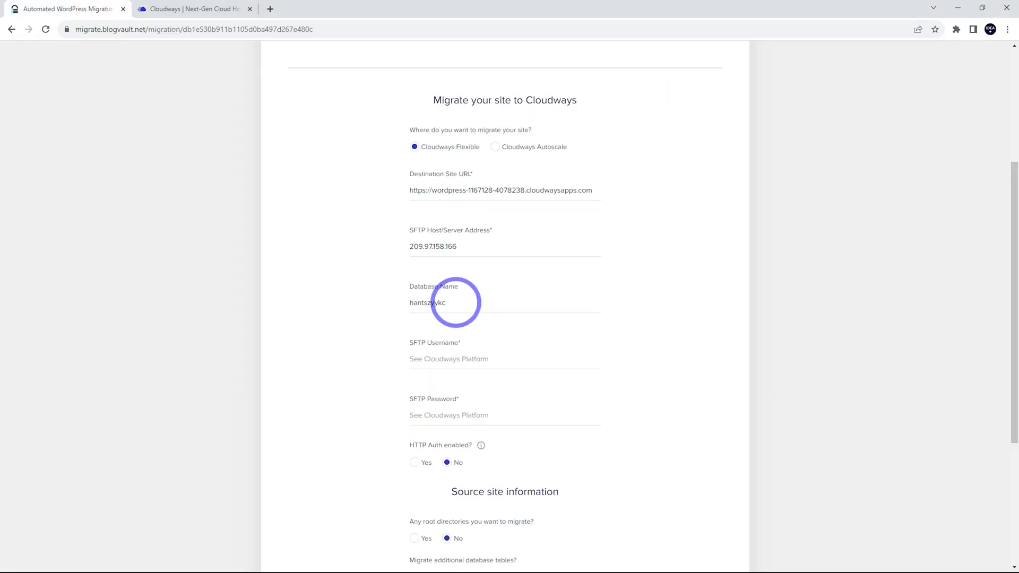
mouse_move(438, 413)
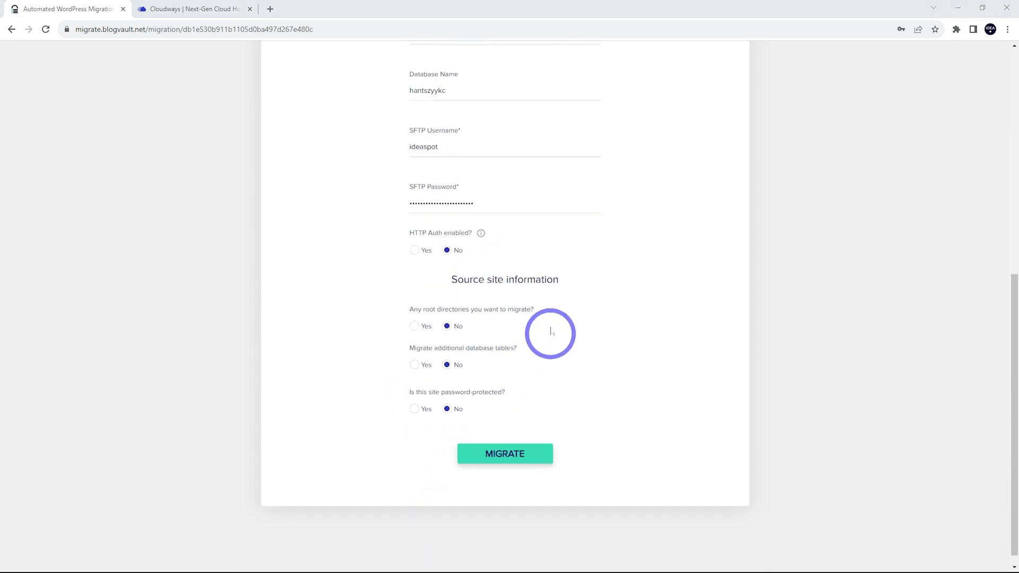
left_click(504, 453)
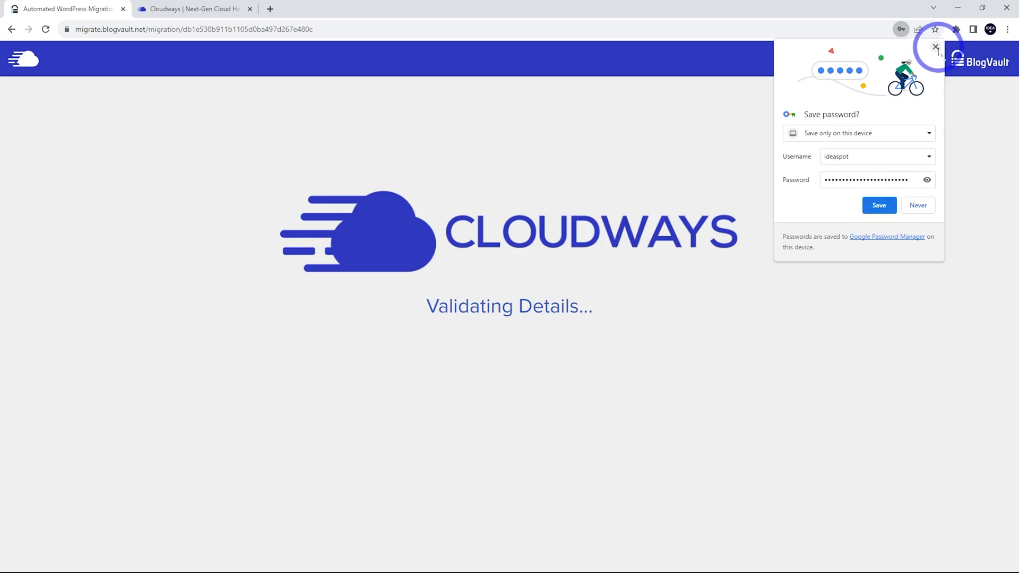
left_click(936, 48)
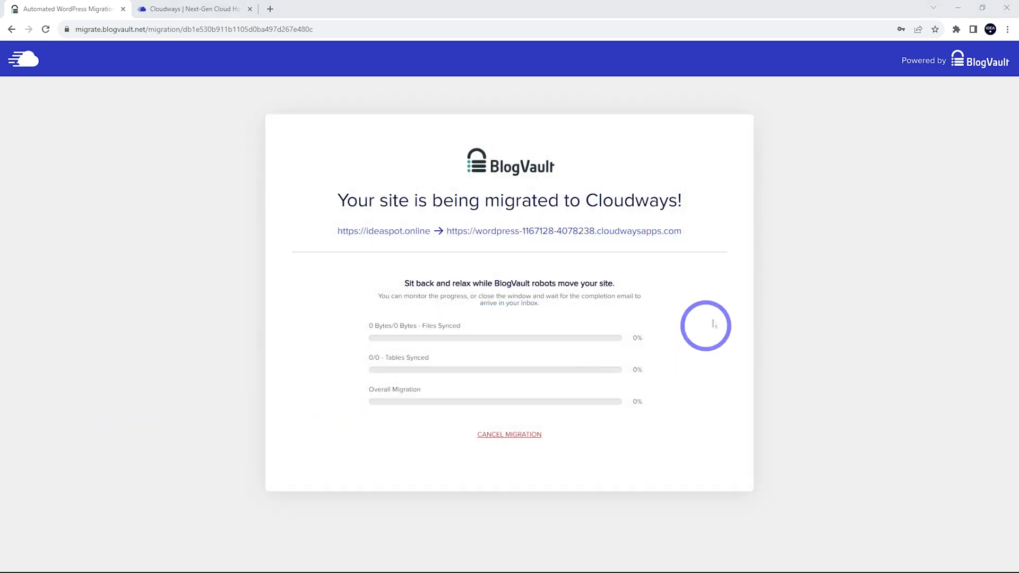
mouse_move(346, 239)
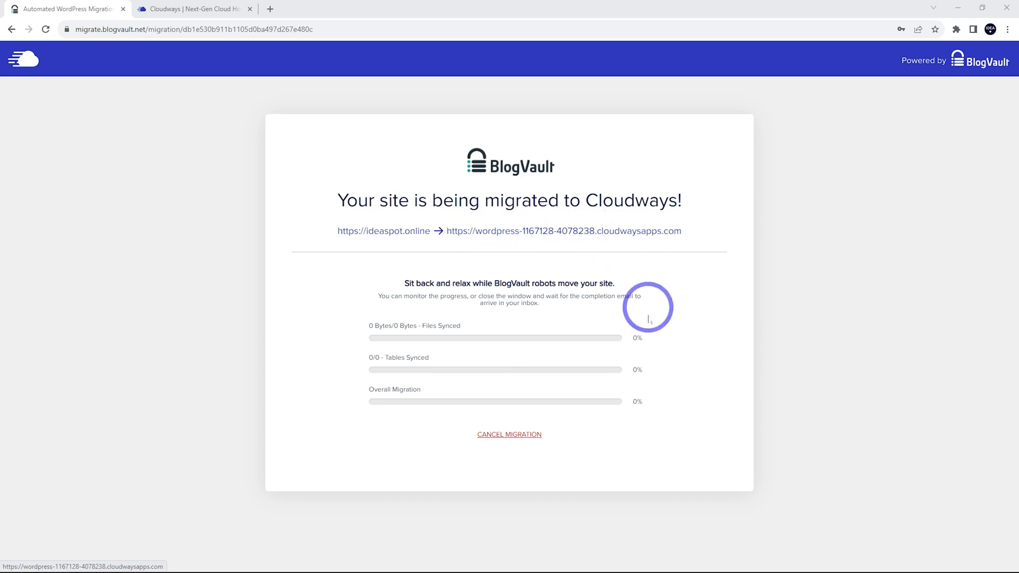
mouse_move(648, 415)
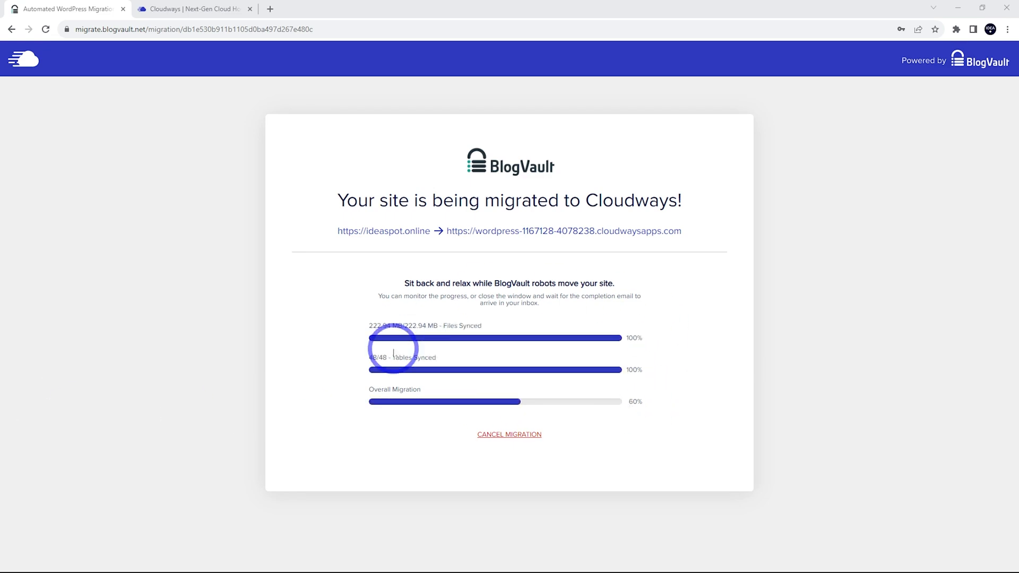
mouse_move(404, 315)
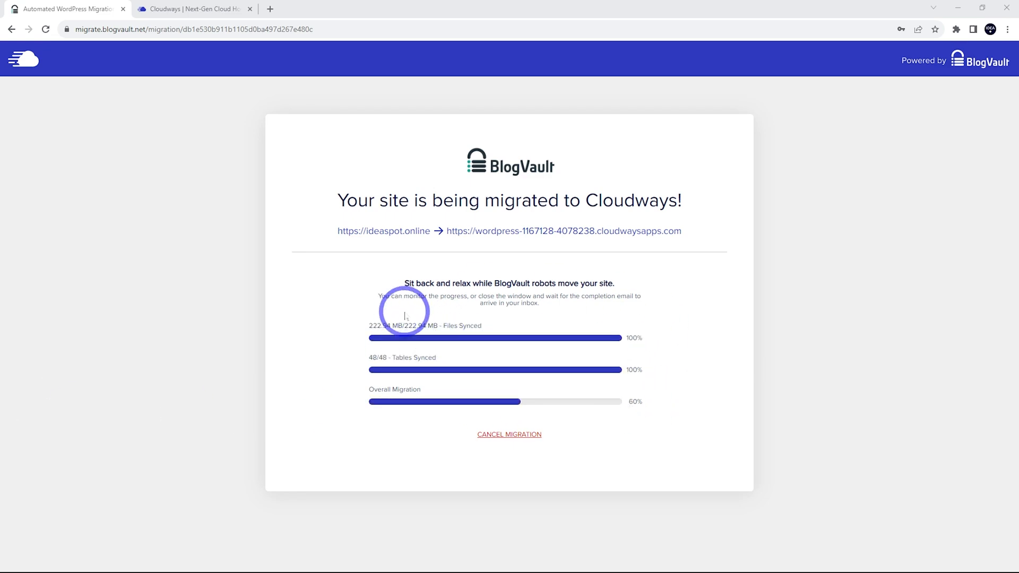
mouse_move(513, 365)
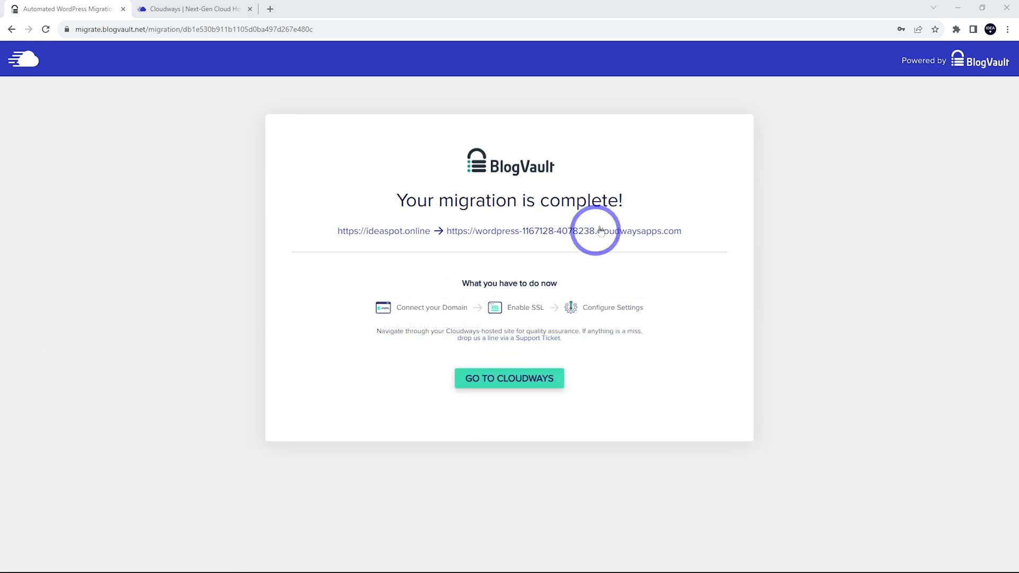
mouse_move(387, 212)
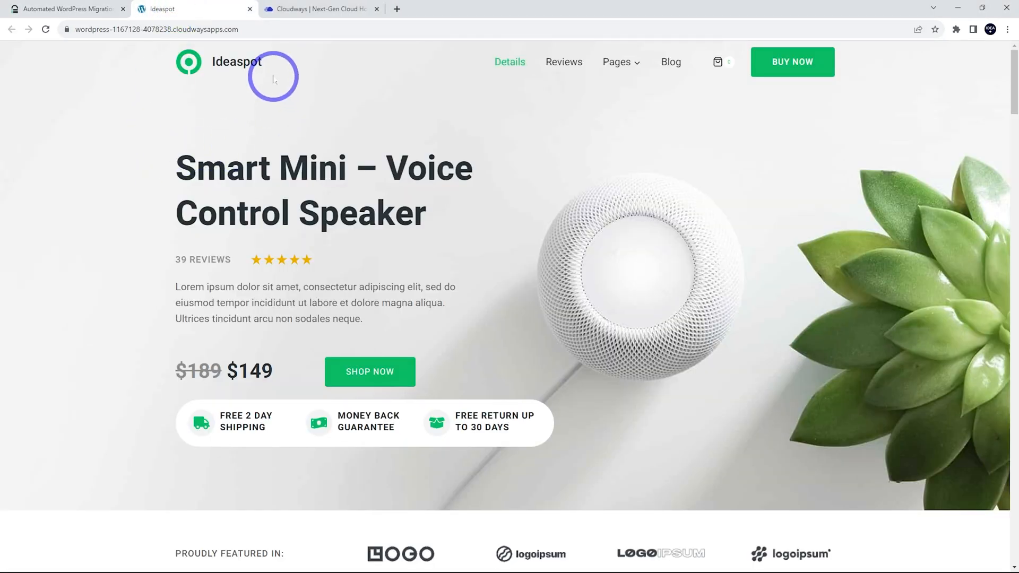
mouse_move(199, 70)
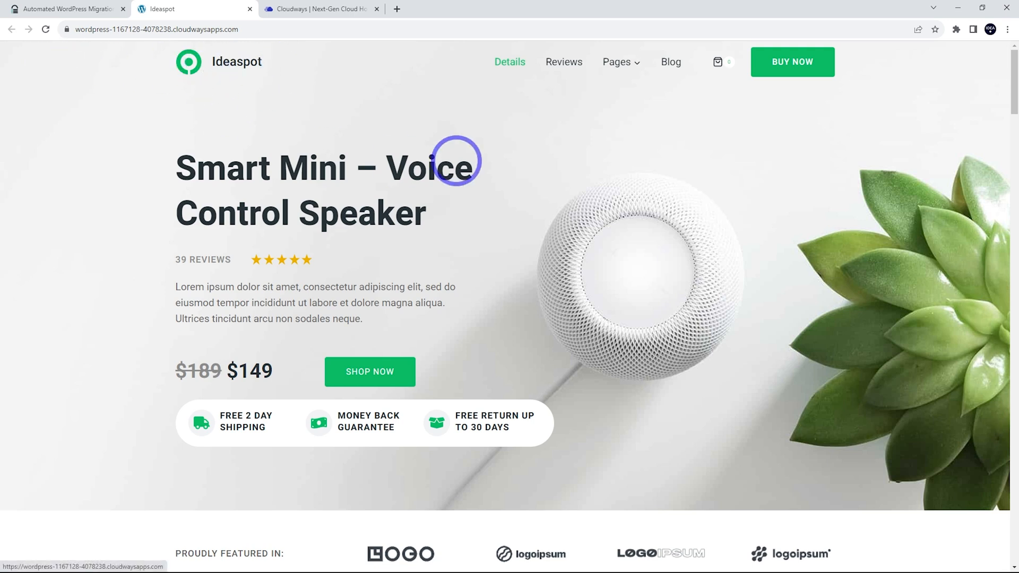
Step: Confirm the migrated Ideaspot site's Blog, Reviews and home pages load on the Cloudways address
left_click(670, 62)
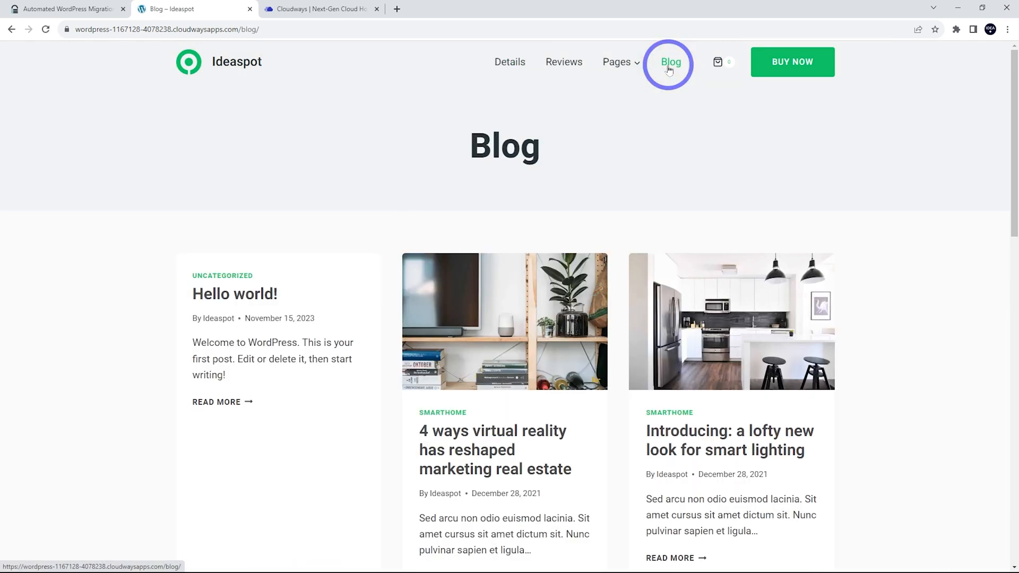
left_click(564, 61)
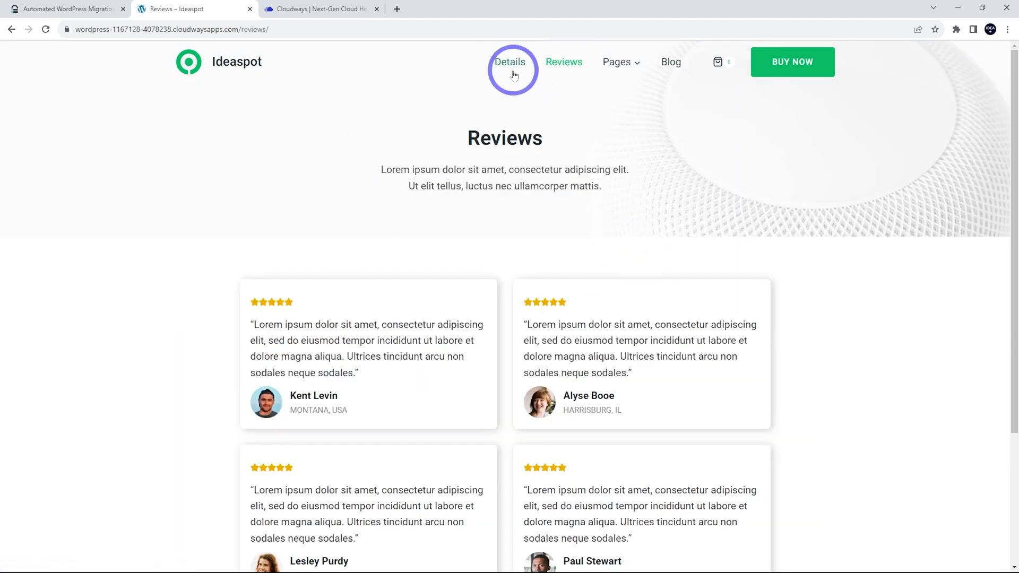
left_click(510, 61)
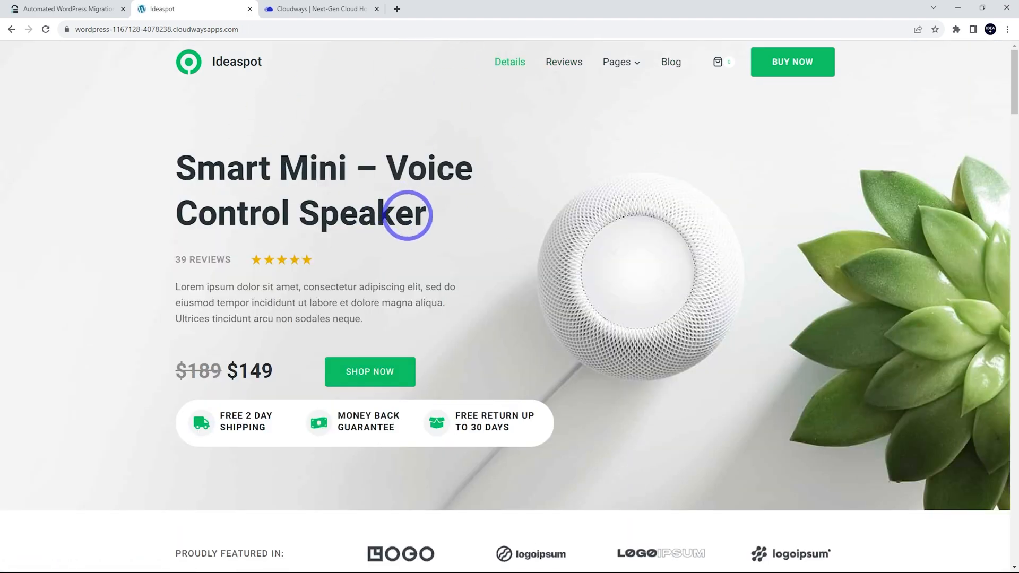
left_click(65, 8)
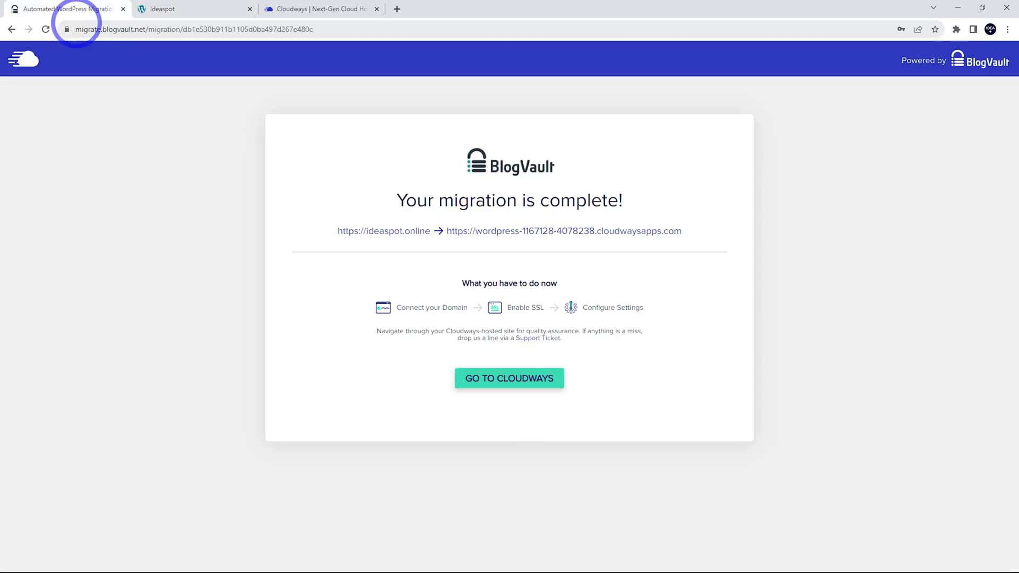
mouse_move(690, 300)
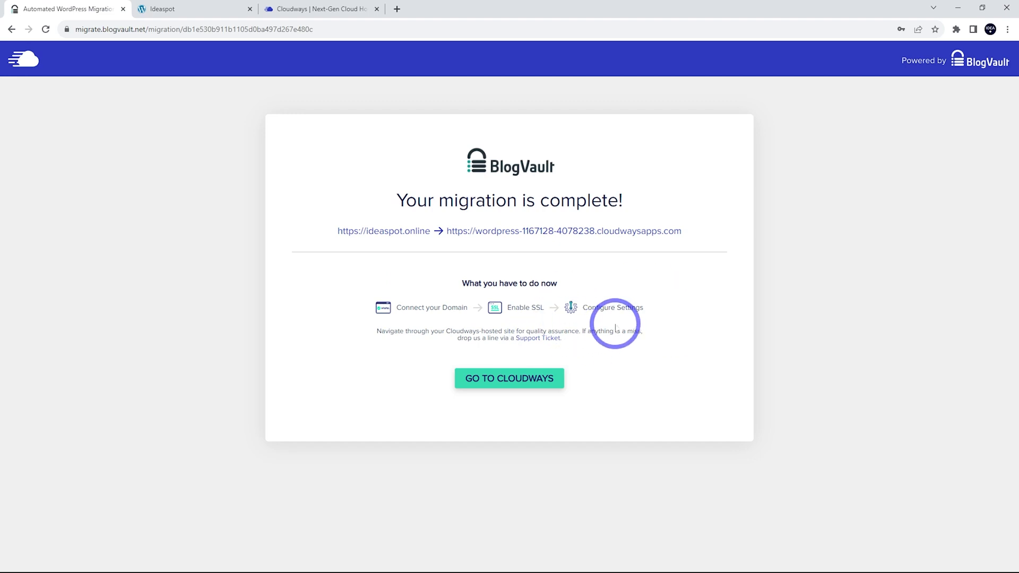
Step: Add ideaspot.online as an alias domain of the demo app in Domain Management
left_click(509, 378)
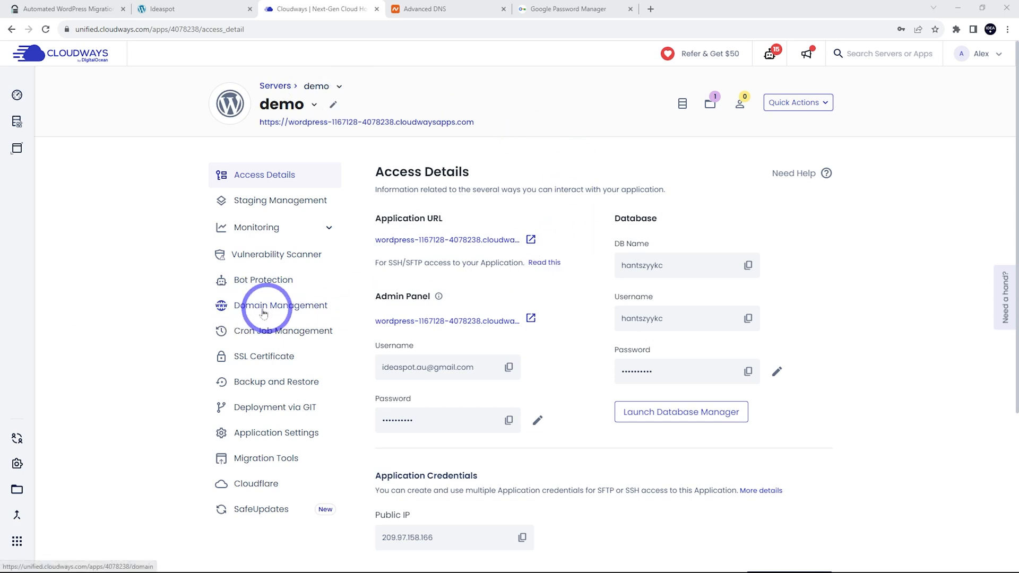
left_click(280, 305)
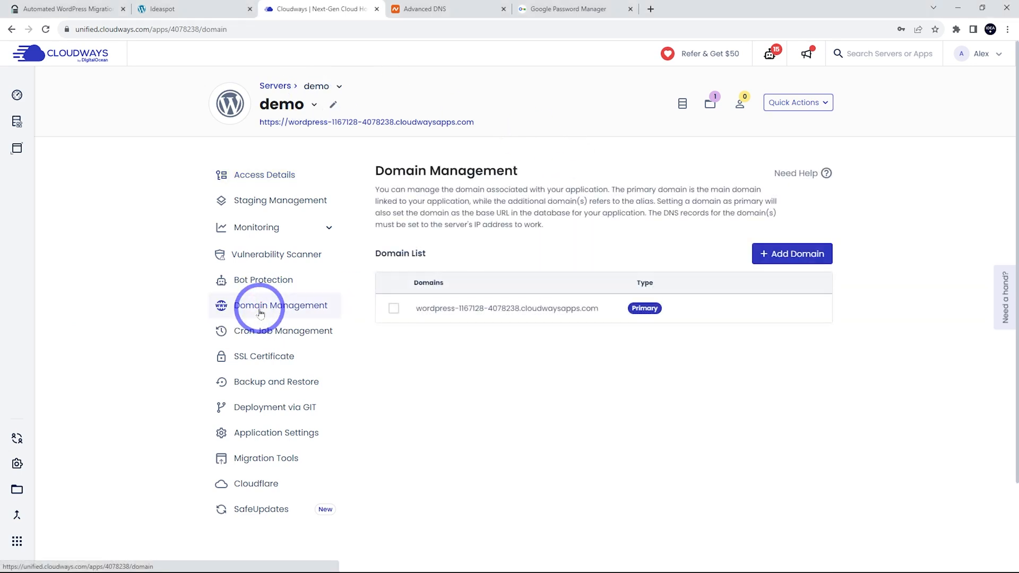
left_click(792, 254)
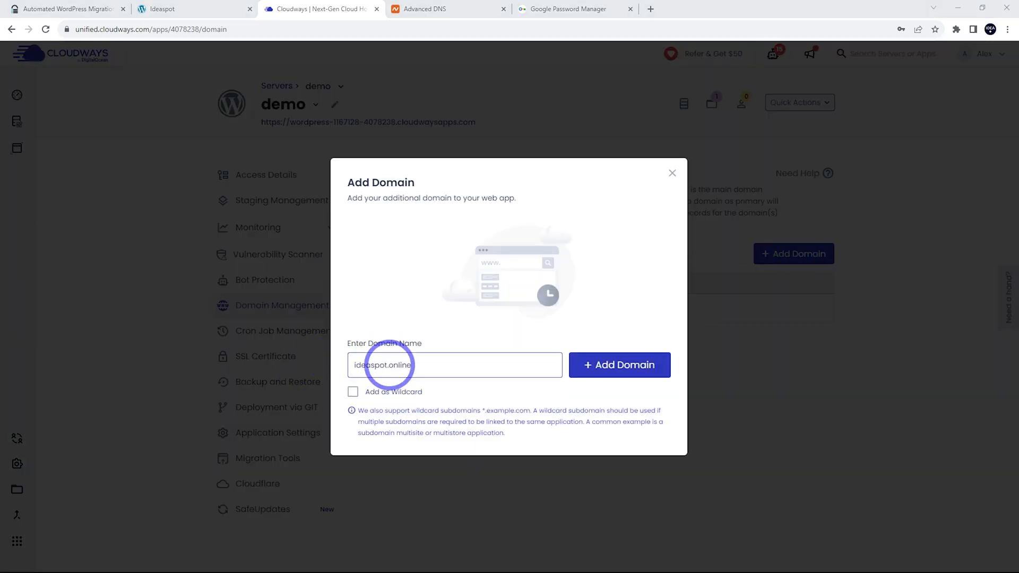
left_click(618, 364)
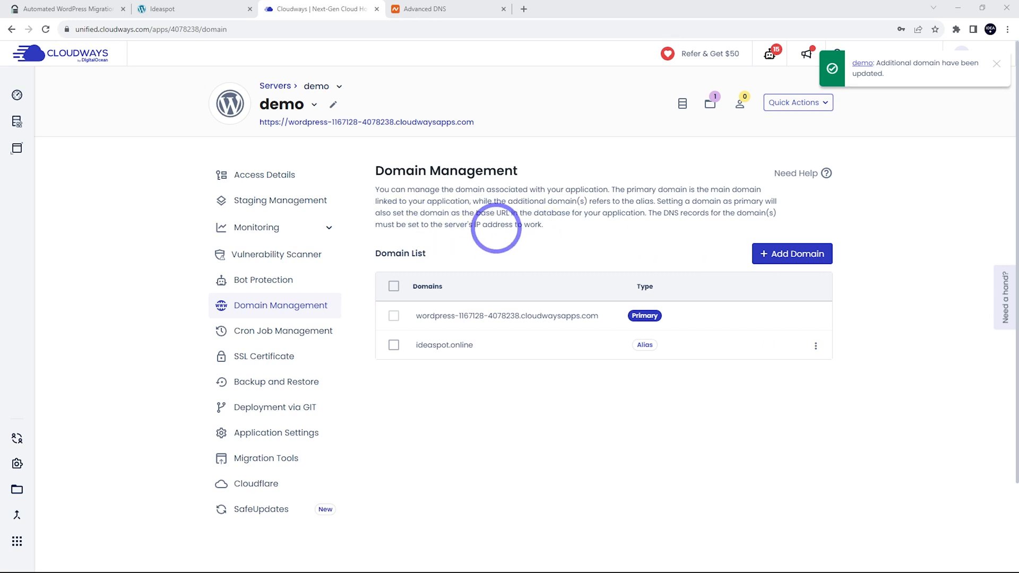
Step: Copy the server's public IP address from the demo app's access details
left_click(264, 174)
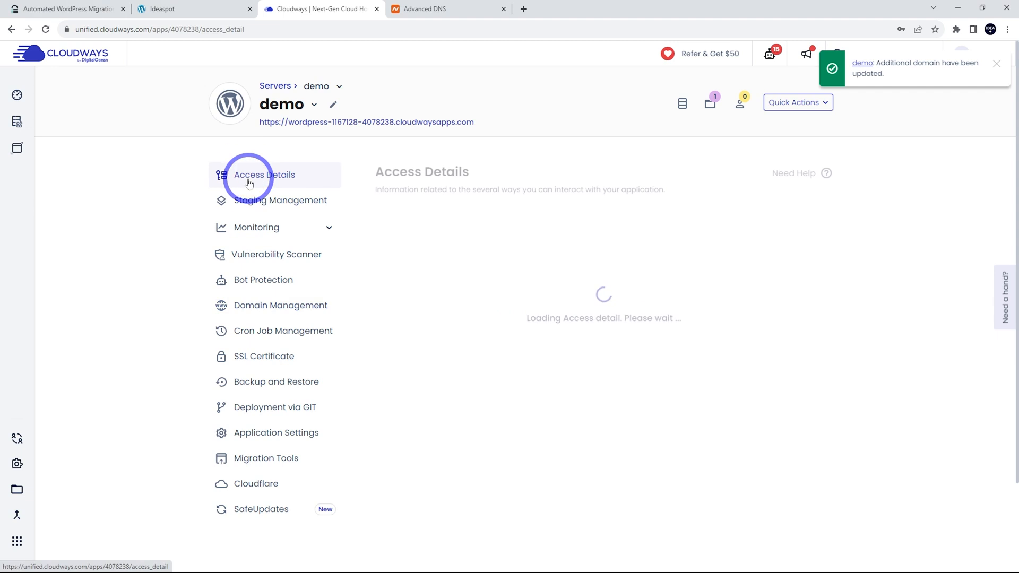
left_click(264, 174)
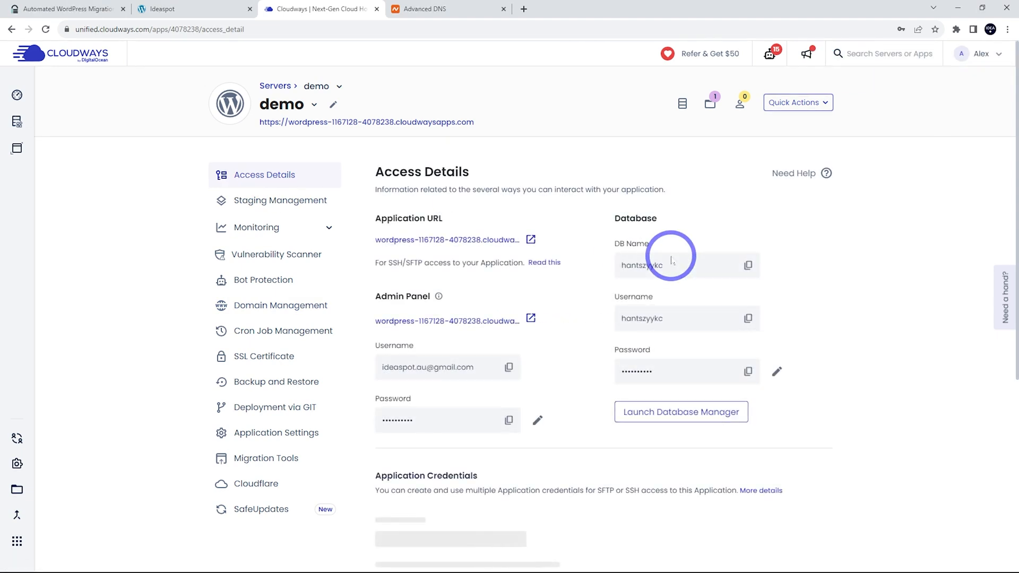
scroll("down", 3)
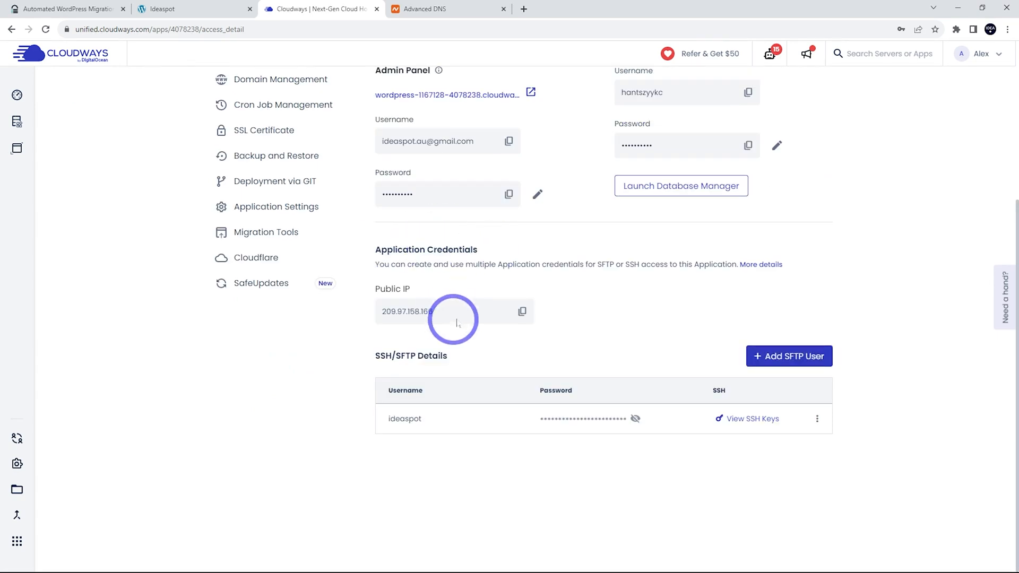
left_click(425, 8)
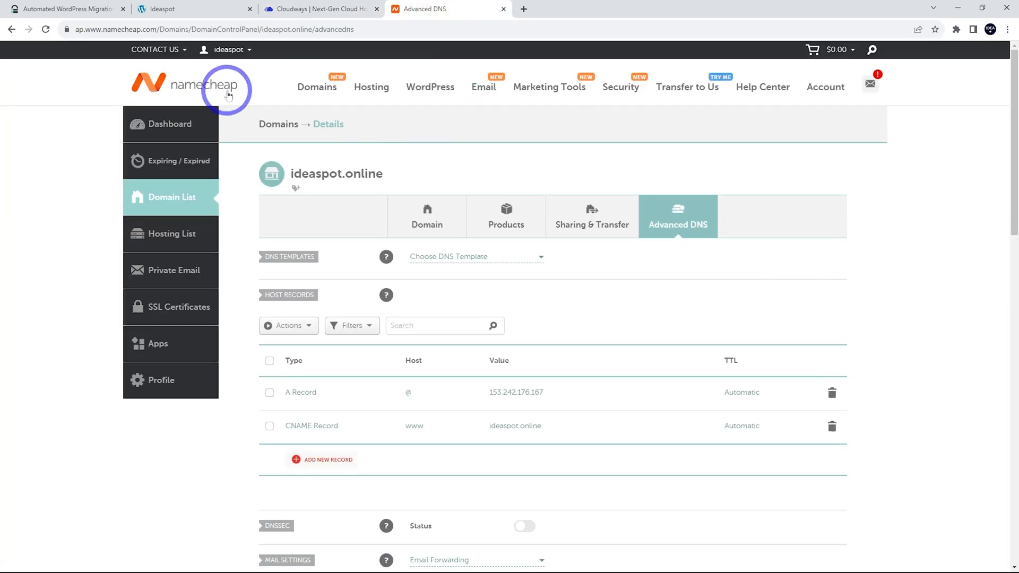
mouse_move(407, 146)
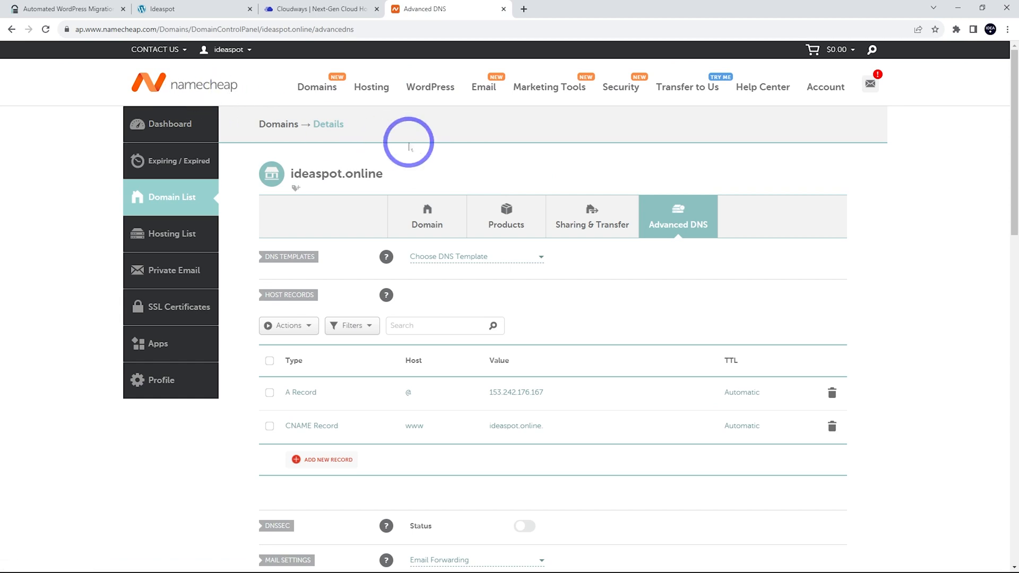
mouse_move(607, 311)
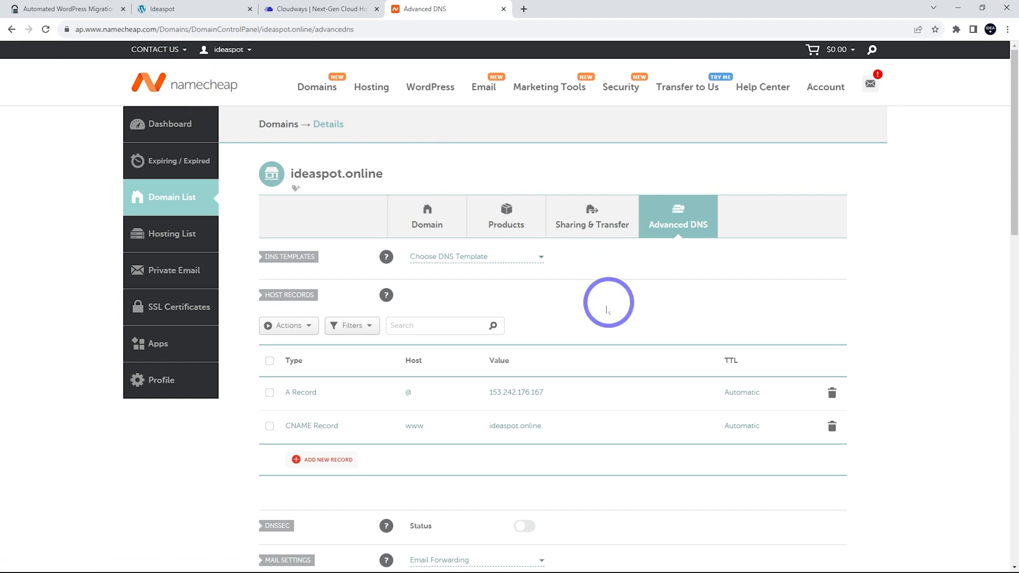
mouse_move(549, 283)
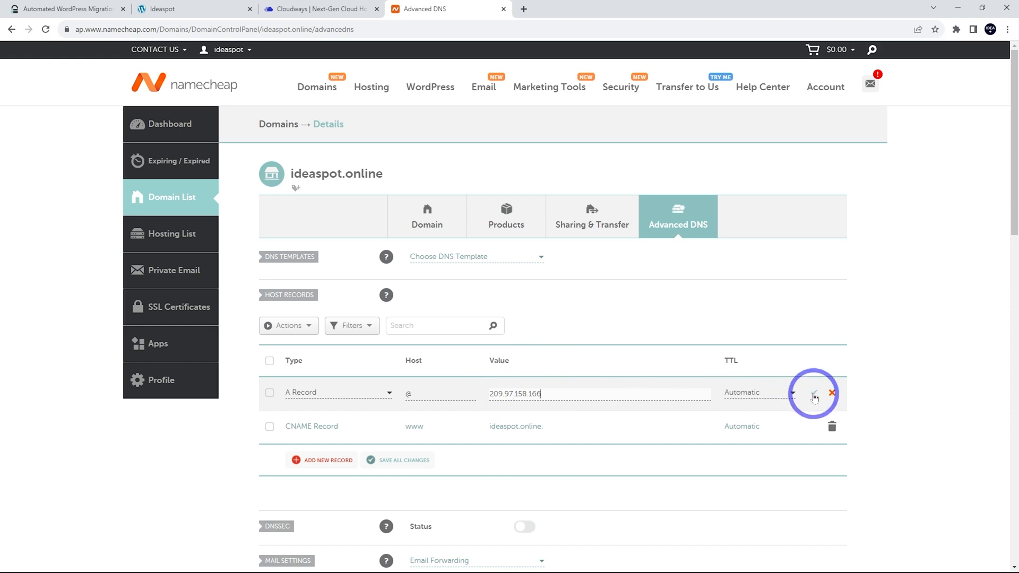
Step: Save the @ A record now pointing at the Cloudways IP 209.97.158.166
left_click(813, 393)
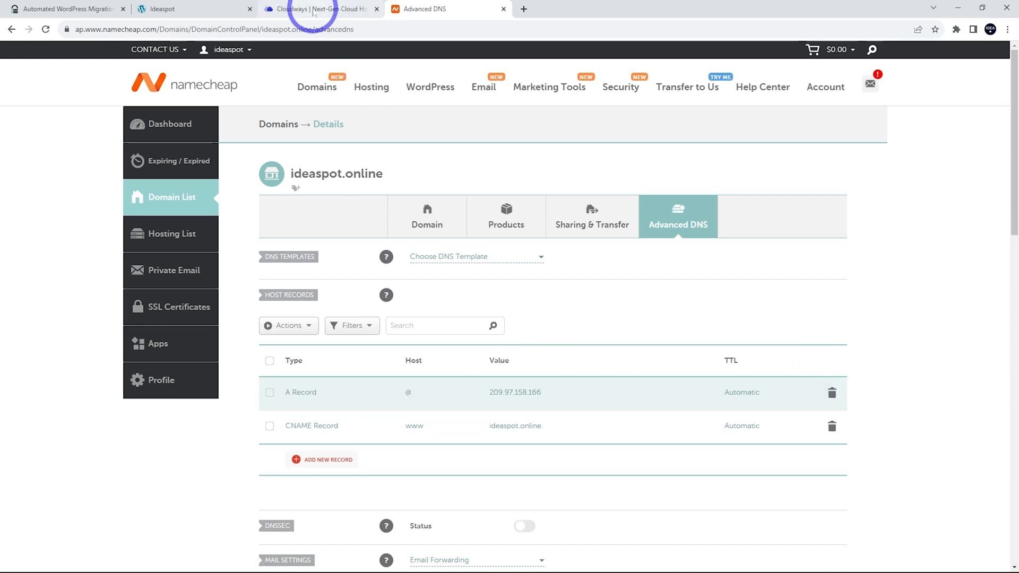
Step: In Domain Management, set ideaspot.online as the demo app's primary domain and confirm
left_click(318, 8)
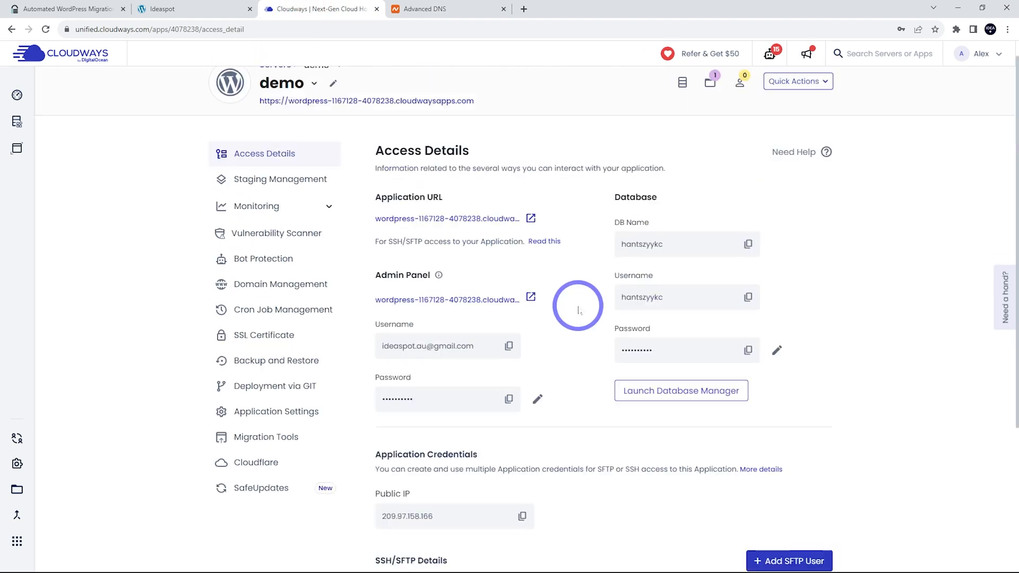
left_click(280, 291)
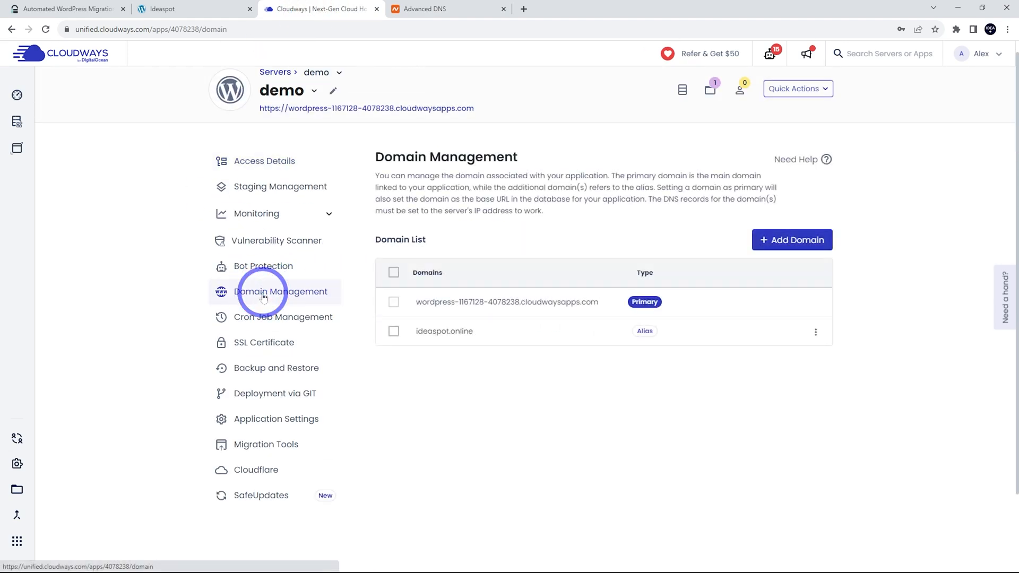
left_click(815, 333)
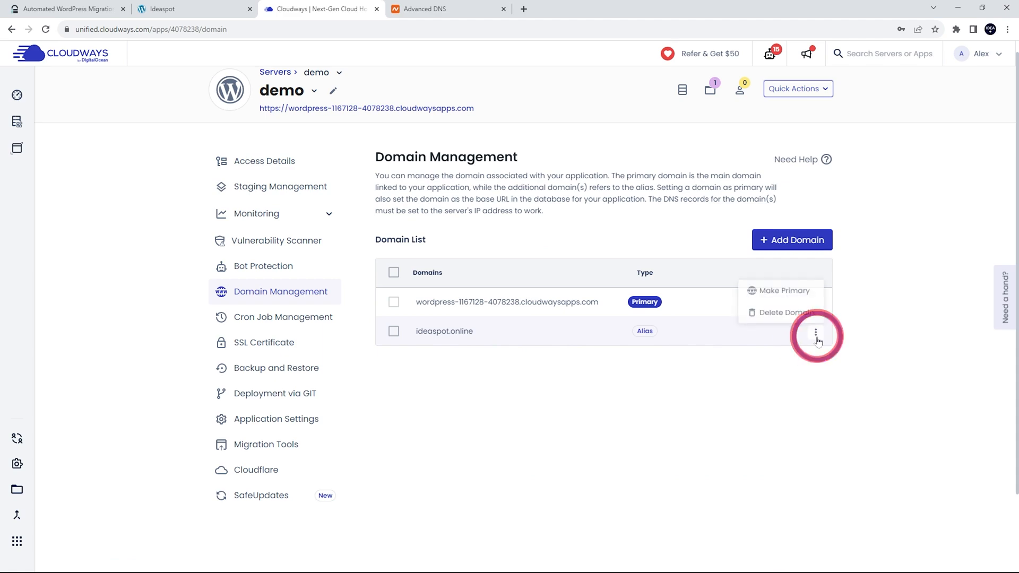
left_click(783, 290)
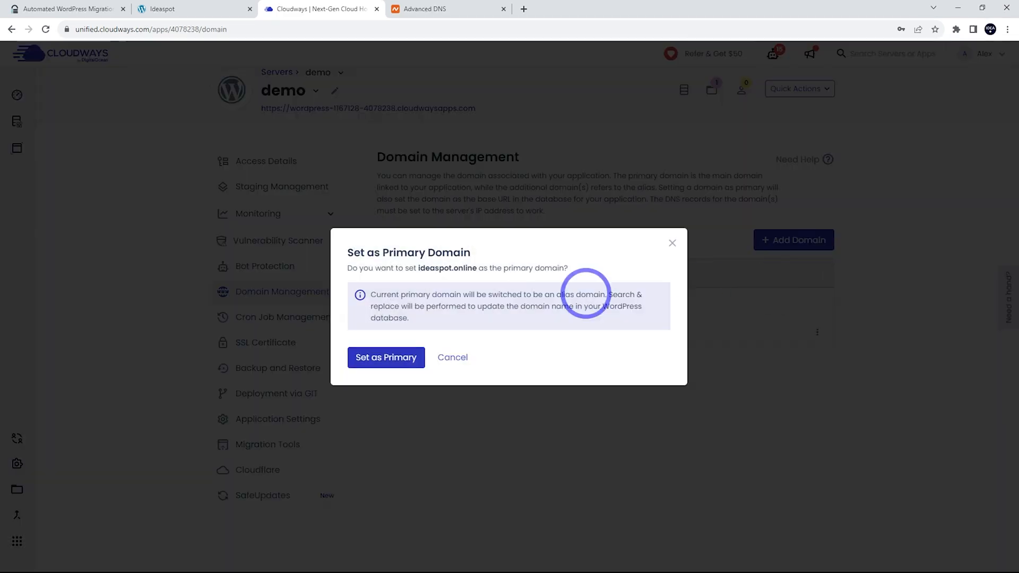
left_click(385, 357)
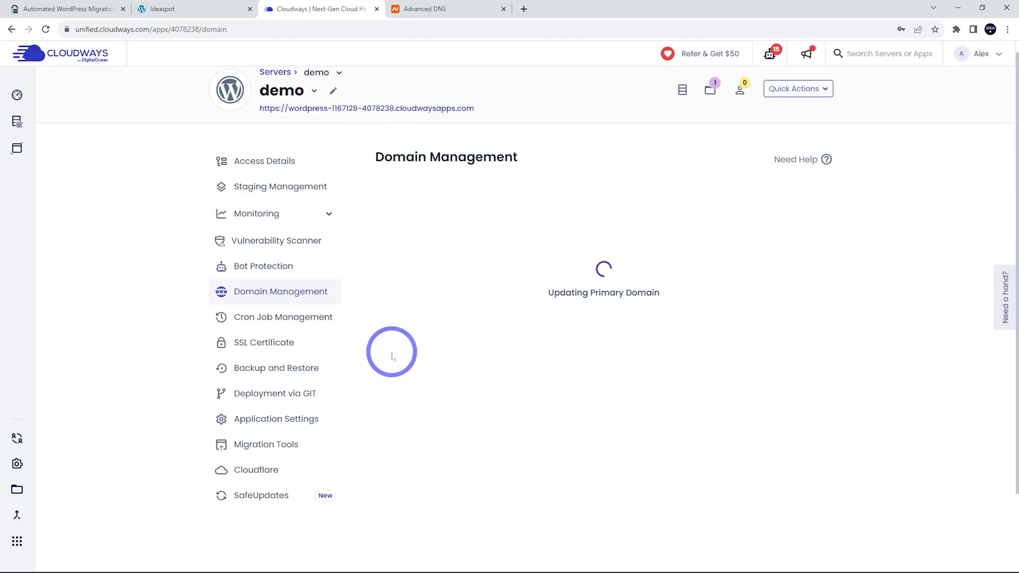
mouse_move(740, 335)
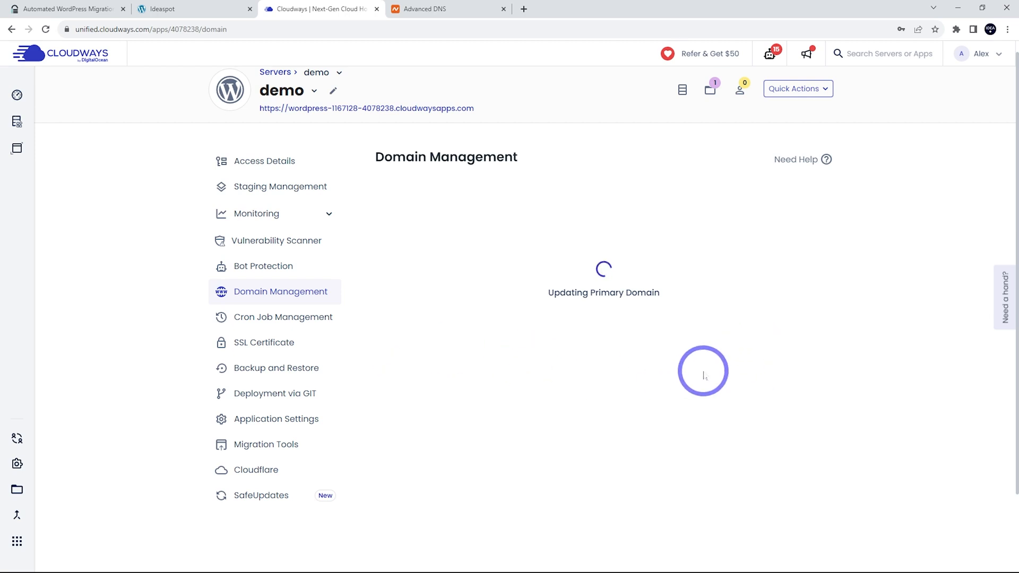
mouse_move(707, 365)
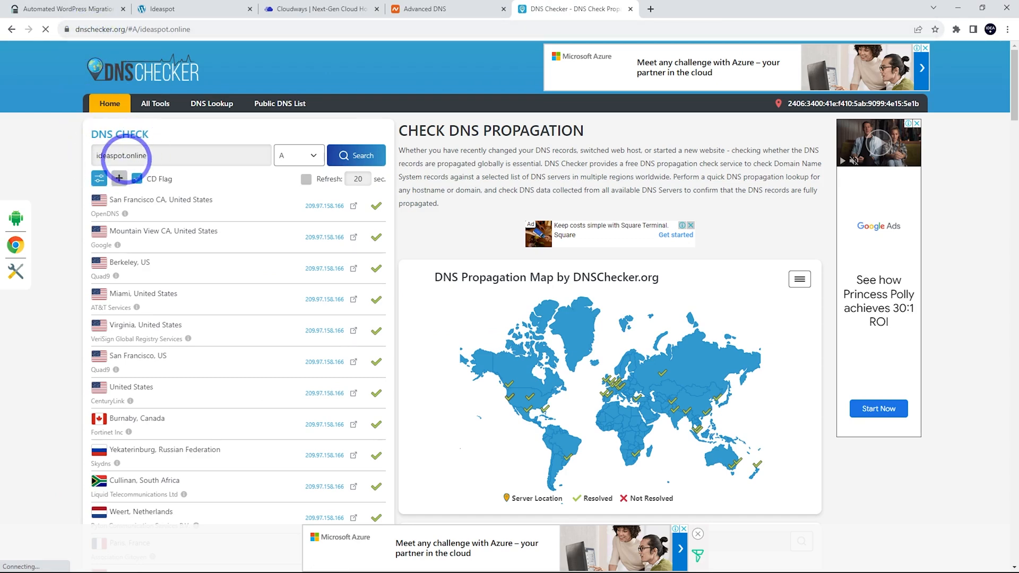
mouse_move(319, 456)
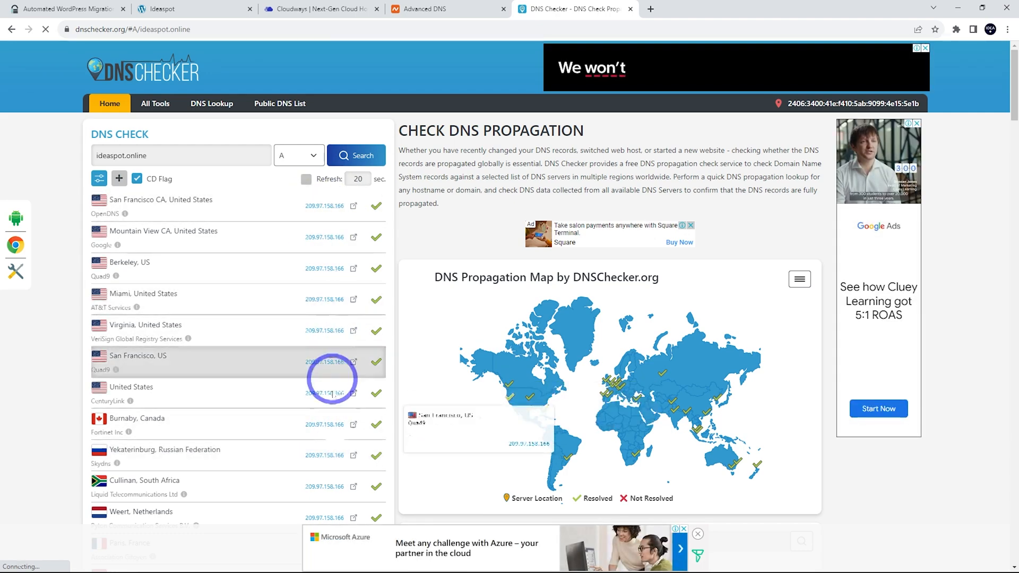
Step: Return from DNS Checker to the Cloudways domain management page
left_click(318, 9)
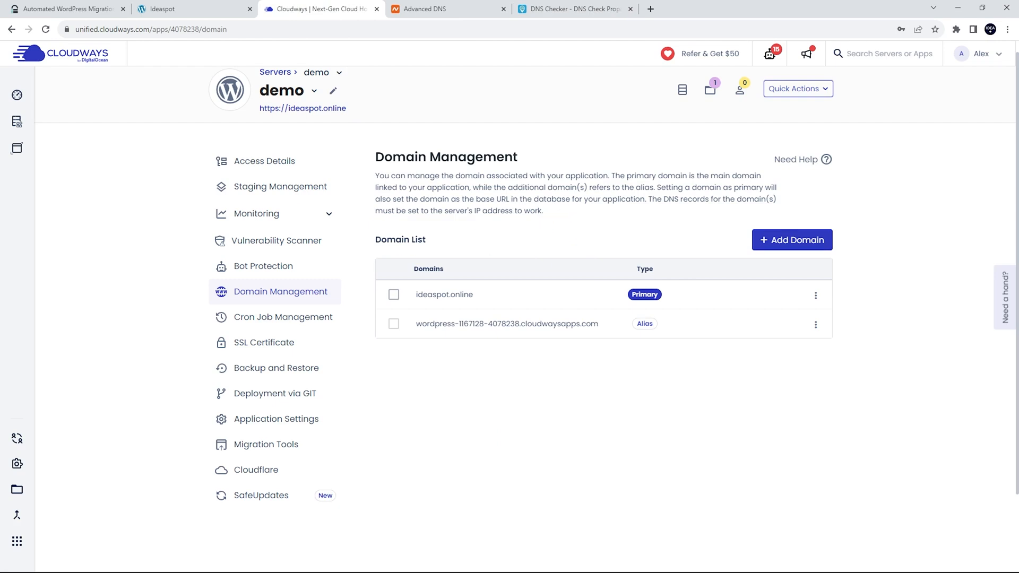
Step: Install a Let's Encrypt SSL certificate for ideaspot.online from the SSL Certificate page
left_click(264, 343)
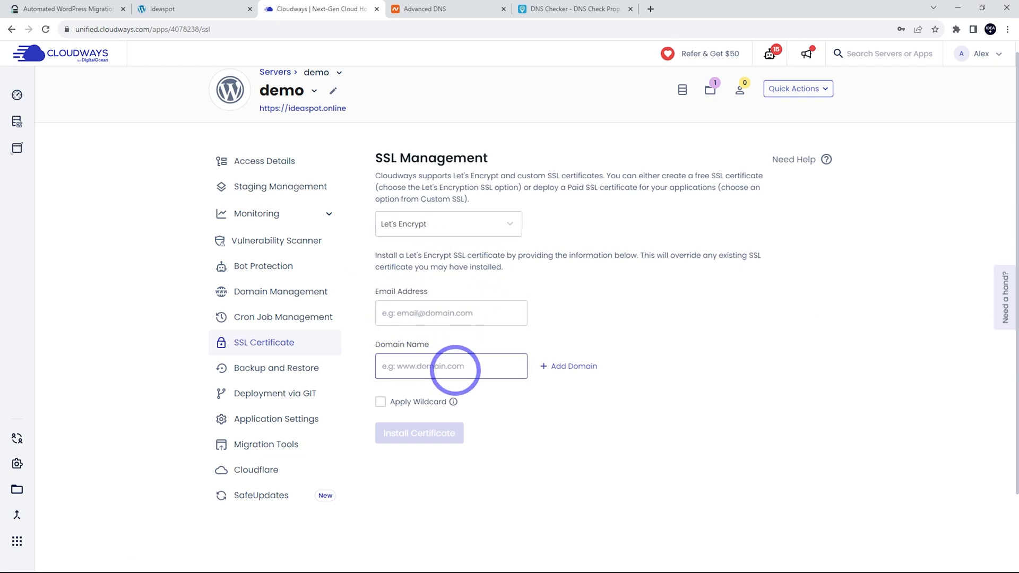
left_click(419, 433)
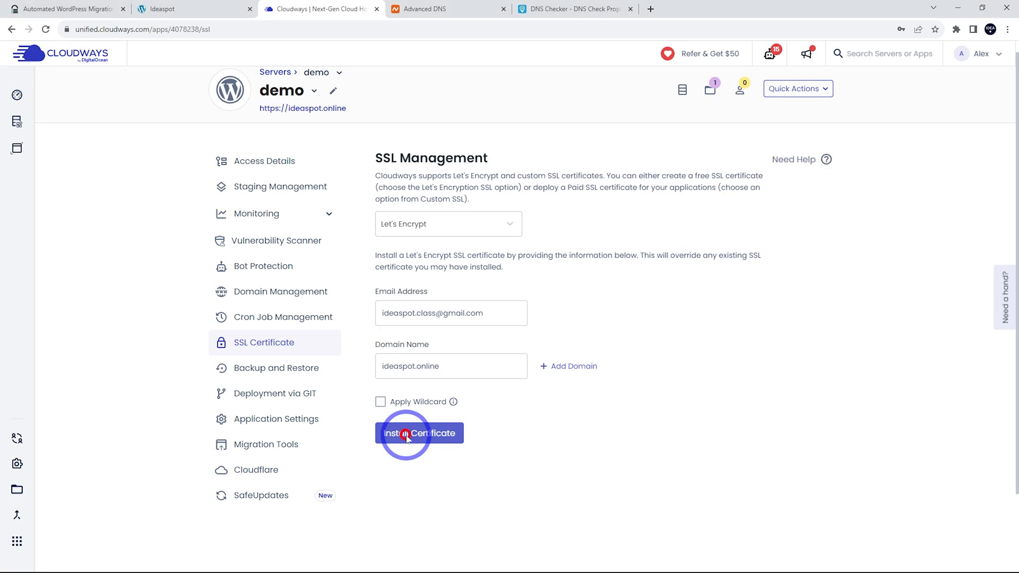
left_click(419, 433)
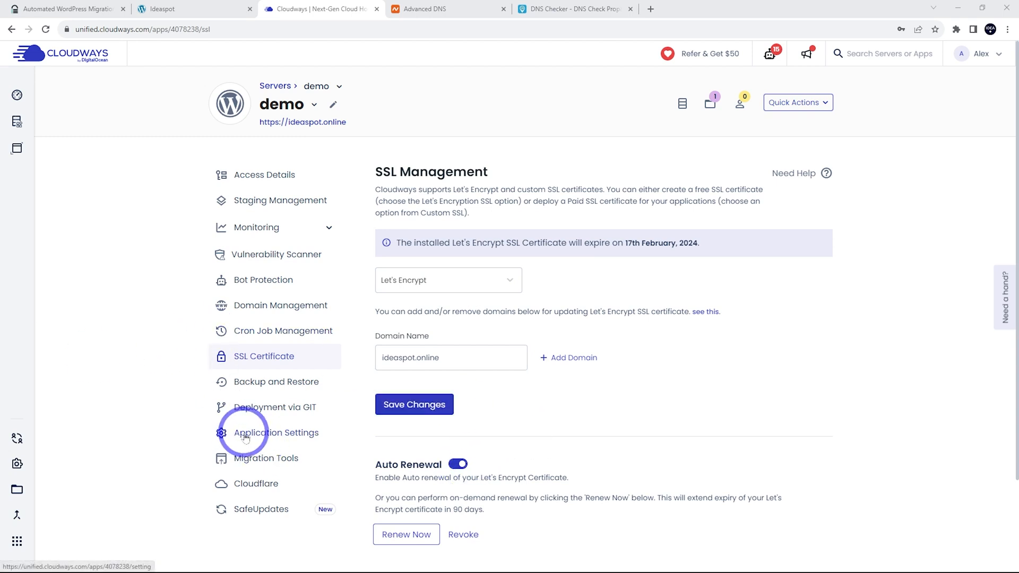
Step: Open the application URL ideaspot.online in a new browser tab
left_click(276, 433)
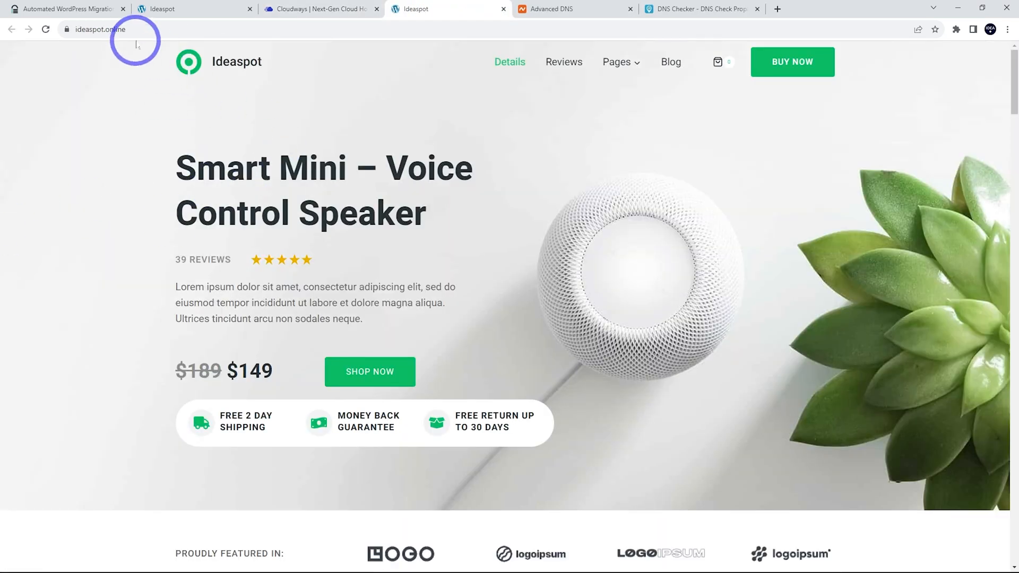
Step: Go to ideaspot.online/wp-admin and log in with the admin username and password
left_click(97, 30)
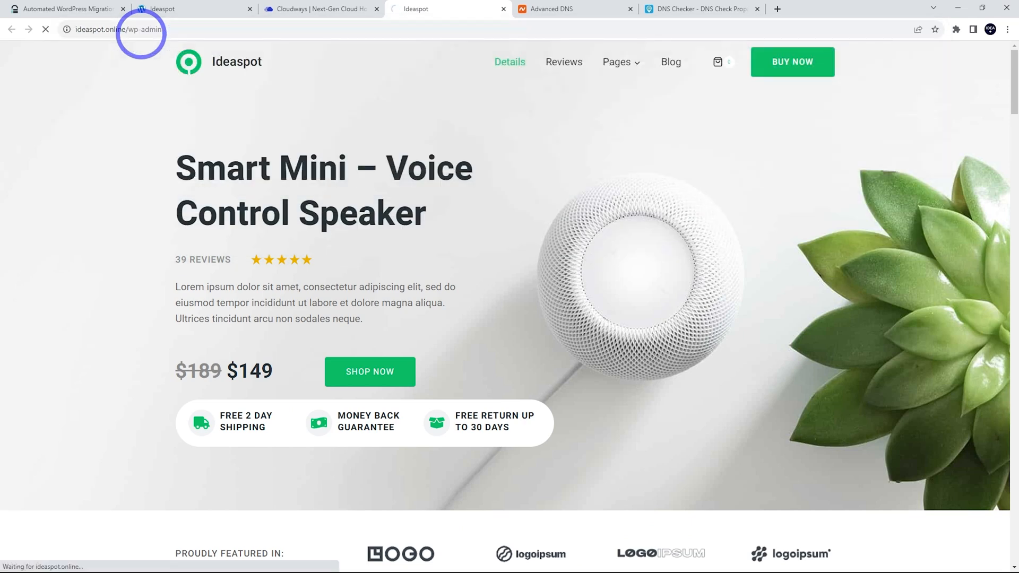
key("Enter")
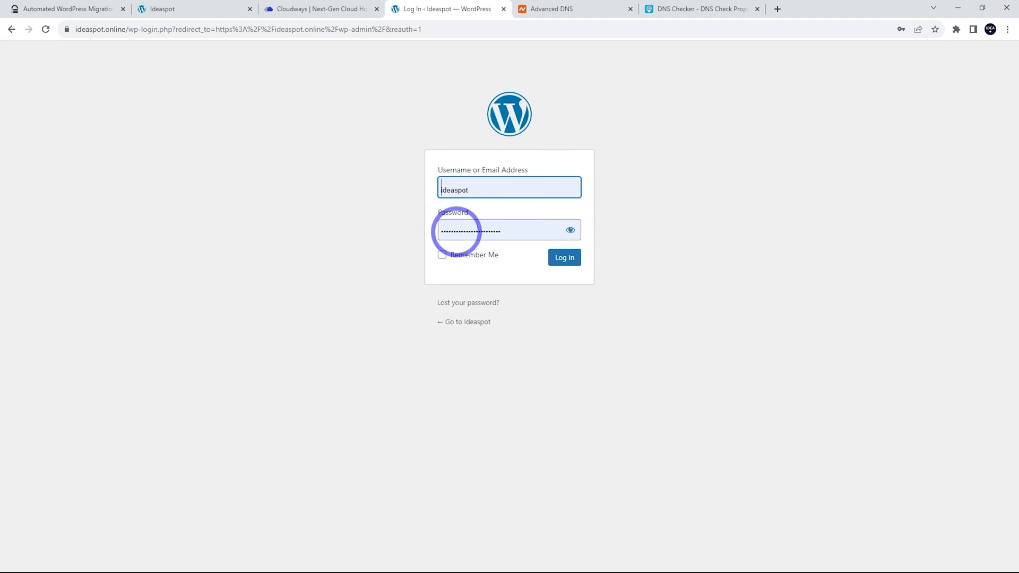
left_click(564, 257)
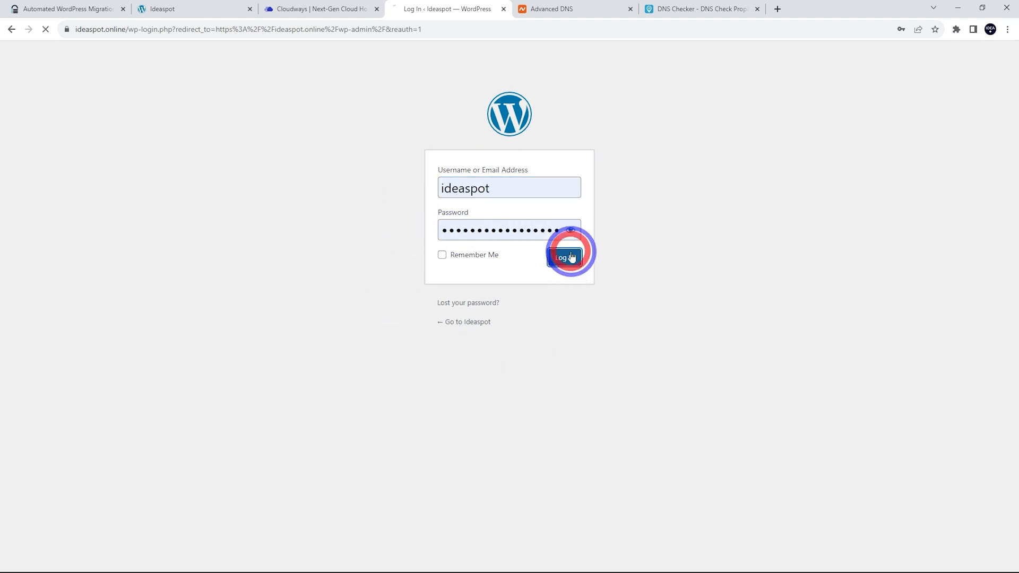
left_click(560, 257)
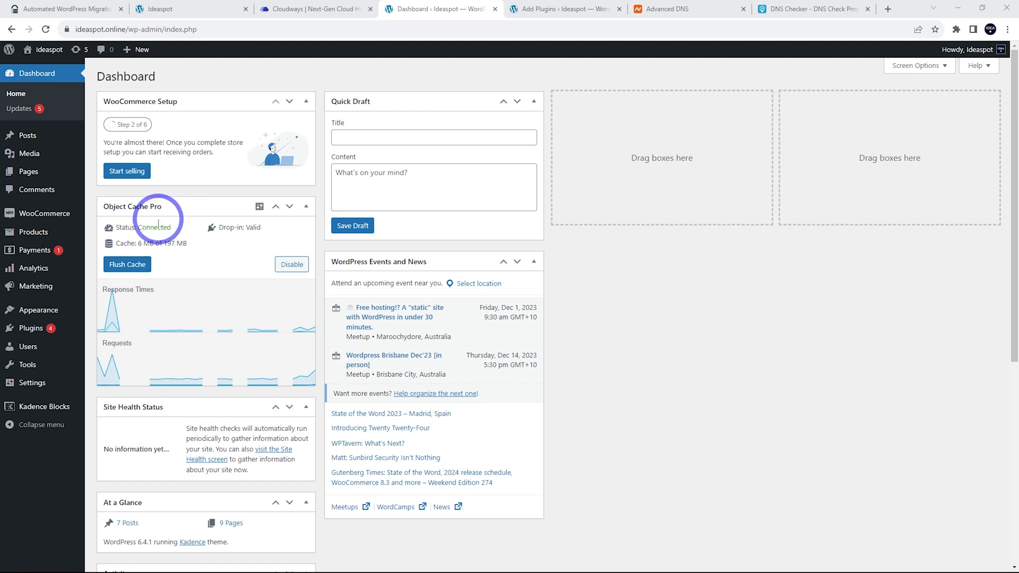
Step: In Installed Plugins, activate Breeze and switch to the caching plugin search tab
left_click(31, 328)
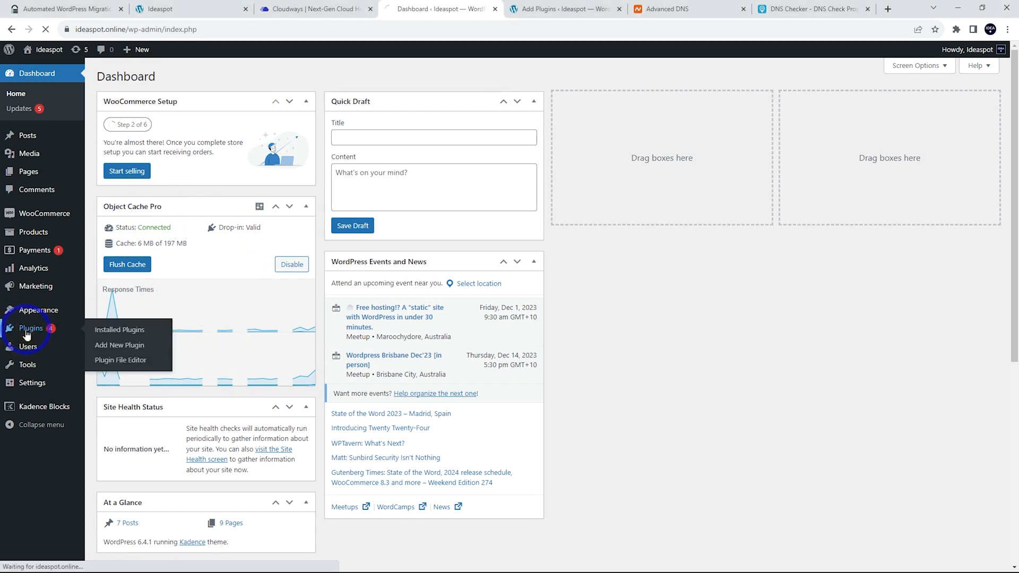
left_click(119, 329)
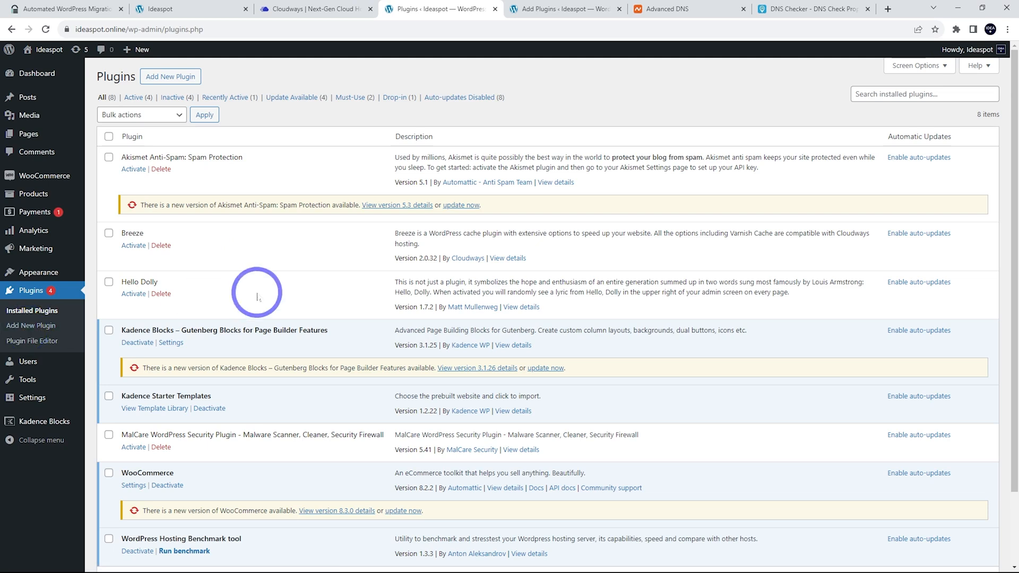
mouse_move(151, 225)
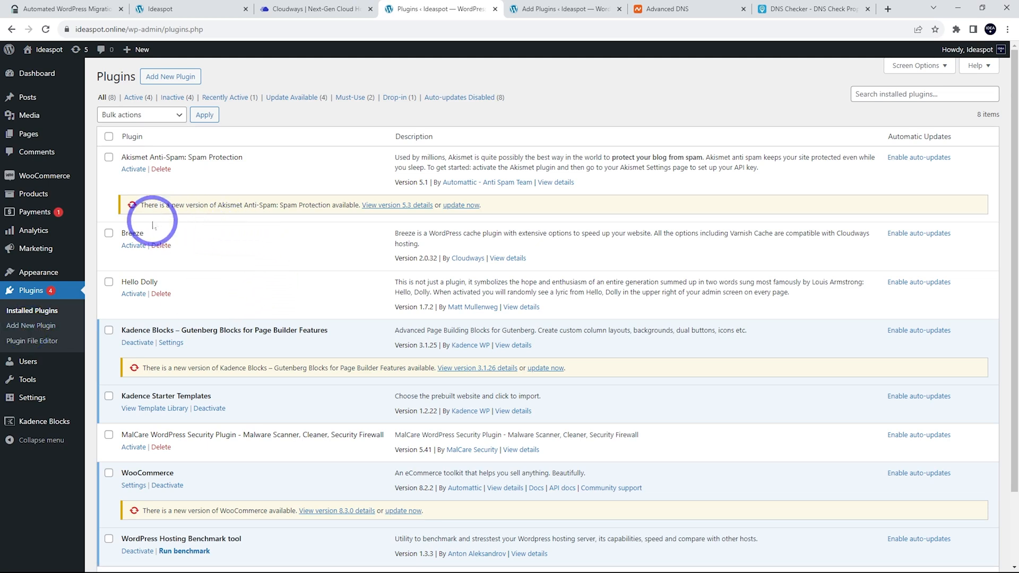
left_click(134, 245)
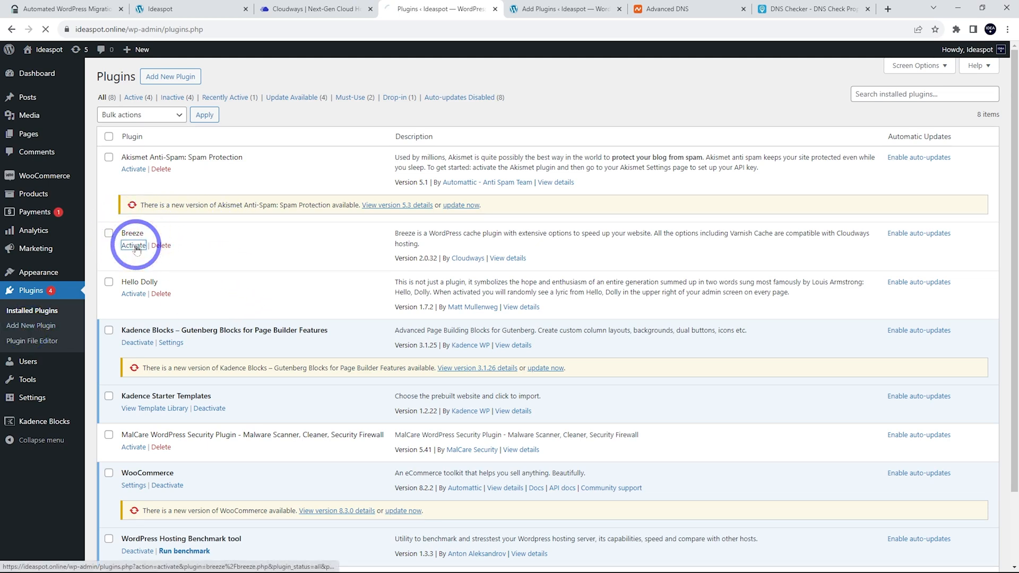
left_click(134, 245)
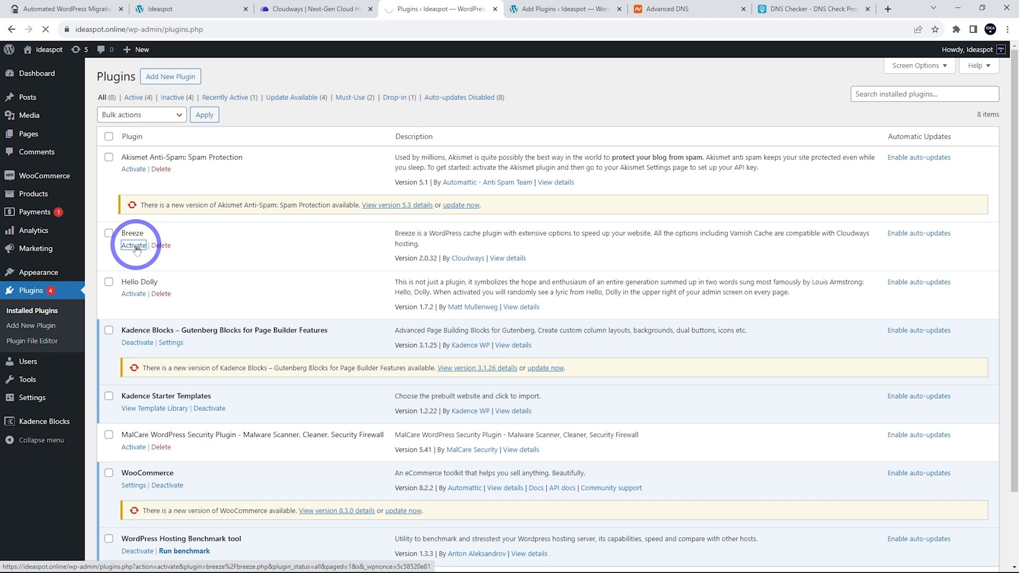
left_click(134, 245)
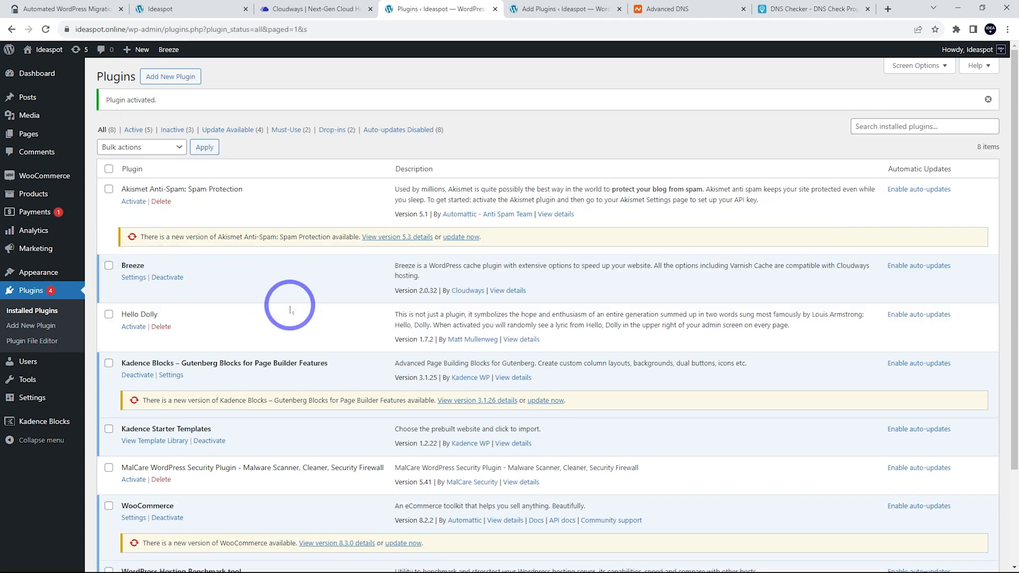
mouse_move(91, 263)
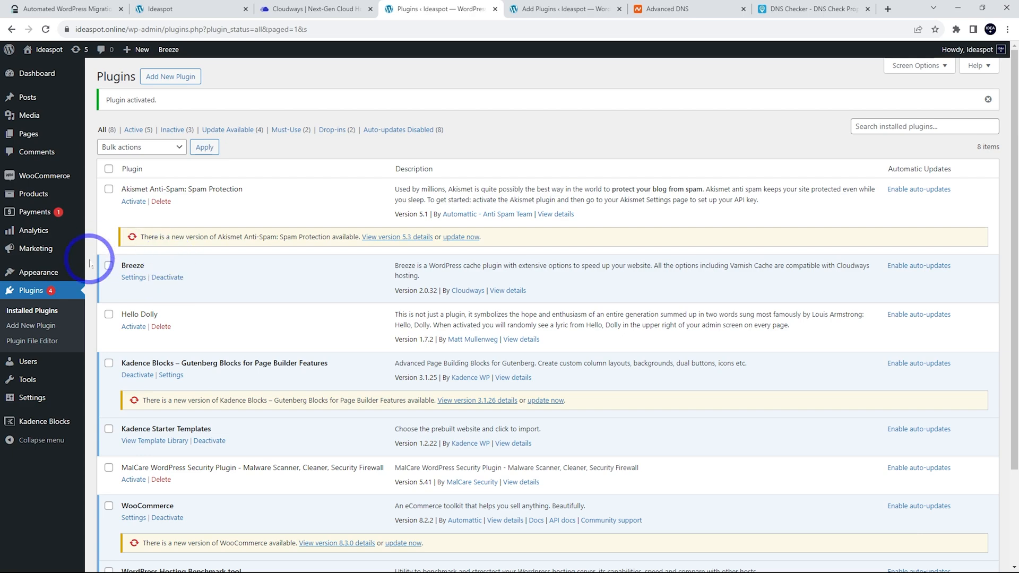
left_click(560, 8)
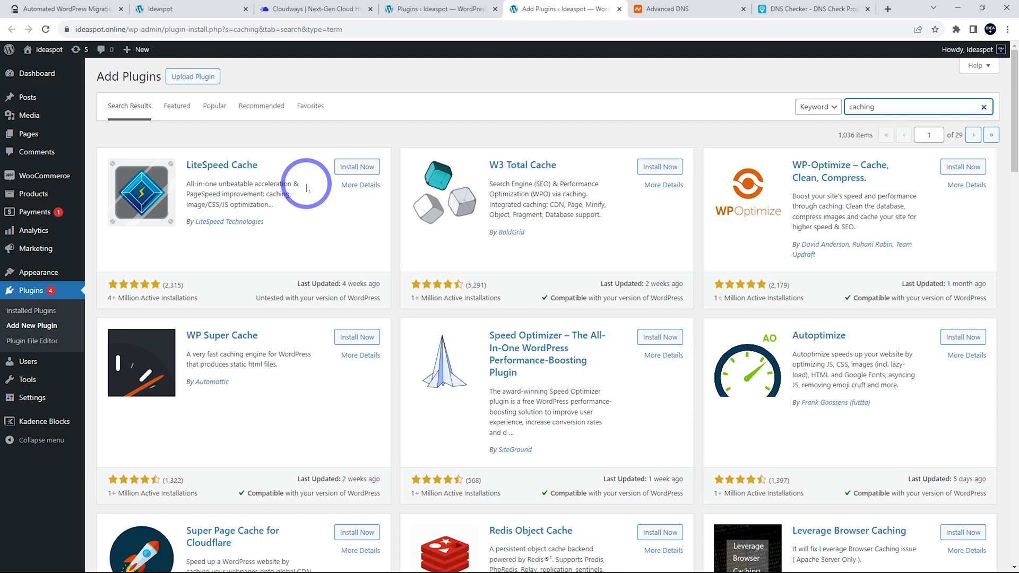
mouse_move(483, 272)
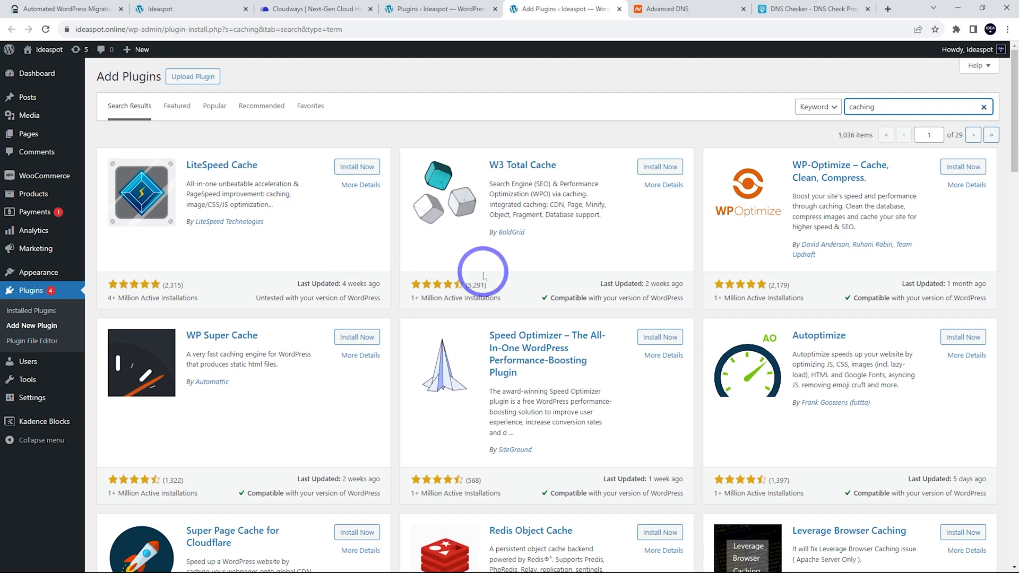
Step: Scroll through the caching plugin results such as LiteSpeed Cache and W3 Total Cache
scroll("down", 3)
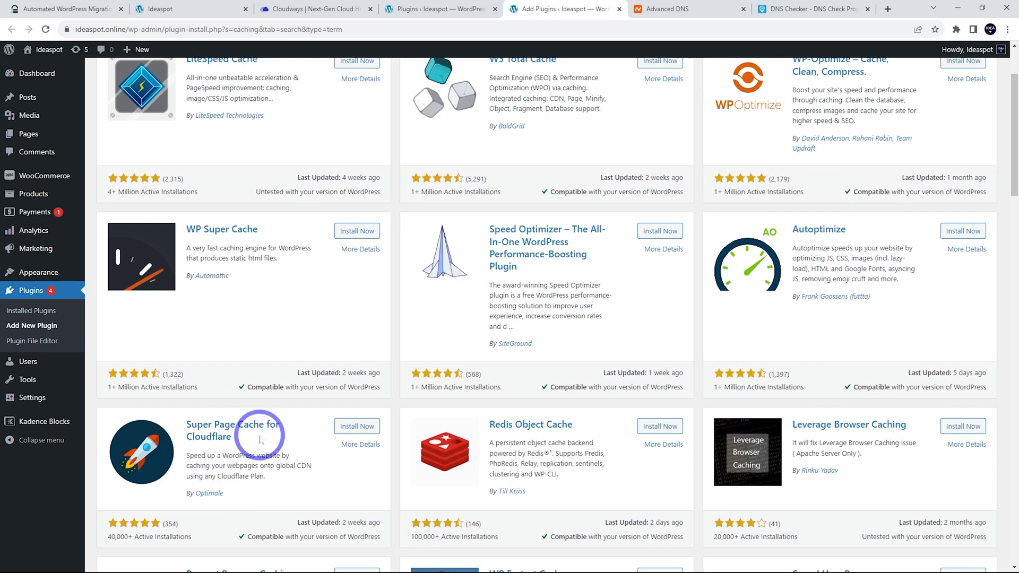
mouse_move(200, 495)
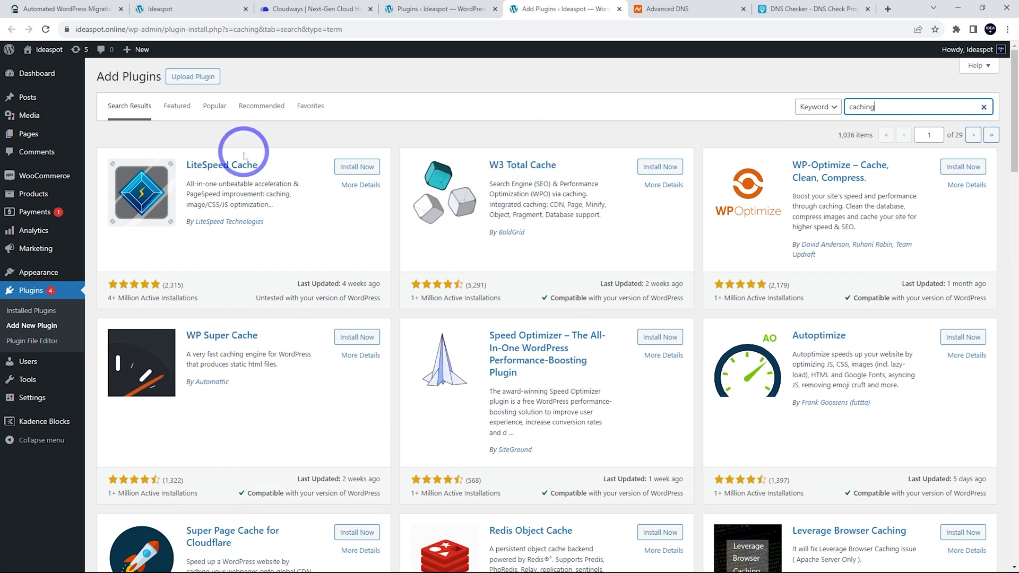
mouse_move(171, 141)
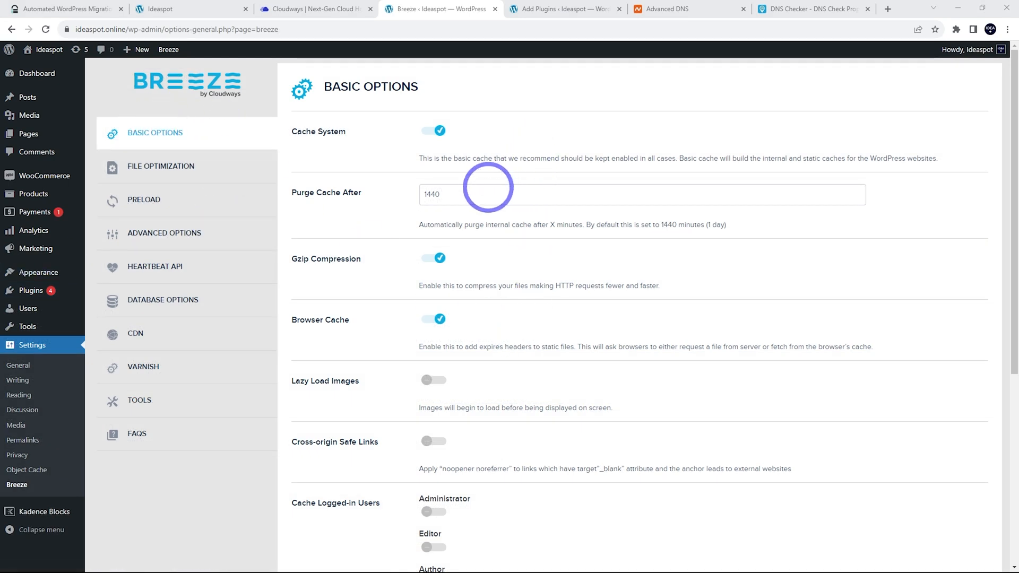
mouse_move(473, 239)
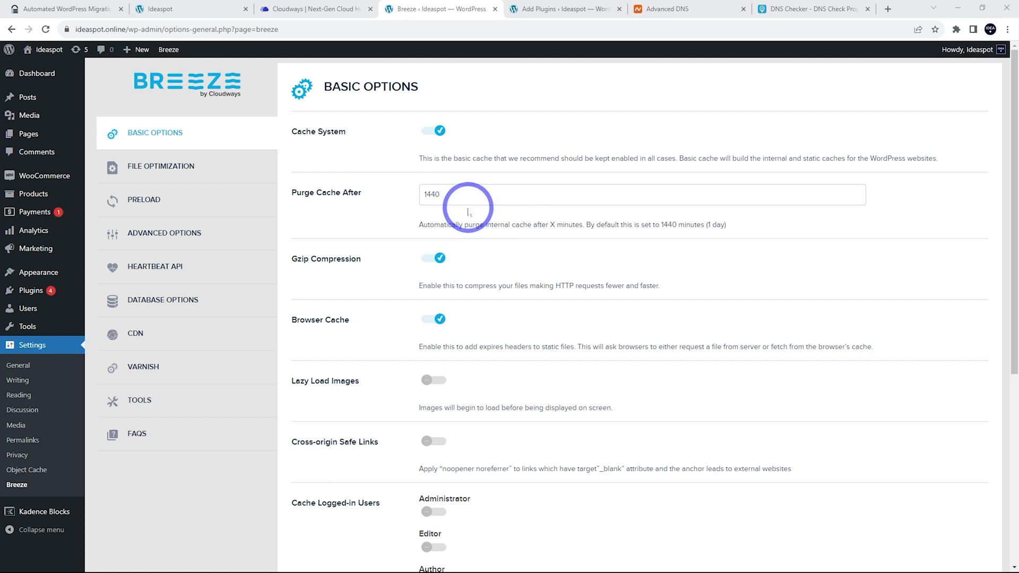
Step: In Breeze File Optimization, enable HTML minification and inline CSS minification
left_click(161, 165)
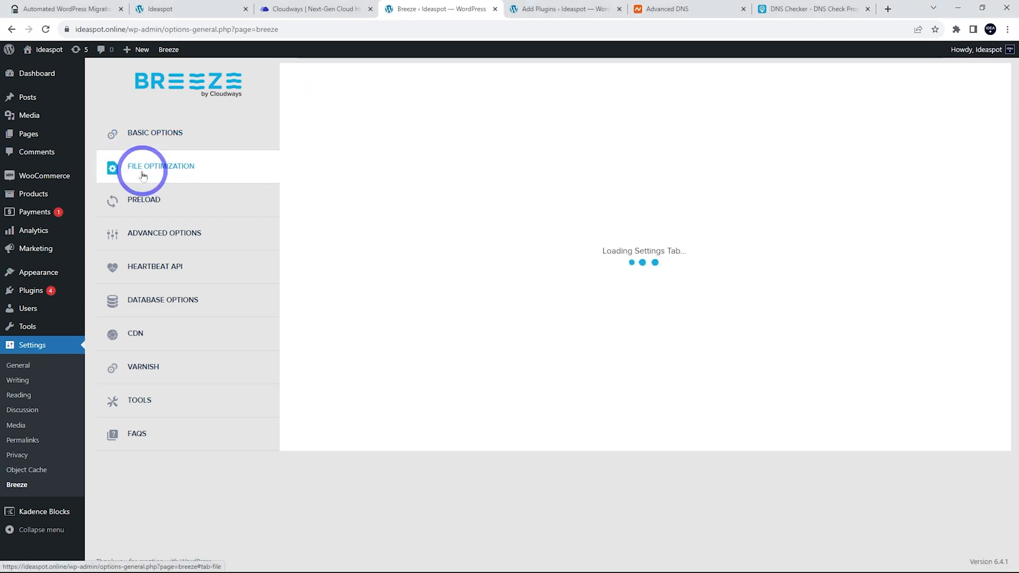
left_click(160, 166)
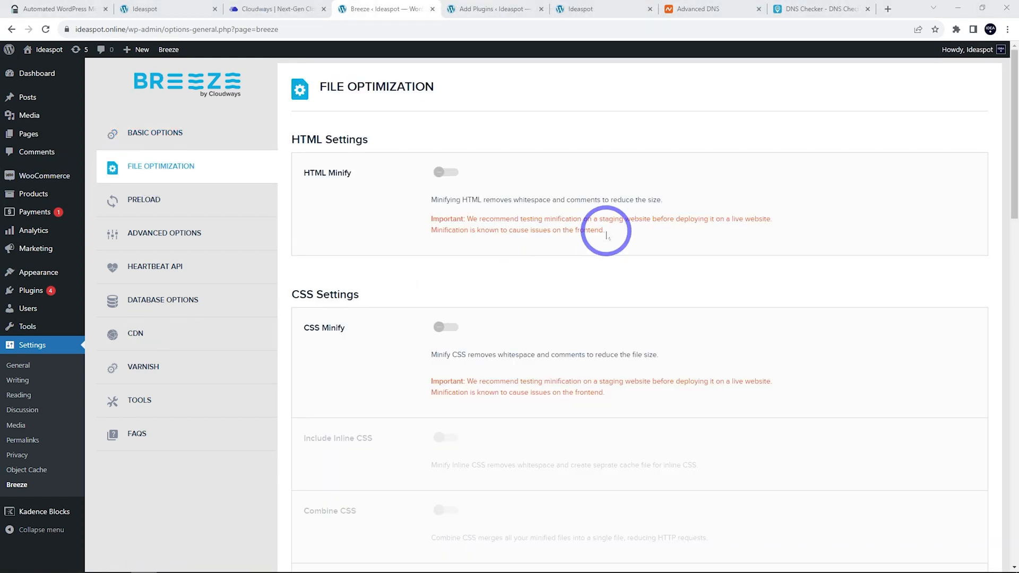
mouse_move(610, 247)
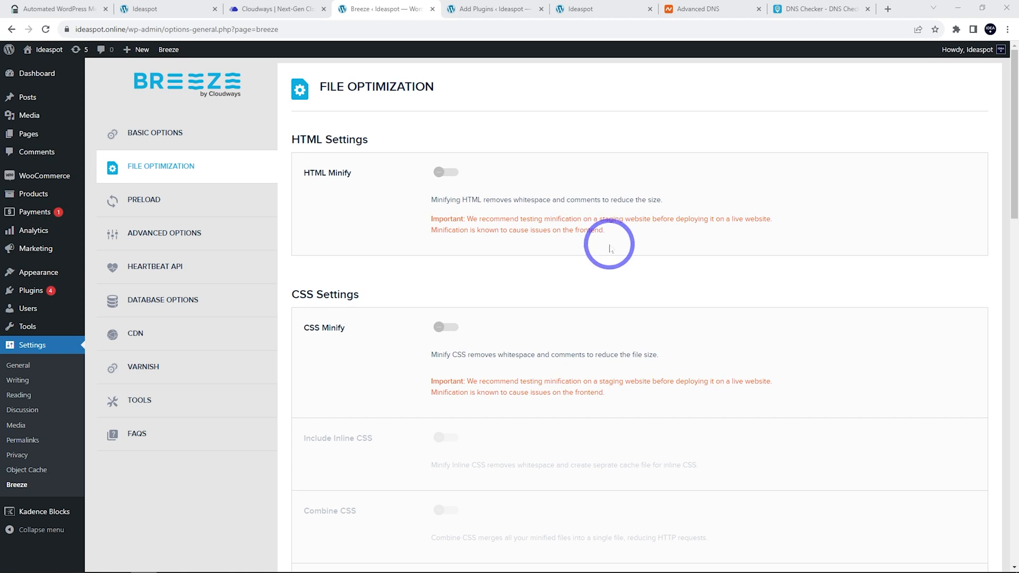
mouse_move(626, 263)
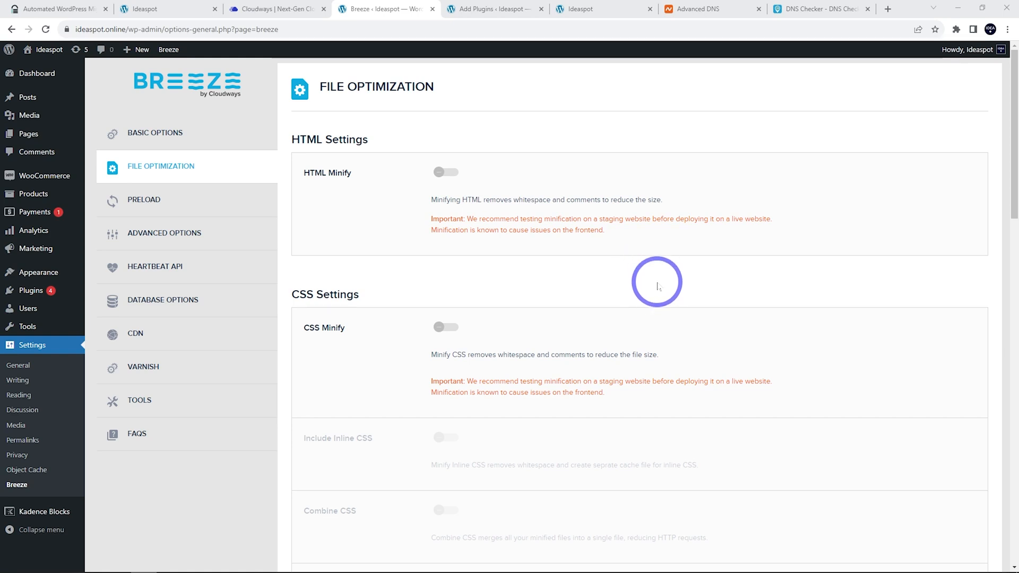
mouse_move(659, 291)
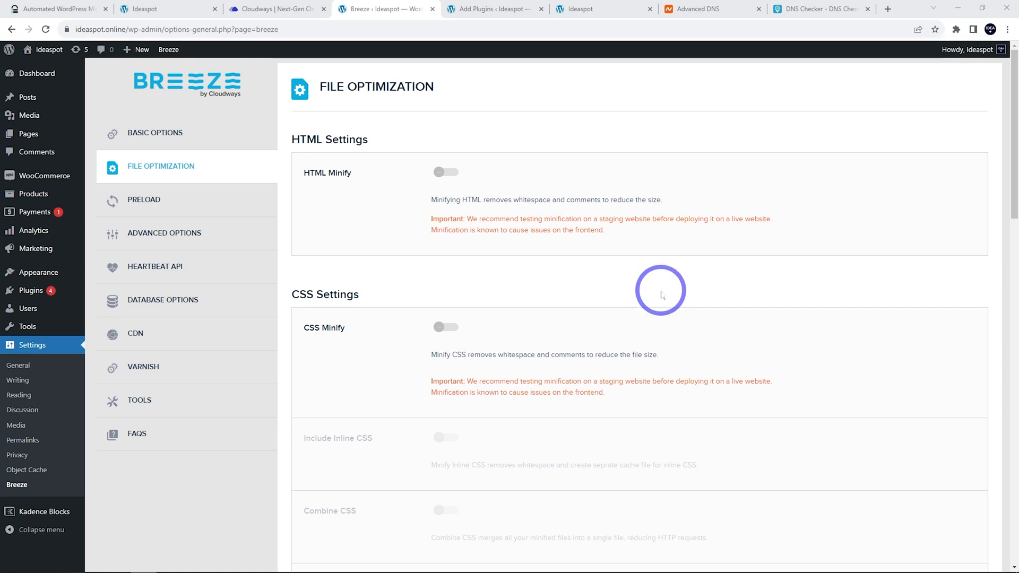
mouse_move(601, 267)
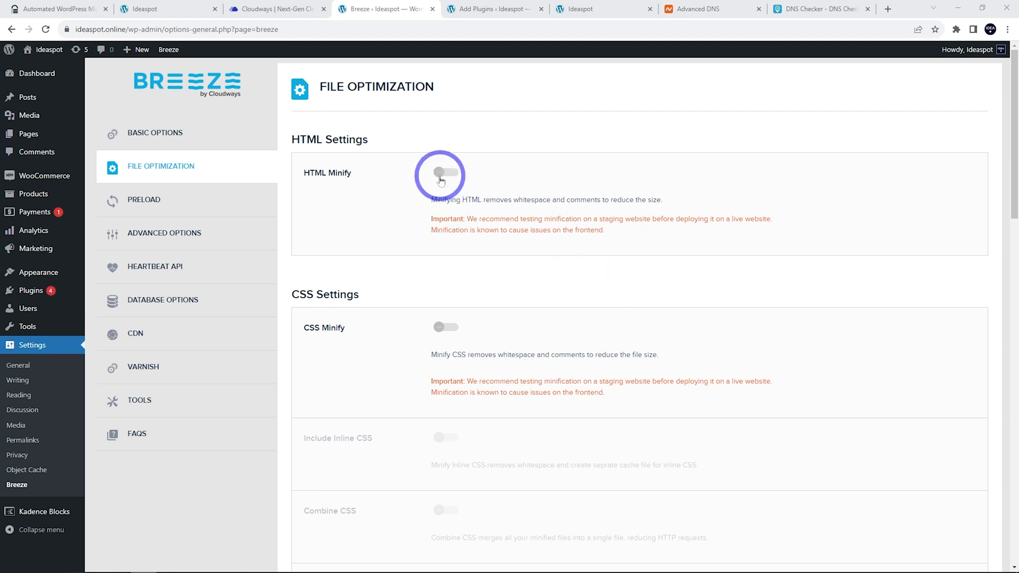
left_click(446, 172)
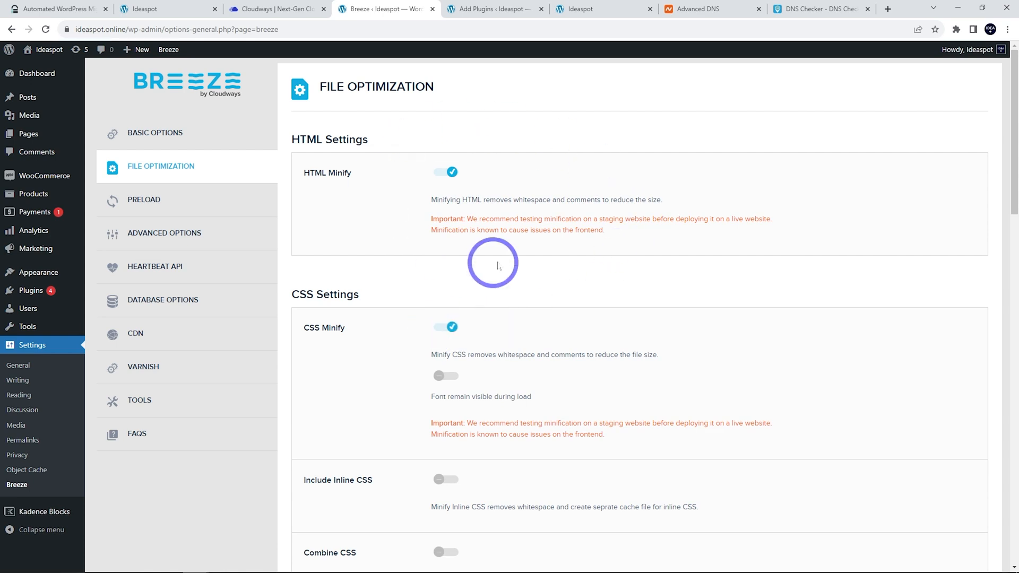
mouse_move(501, 253)
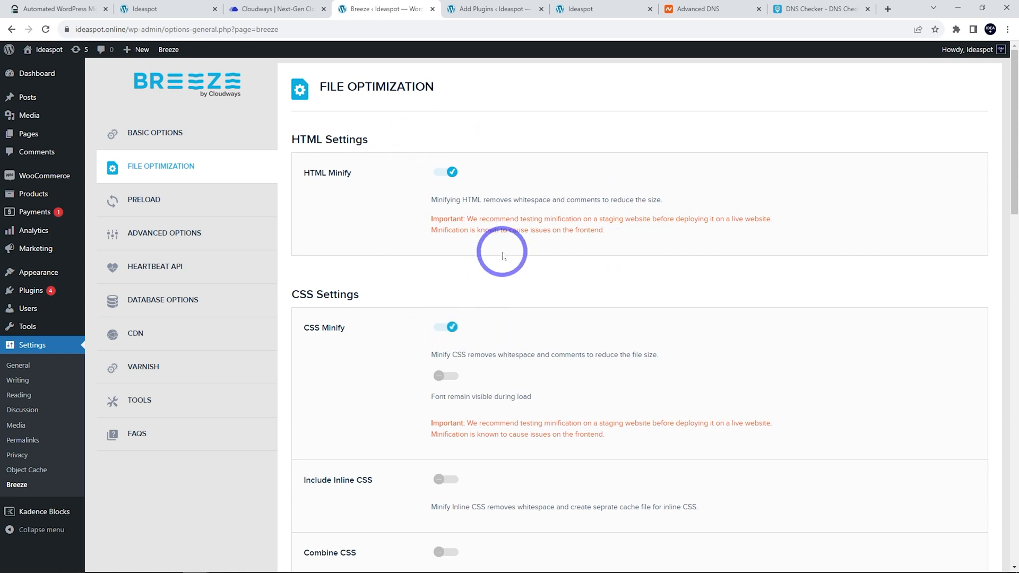
scroll("down", 3)
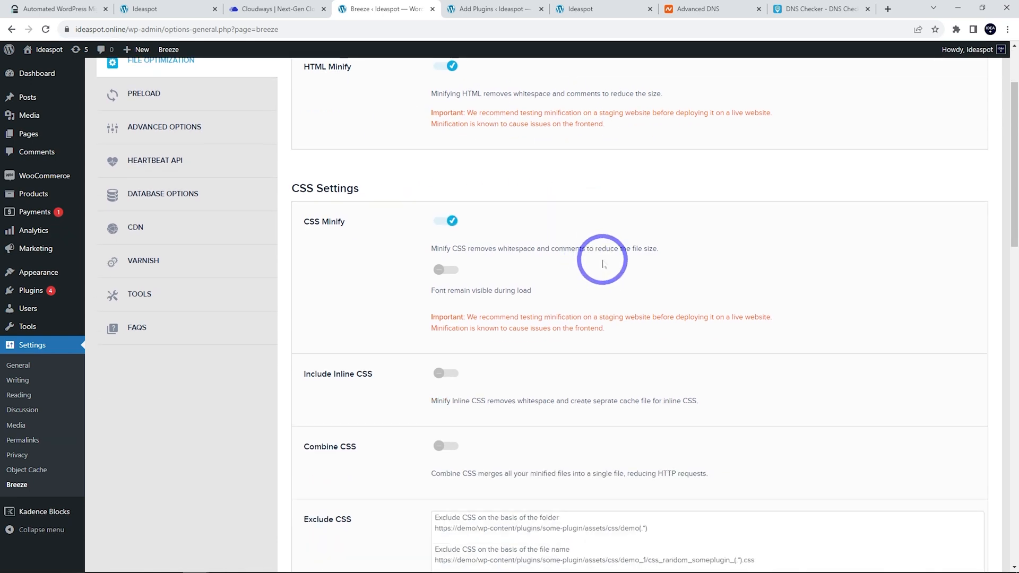
scroll("up", 3)
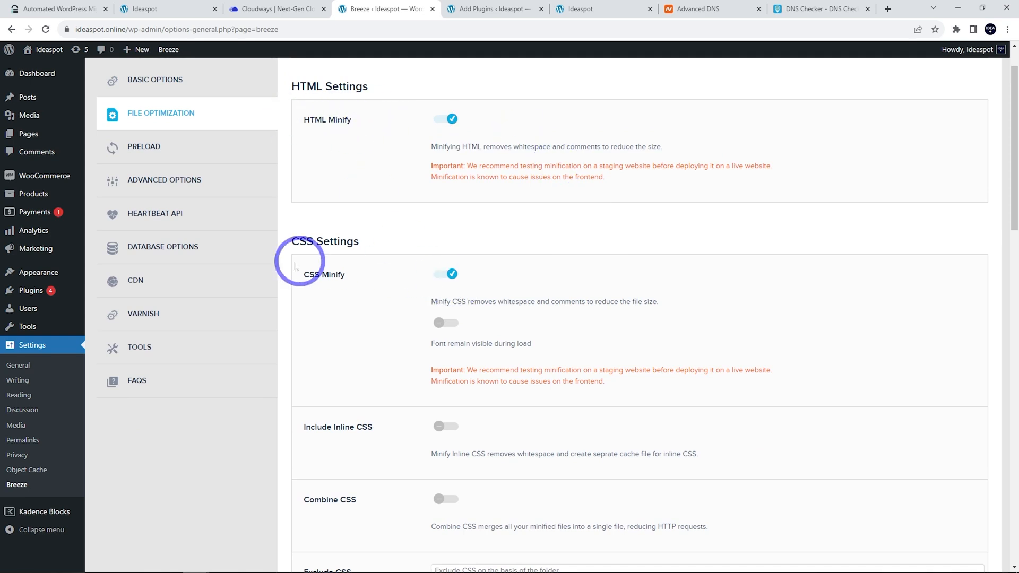
scroll("down", 3)
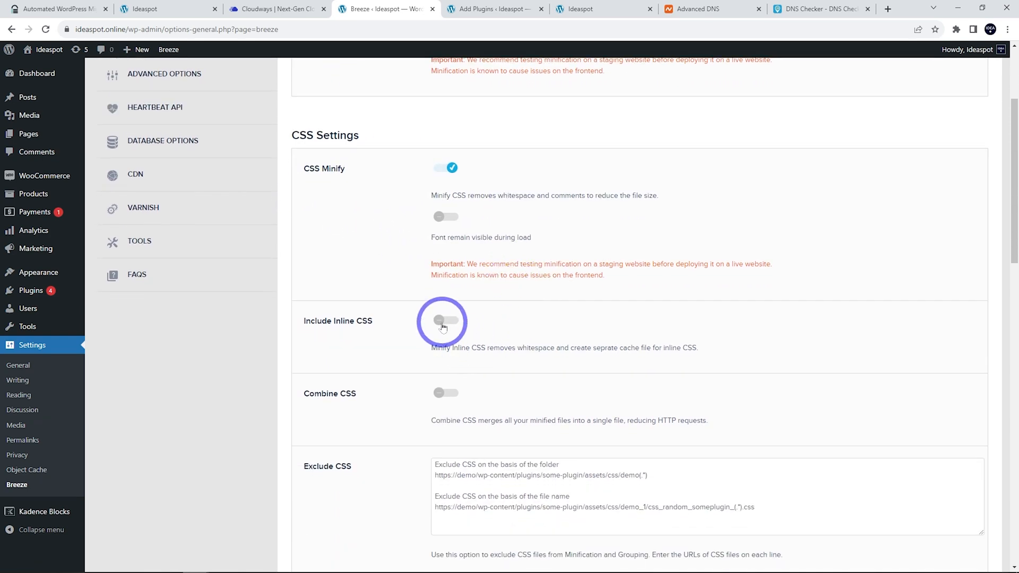
left_click(445, 321)
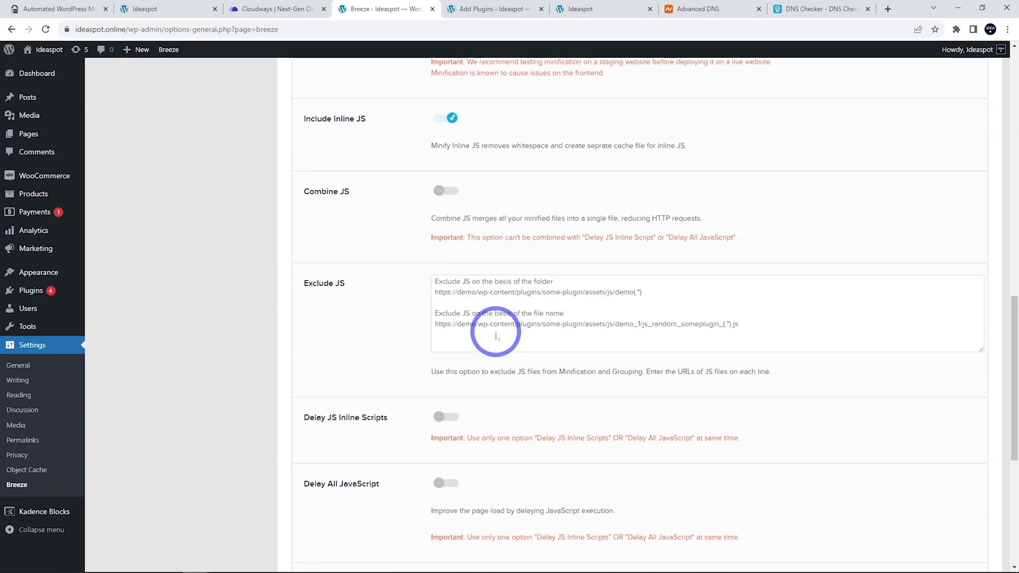
Step: Toggle Delay All JavaScript on, off and on again, then save the file optimization settings
scroll("down", 3)
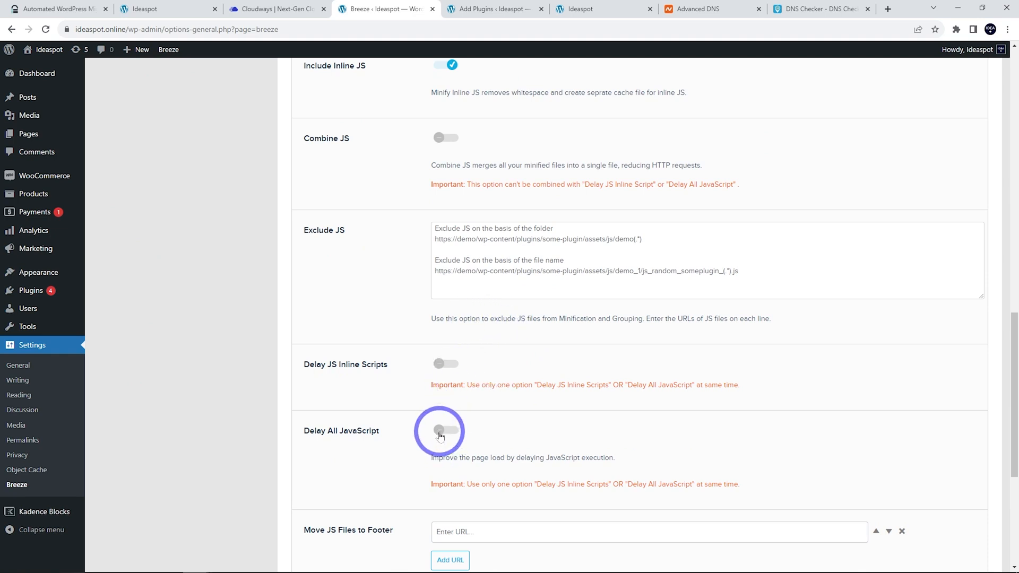
left_click(446, 431)
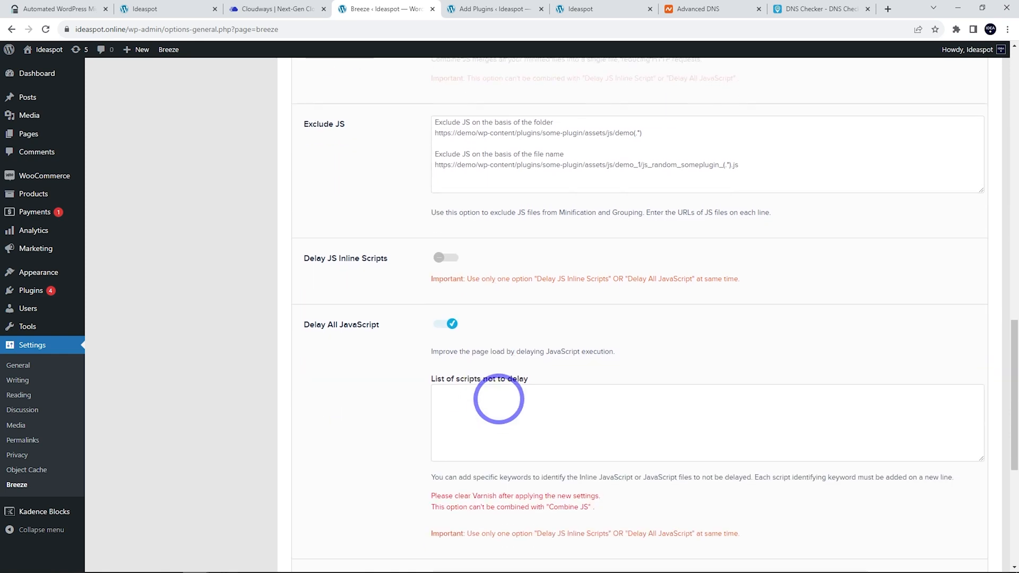
scroll("down", 3)
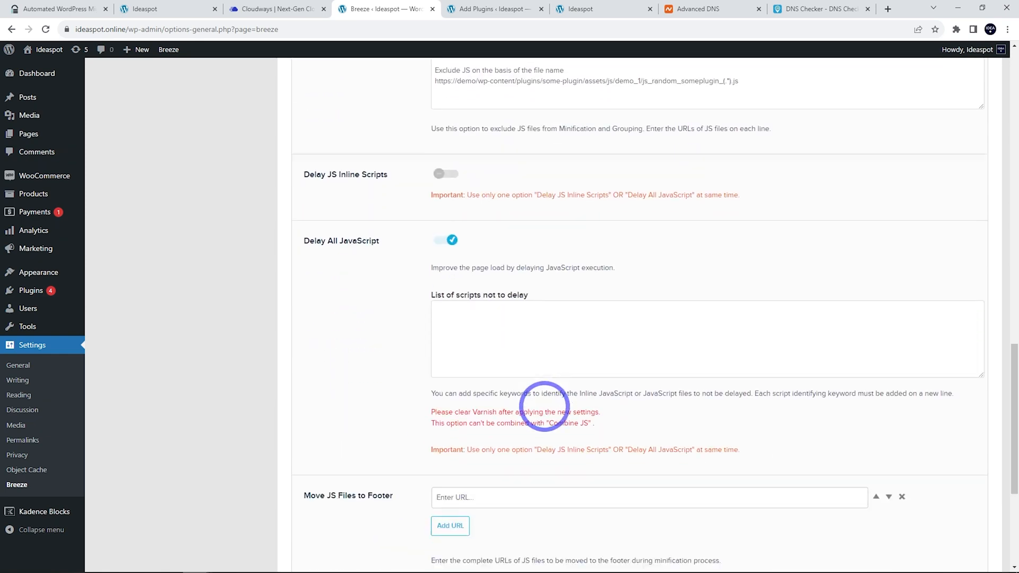
scroll("down", 3)
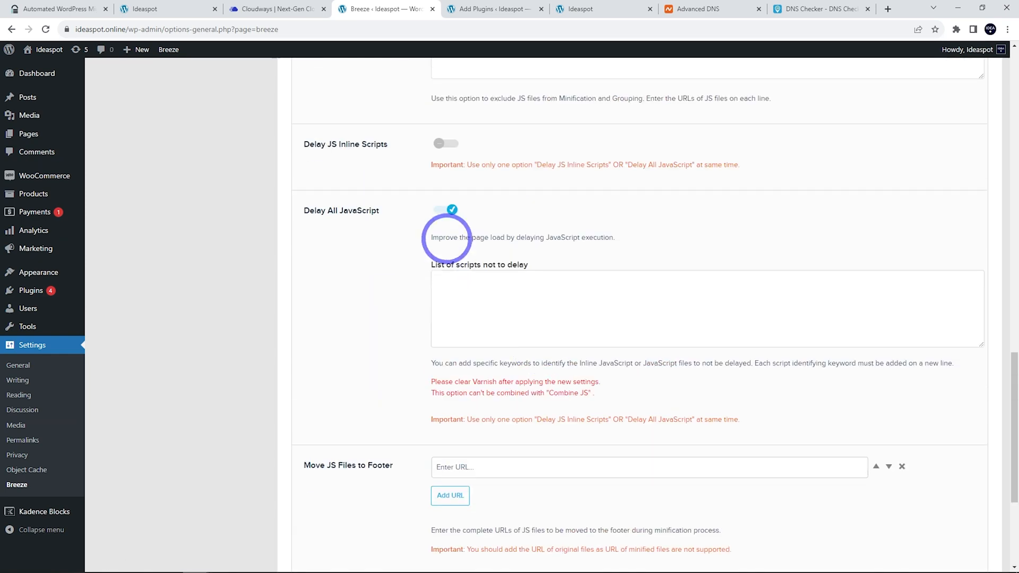
left_click(446, 210)
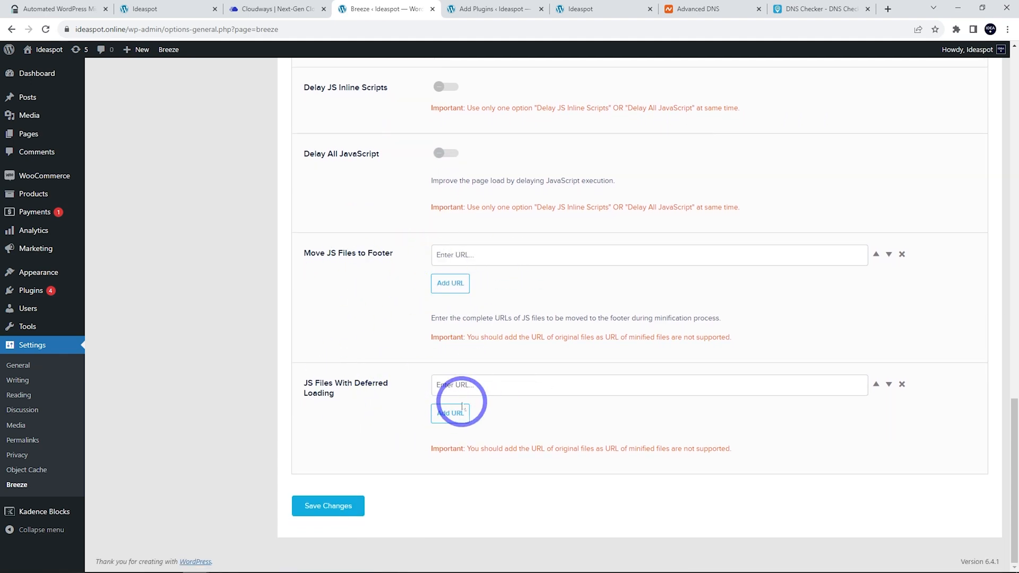
scroll("up", 3)
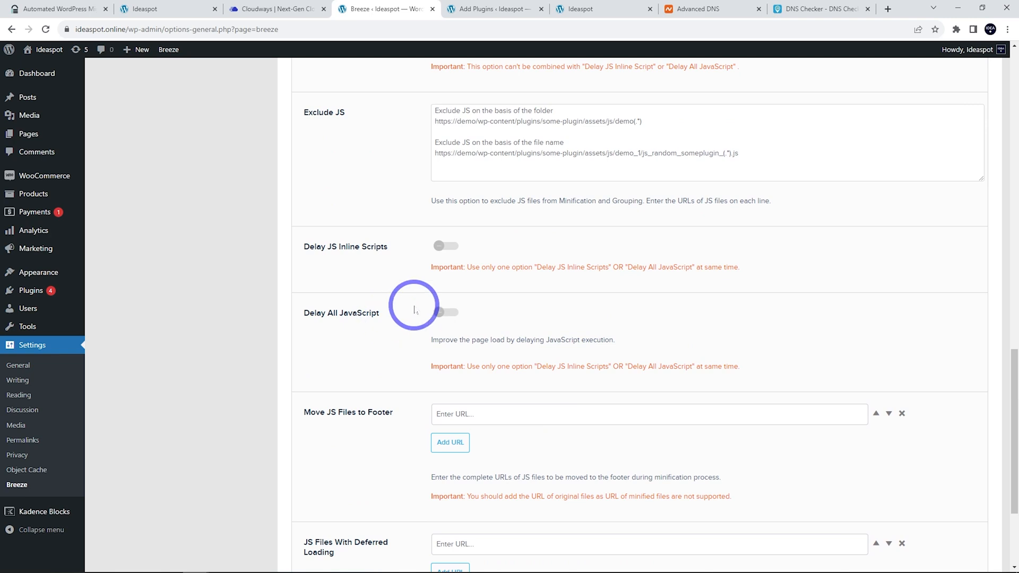
left_click(445, 312)
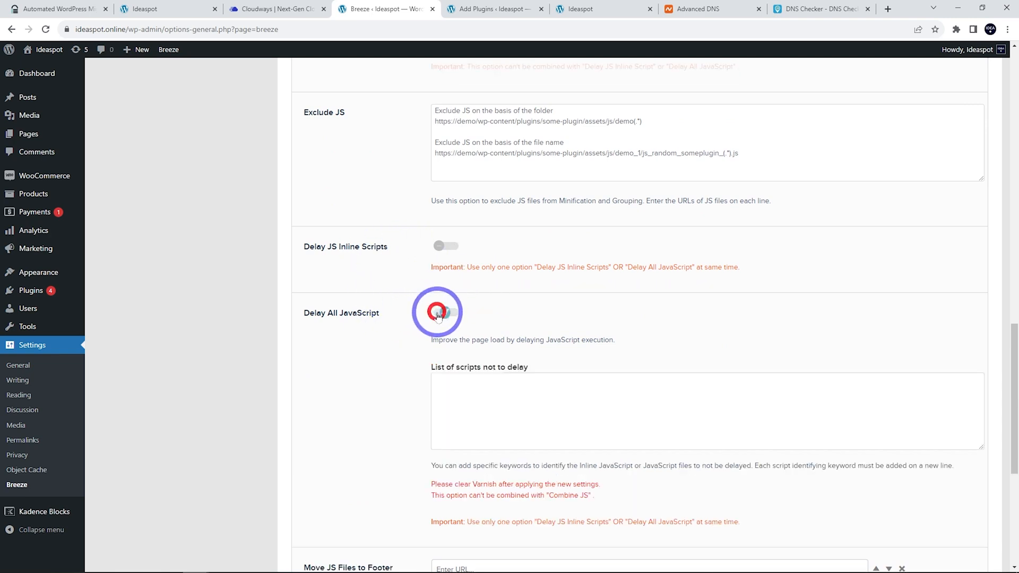
scroll("down", 3)
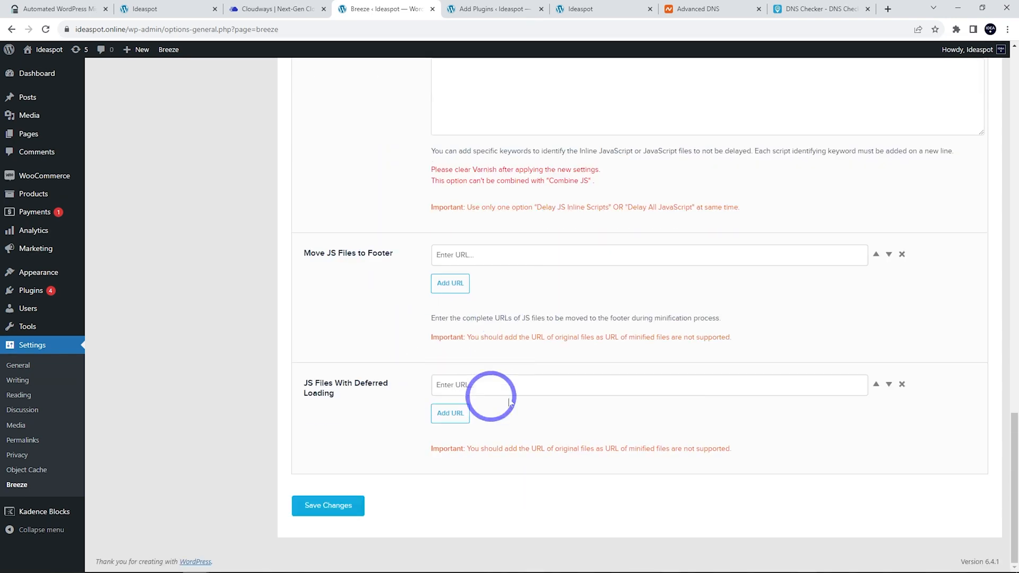
mouse_move(566, 337)
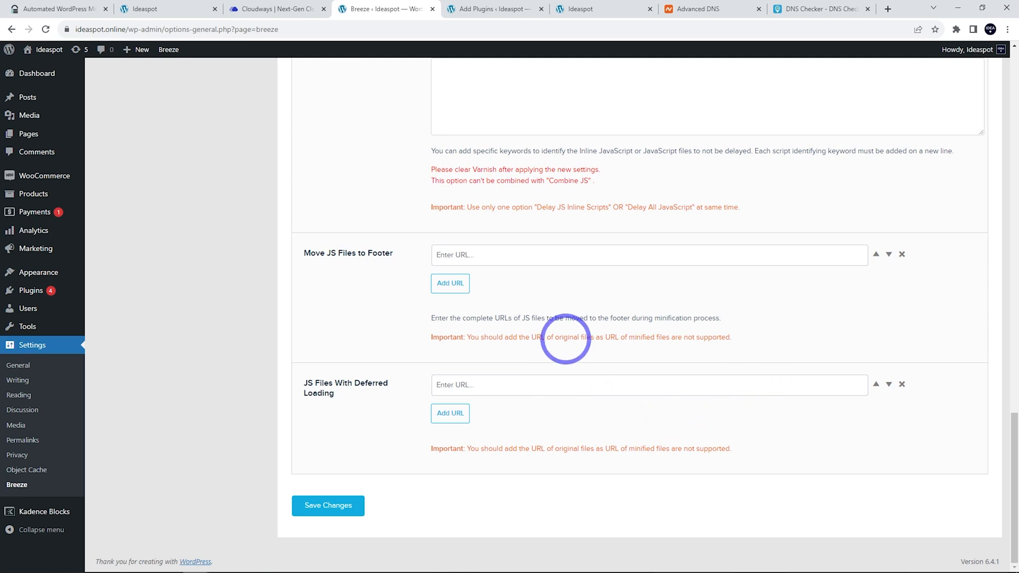
left_click(328, 506)
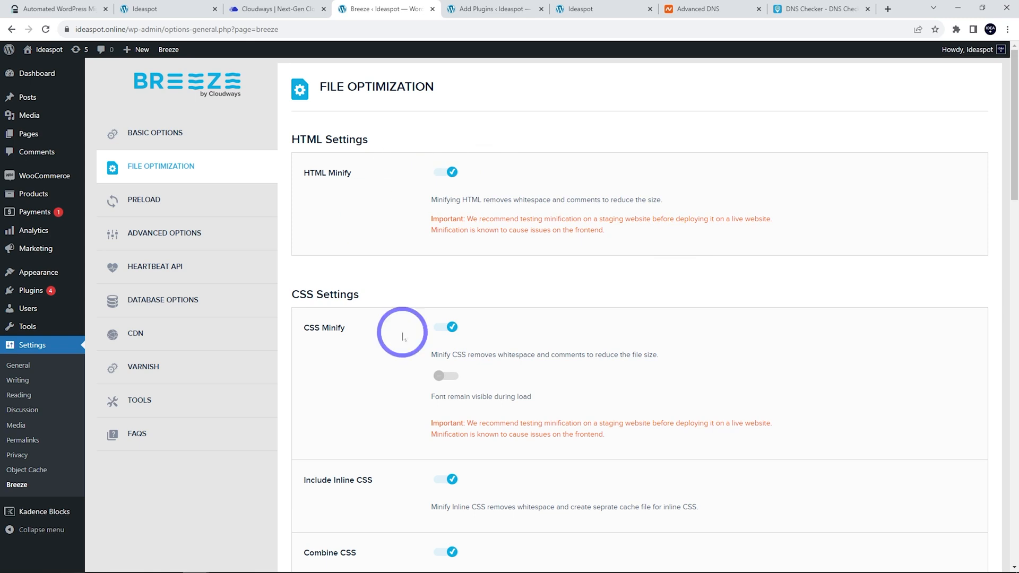
mouse_move(479, 323)
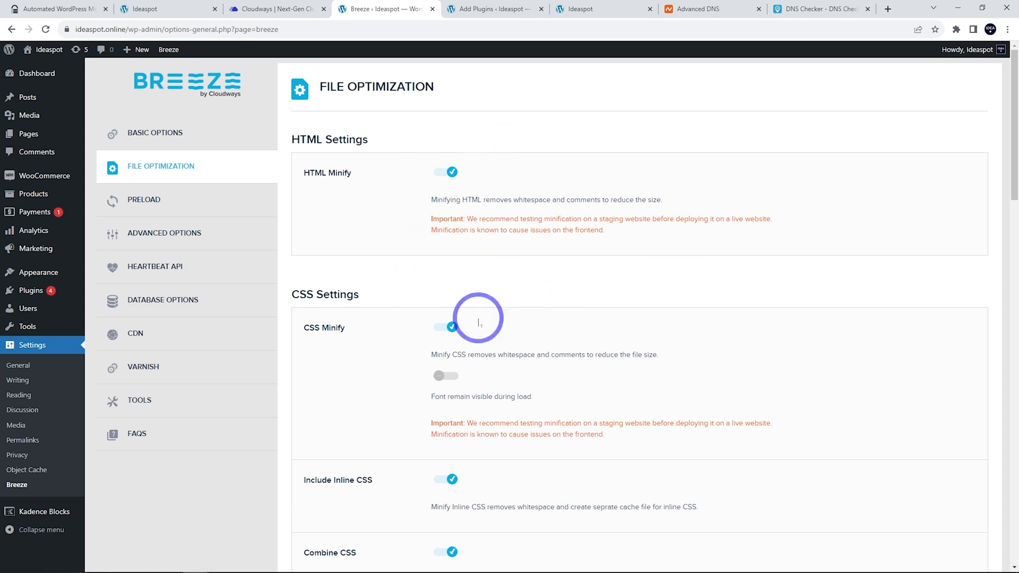
mouse_move(557, 335)
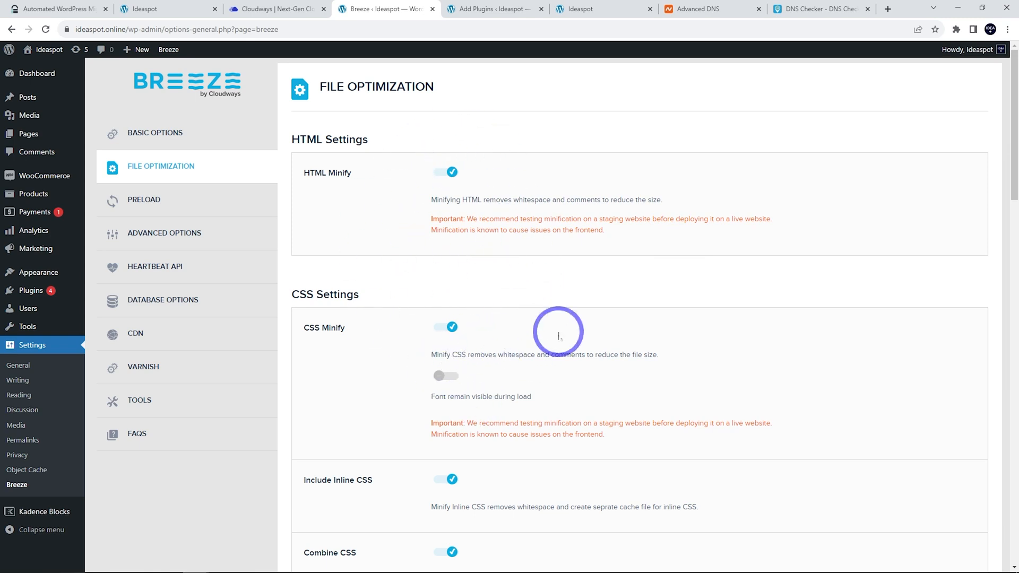
mouse_move(579, 241)
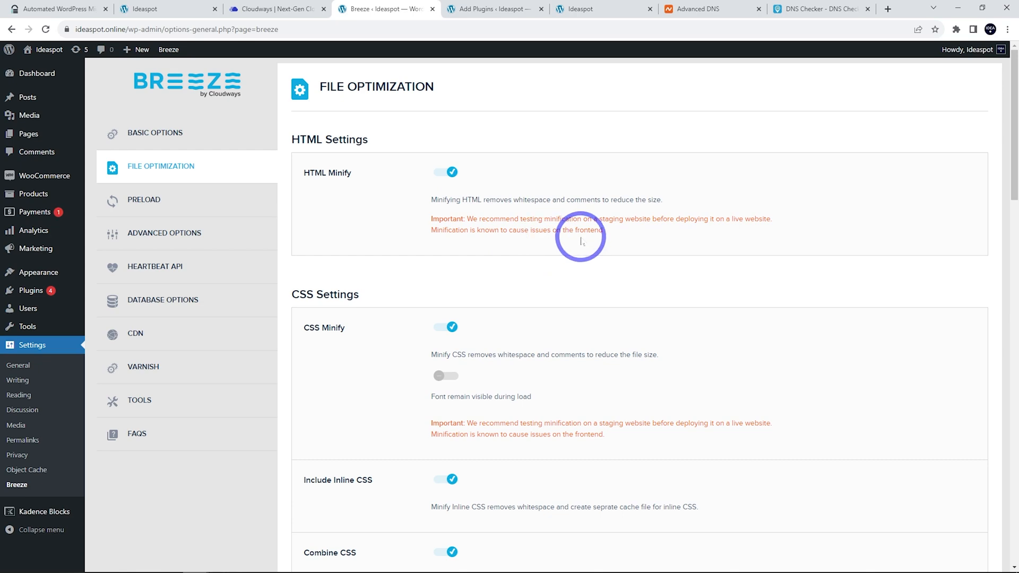
right_click(50, 50)
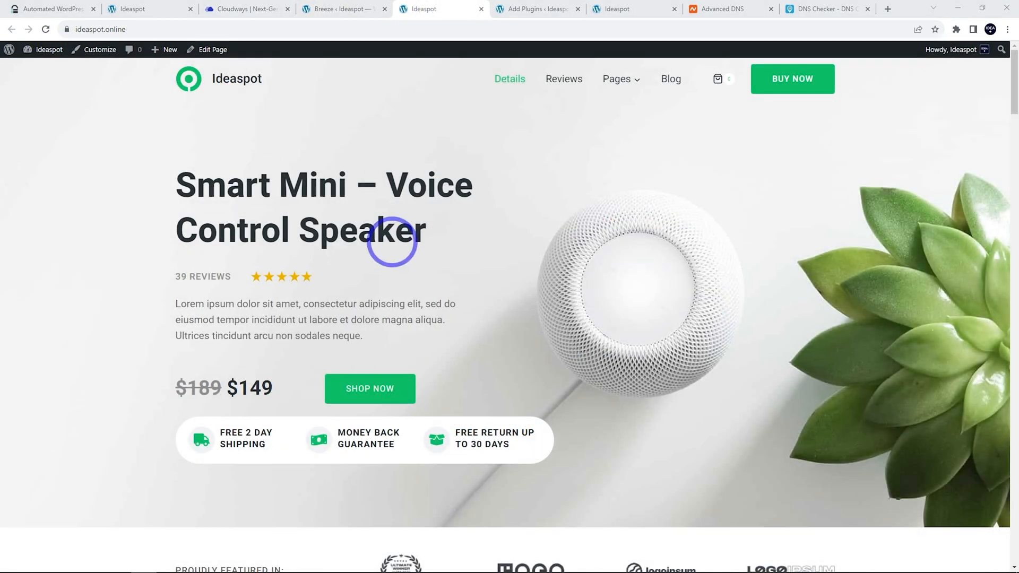
Step: Open ideaspot.online in an incognito window, view the Reviews page, and return home via the logo
right_click(189, 79)
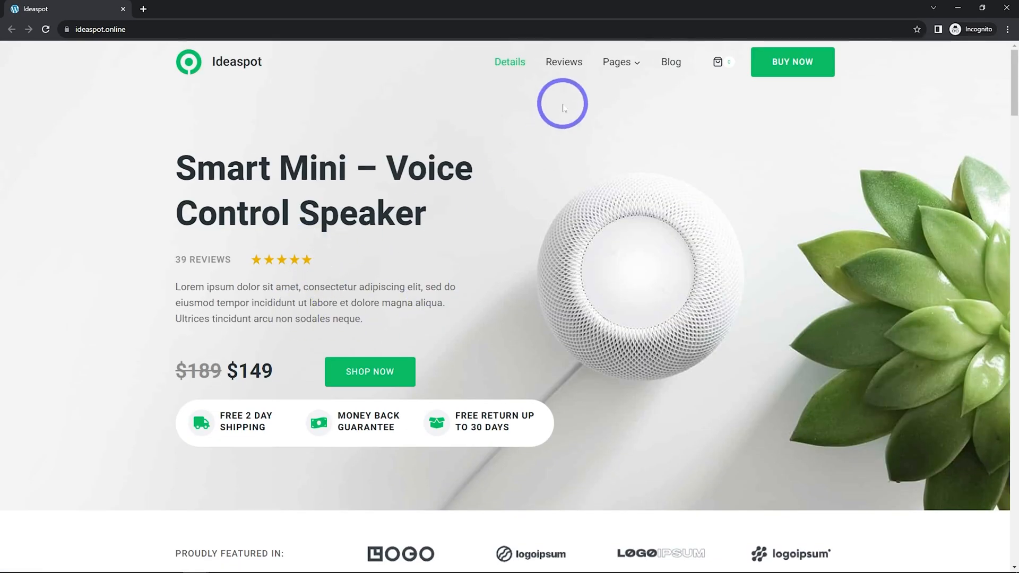
left_click(563, 61)
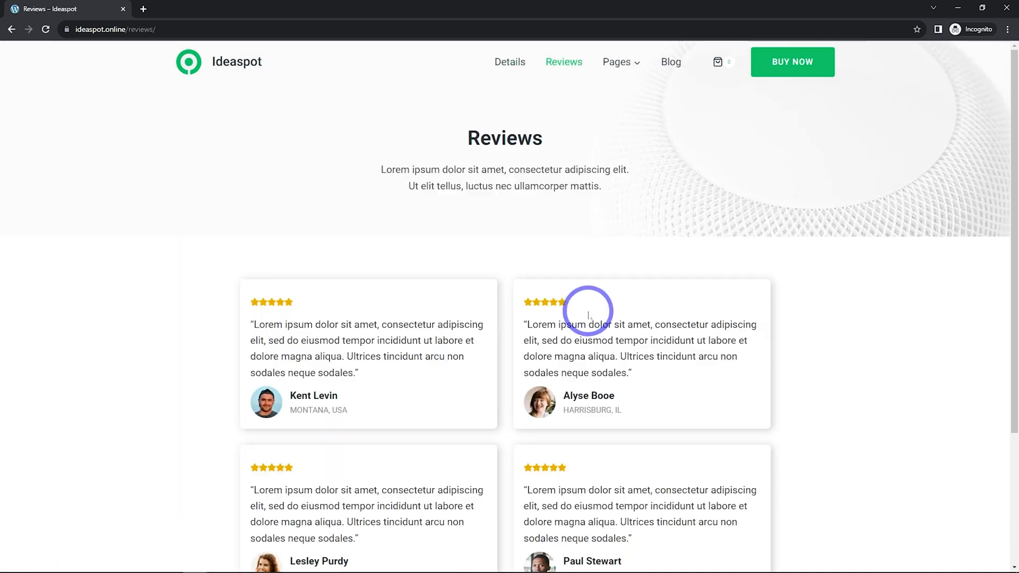
left_click(510, 62)
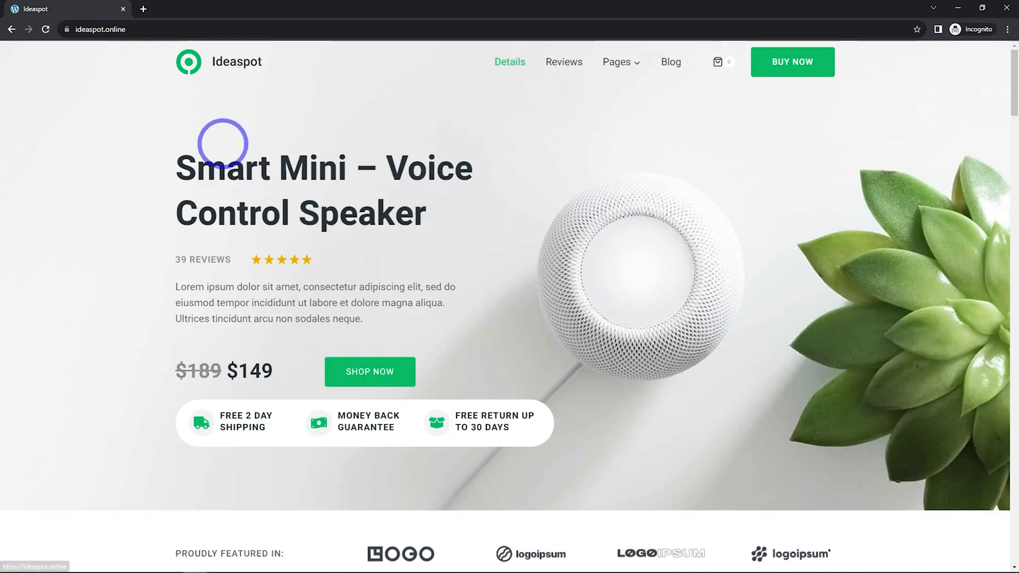
mouse_move(520, 304)
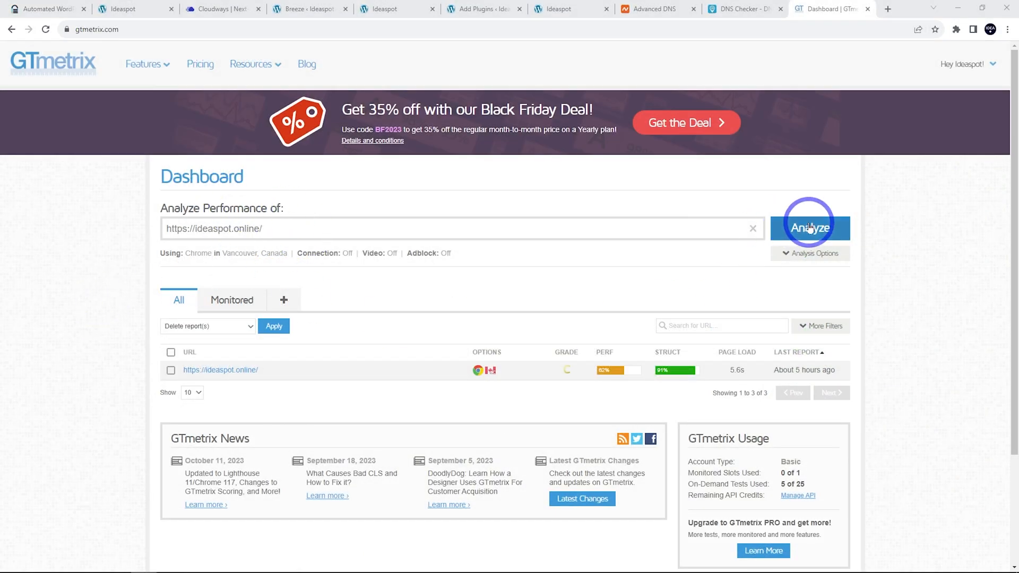
left_click(810, 229)
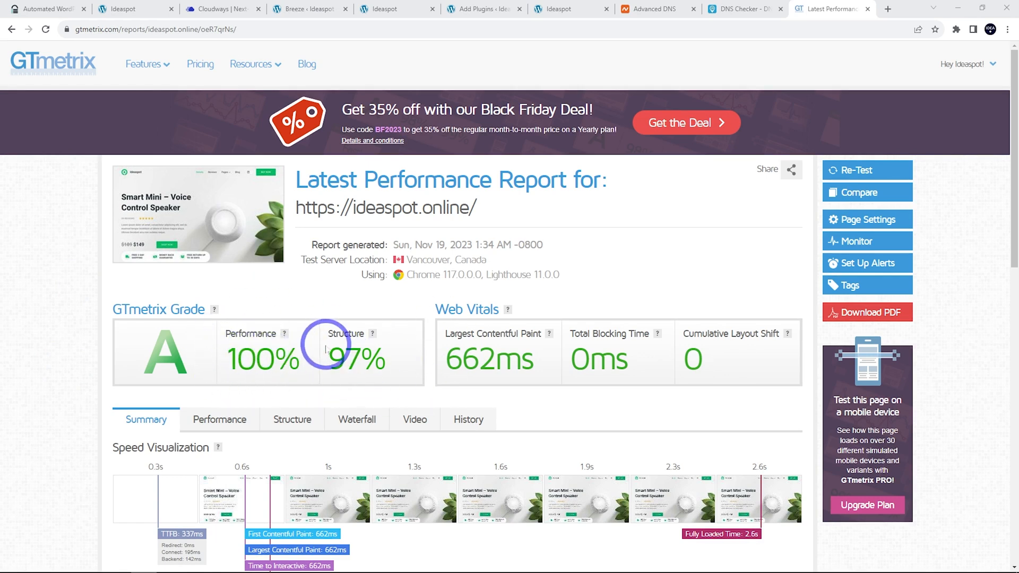
mouse_move(503, 387)
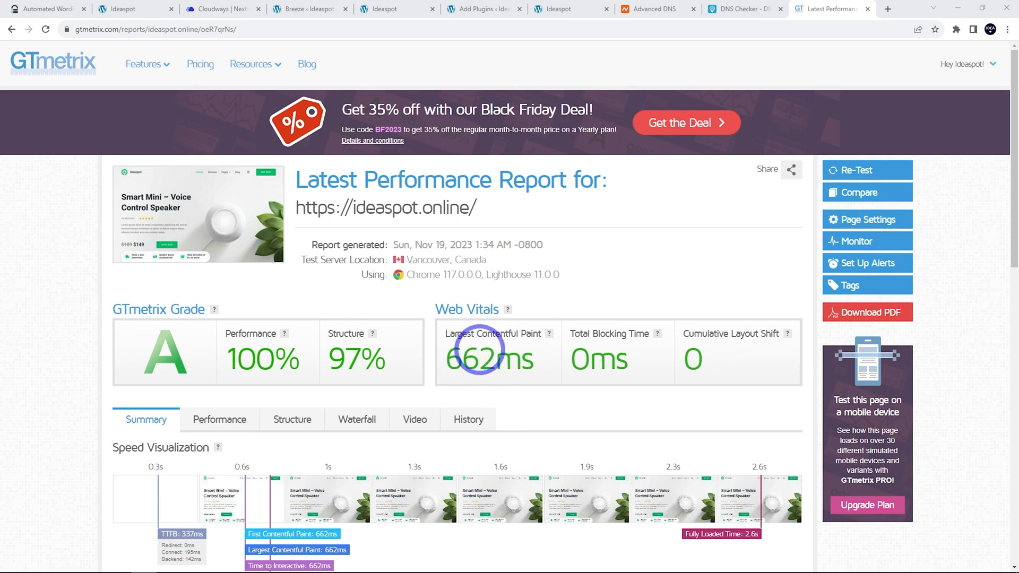
mouse_move(640, 344)
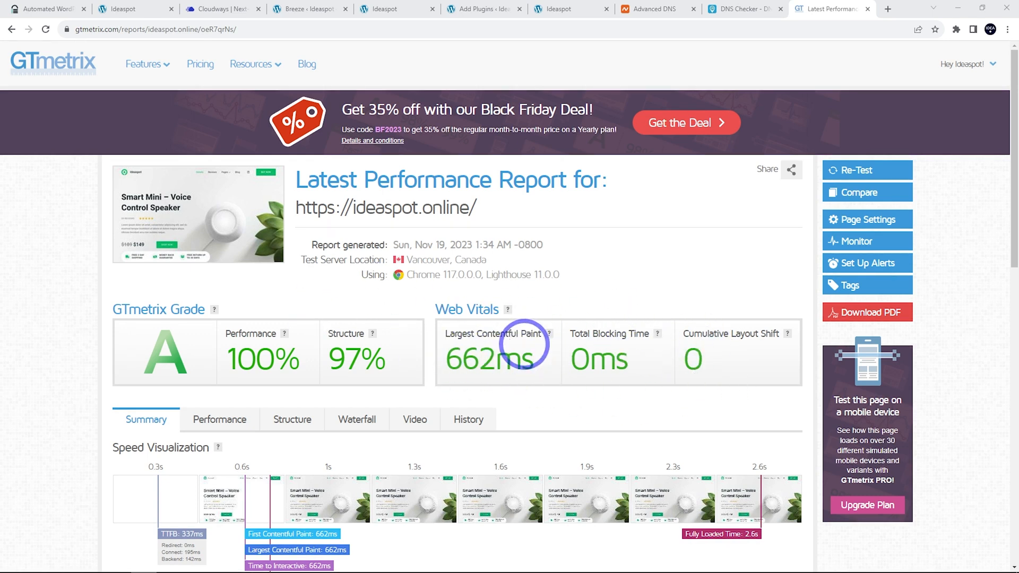
mouse_move(354, 332)
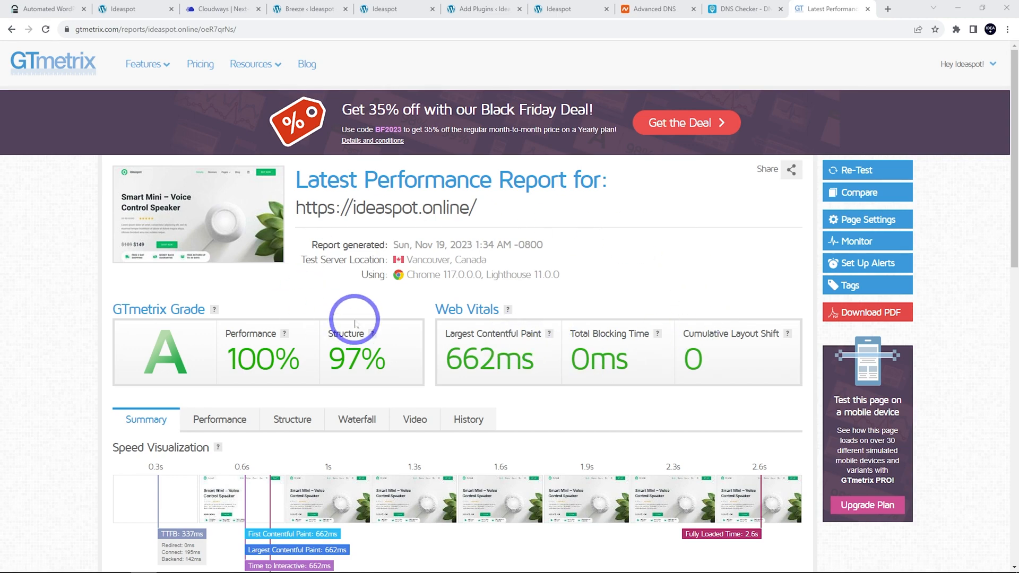
scroll("down", 3)
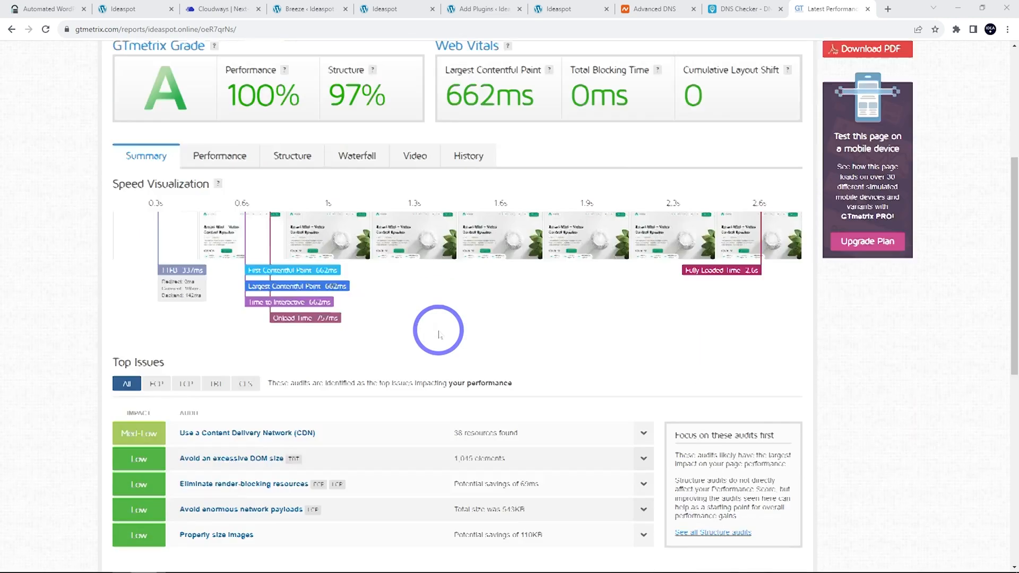
scroll("down", 3)
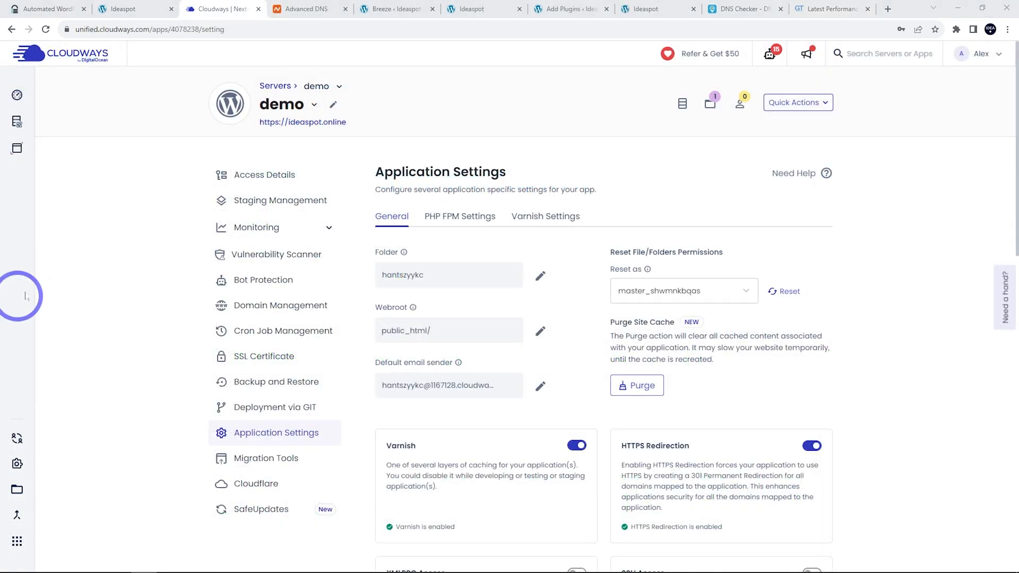
mouse_move(478, 187)
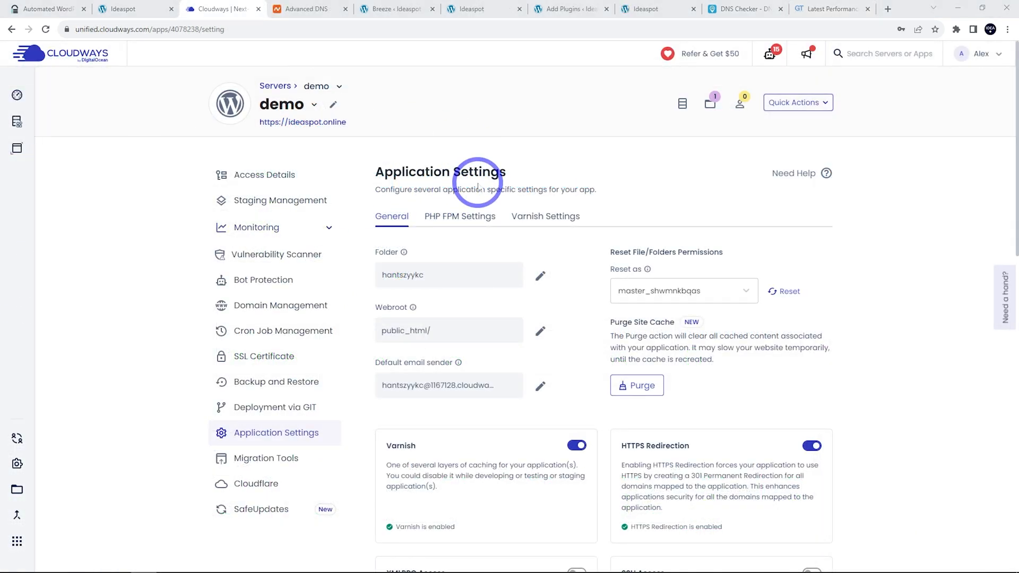
Step: Enable Cloudflare Enterprise for ideaspot.online and show the CNAME records to add
left_click(256, 483)
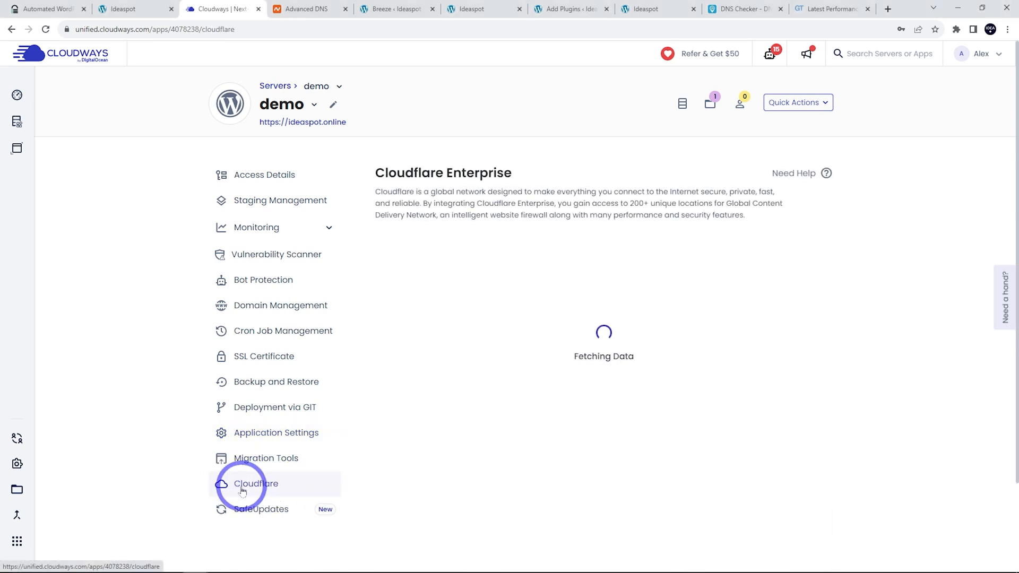
left_click(256, 484)
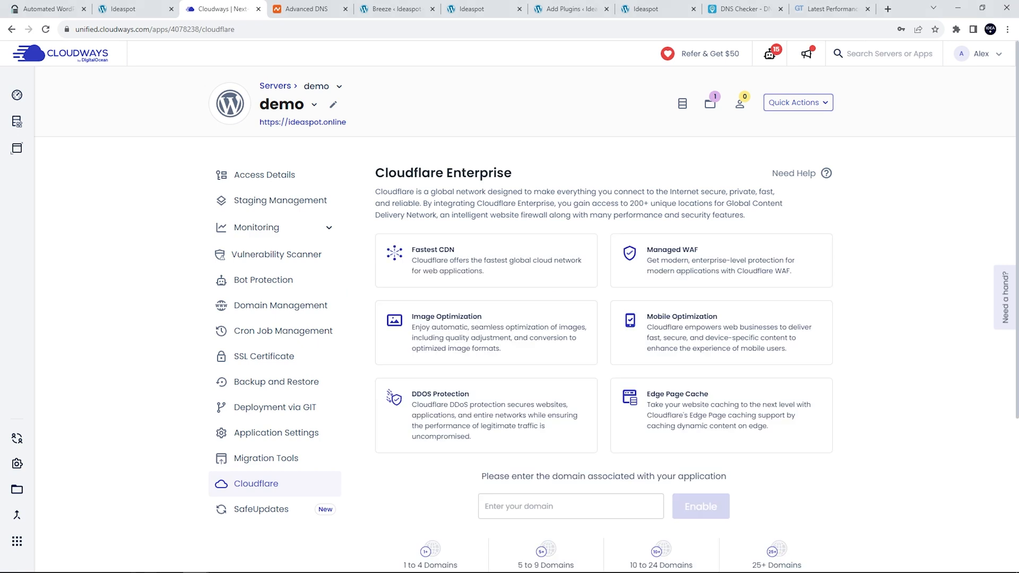
type("ideaspot.online")
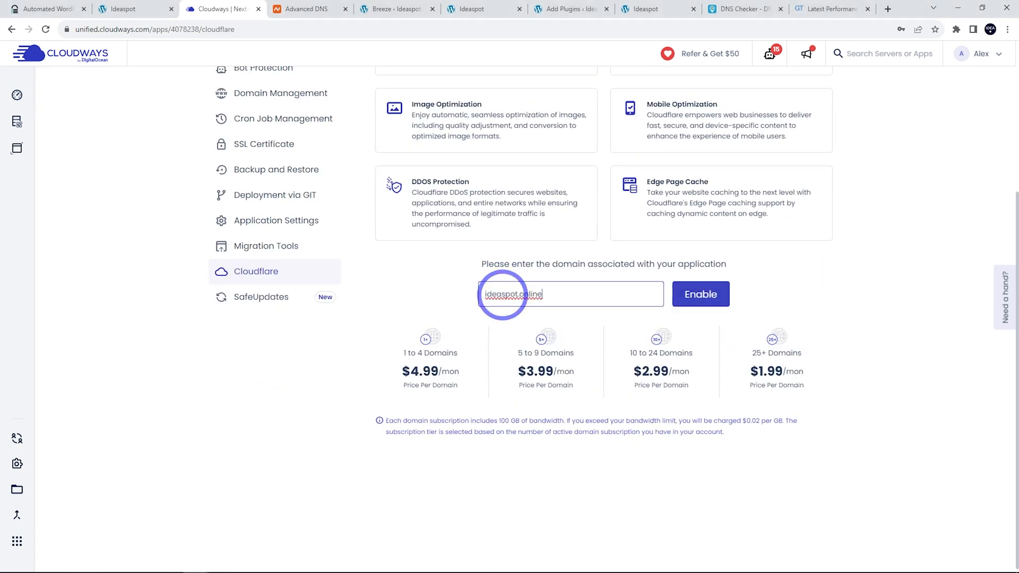
left_click(699, 295)
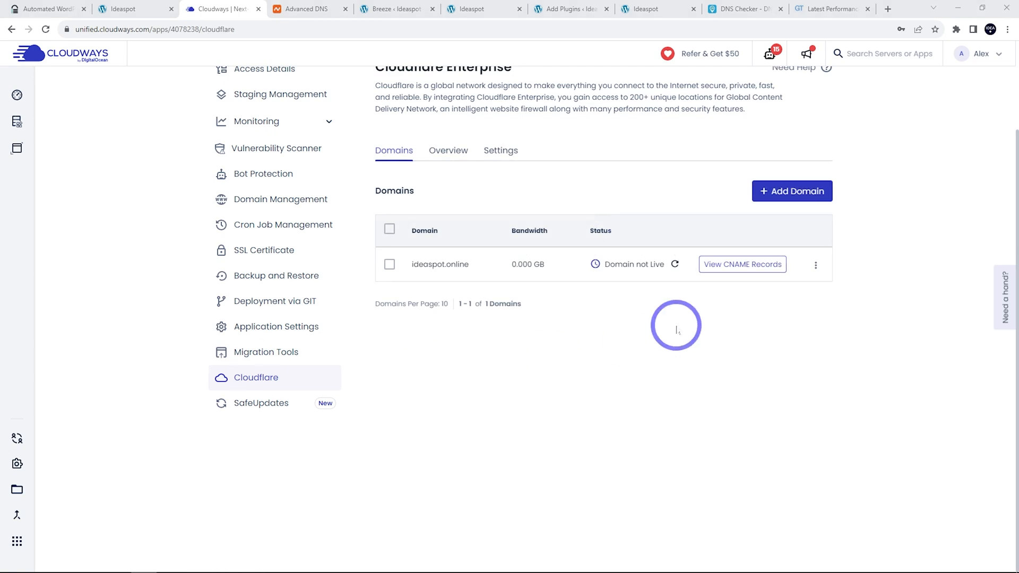
left_click(742, 265)
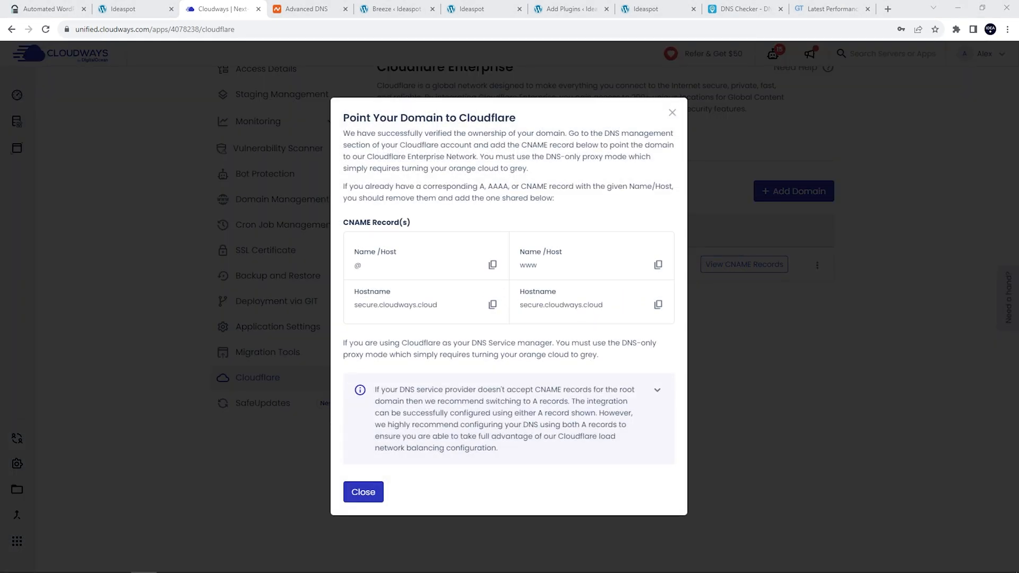
Step: Copy the secure.cloudways.cloud CNAME hostname and switch to Namecheap's Advanced DNS
left_click(543, 266)
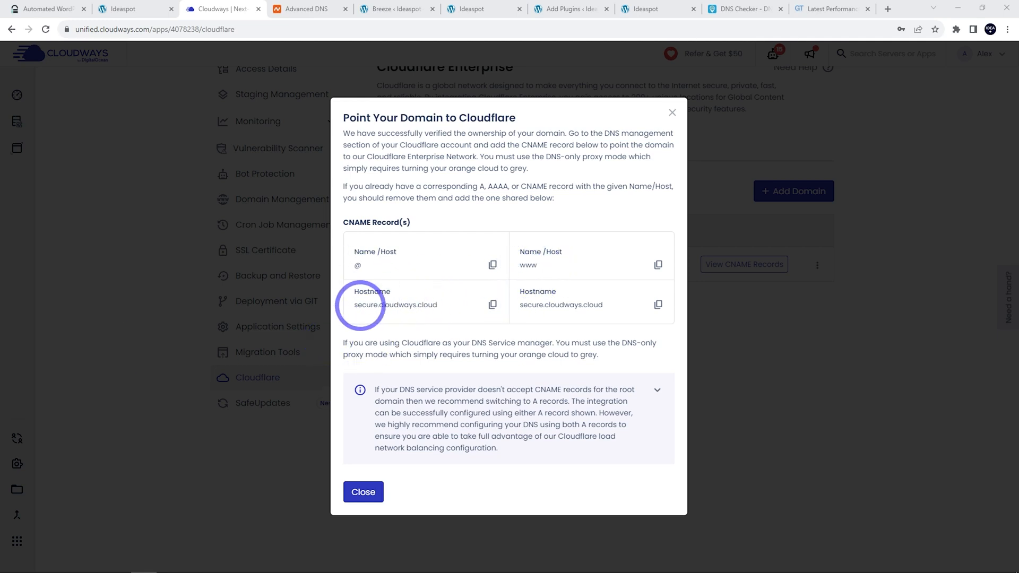
left_click(493, 305)
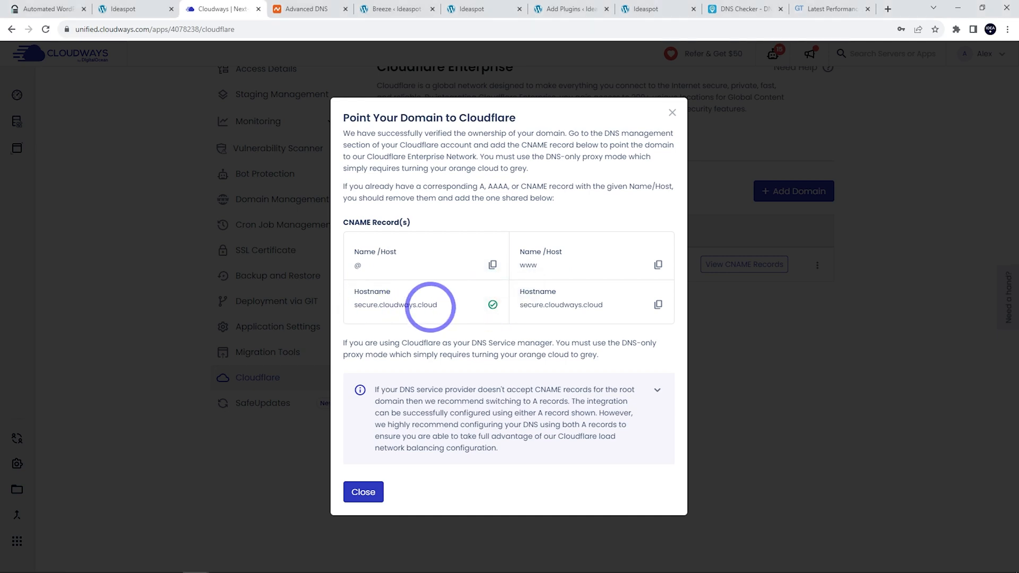
left_click(306, 9)
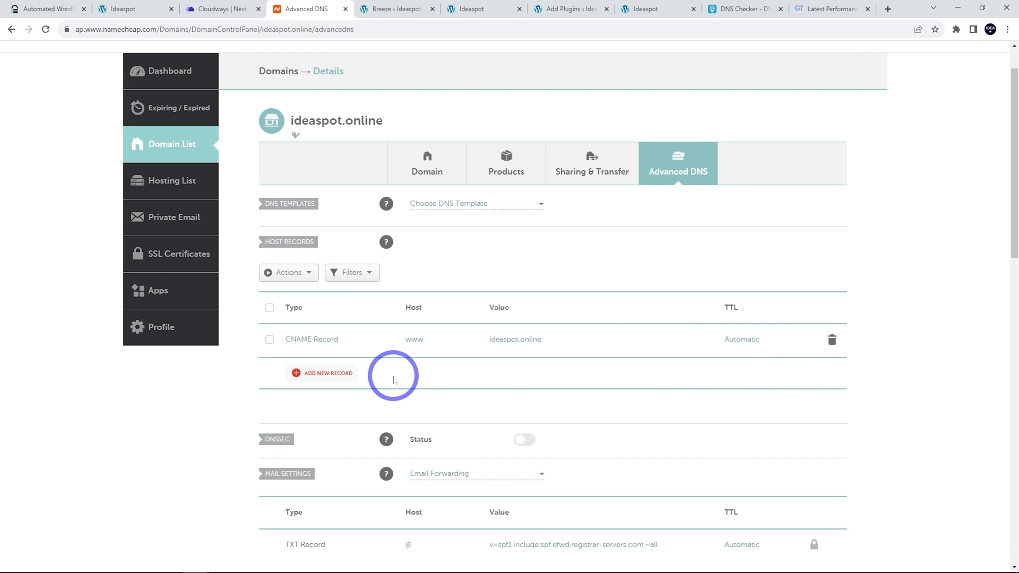
Step: Point the www and @ CNAME records to secure.cloudways.cloud and save all changes
left_click(321, 372)
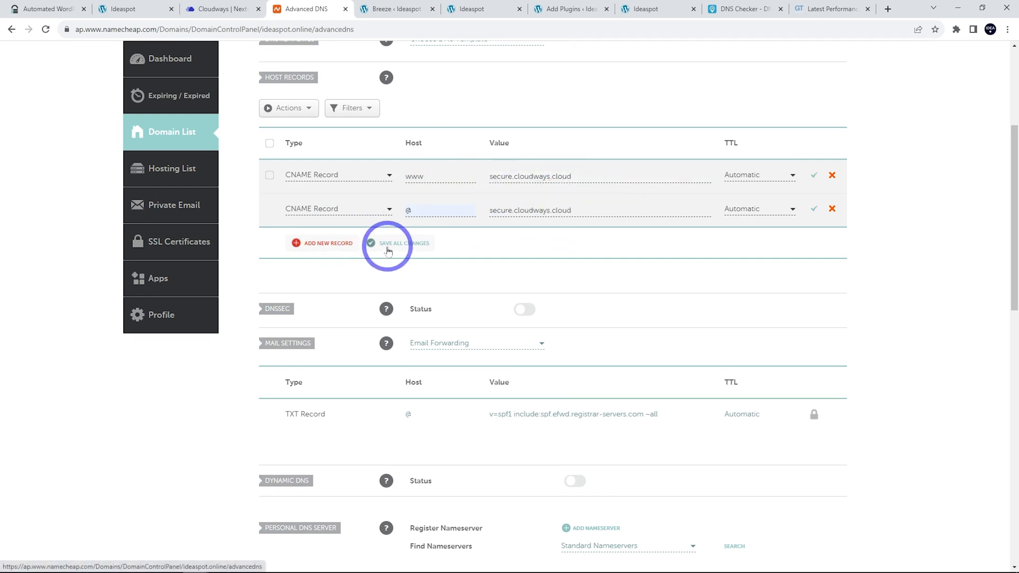
left_click(402, 243)
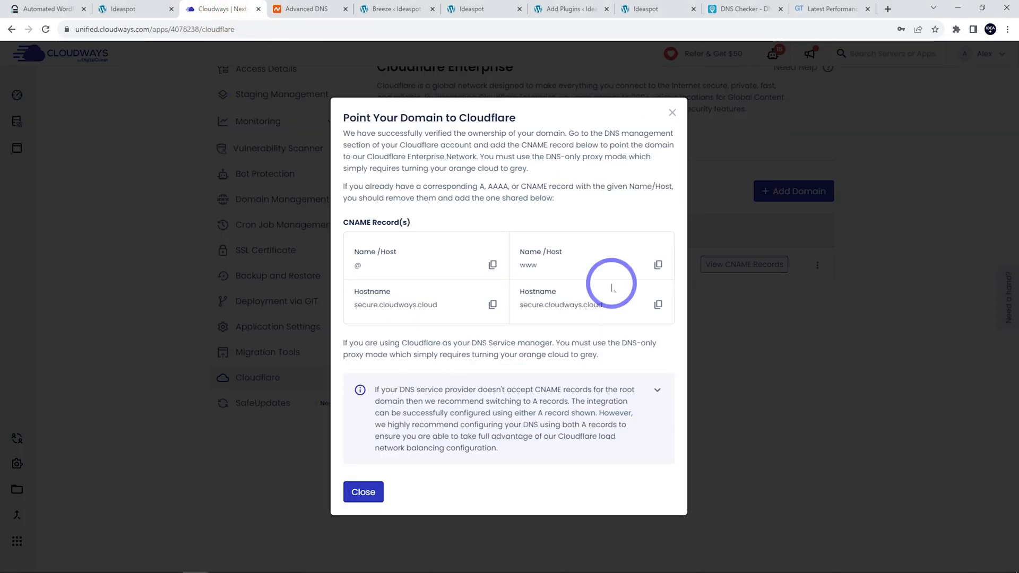
left_click(363, 492)
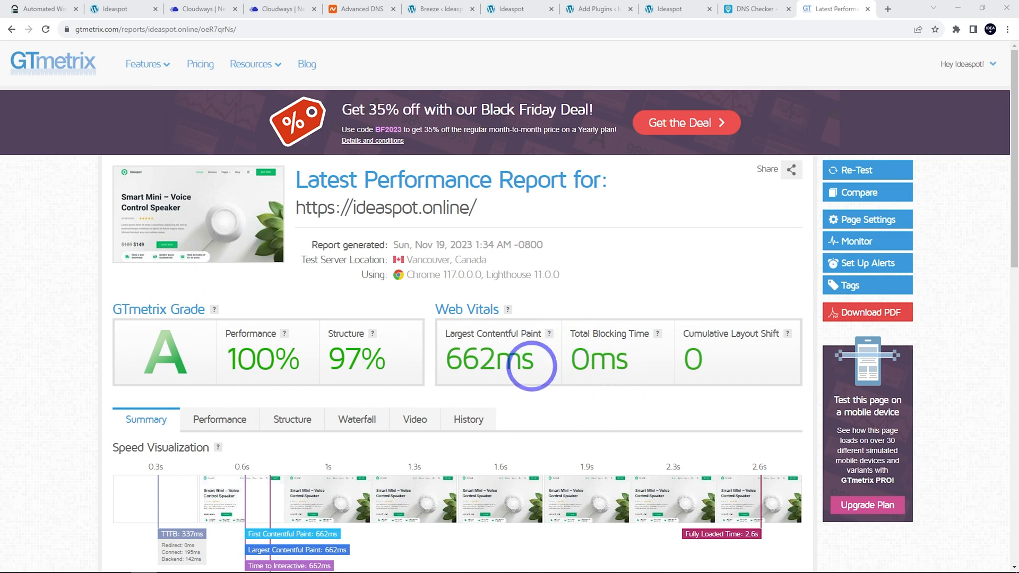
mouse_move(610, 364)
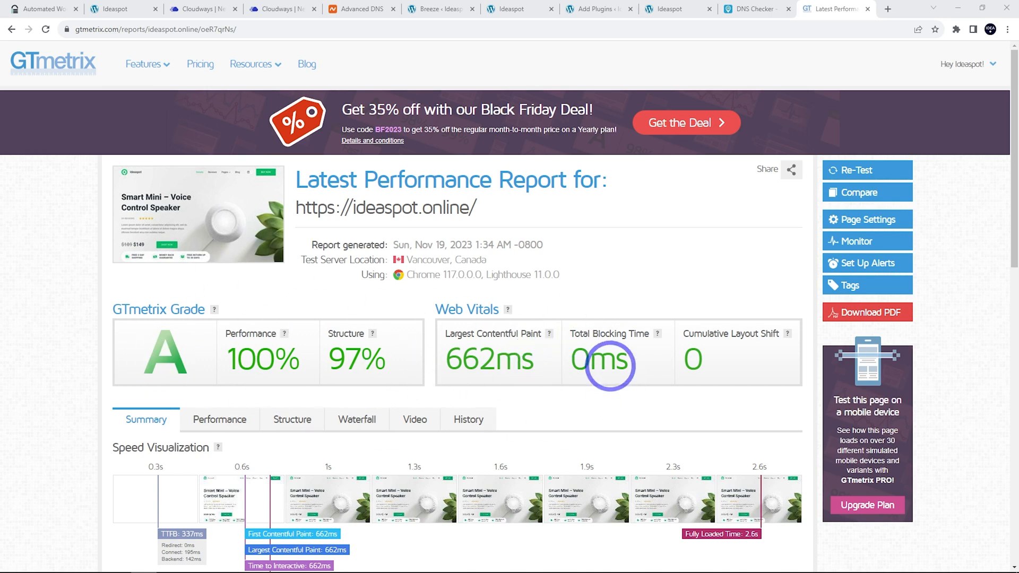
Step: Re-test ideaspot.online, yielding grade A, 100% performance, 99% structure and 401ms LCP
left_click(862, 192)
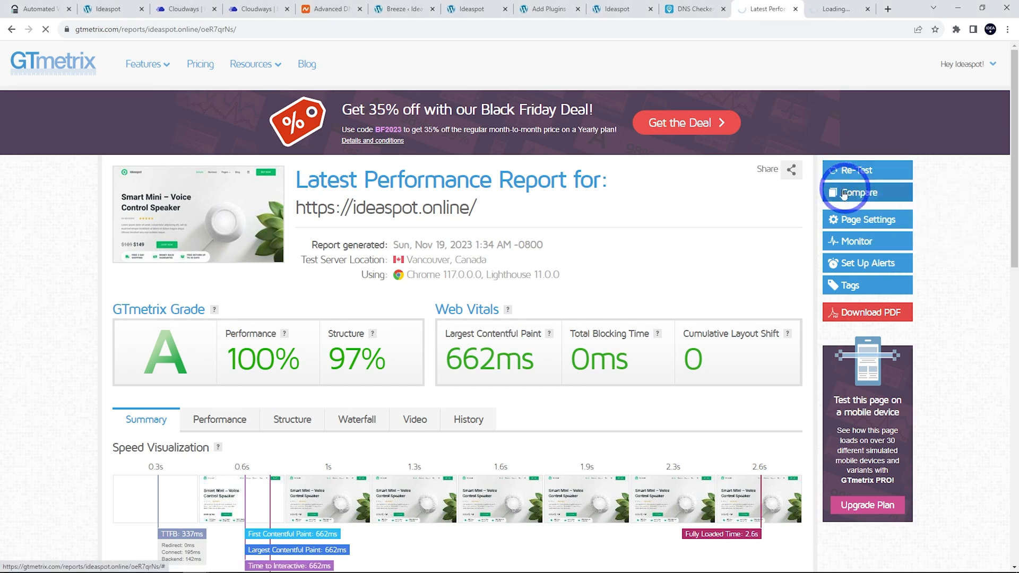
left_click(855, 170)
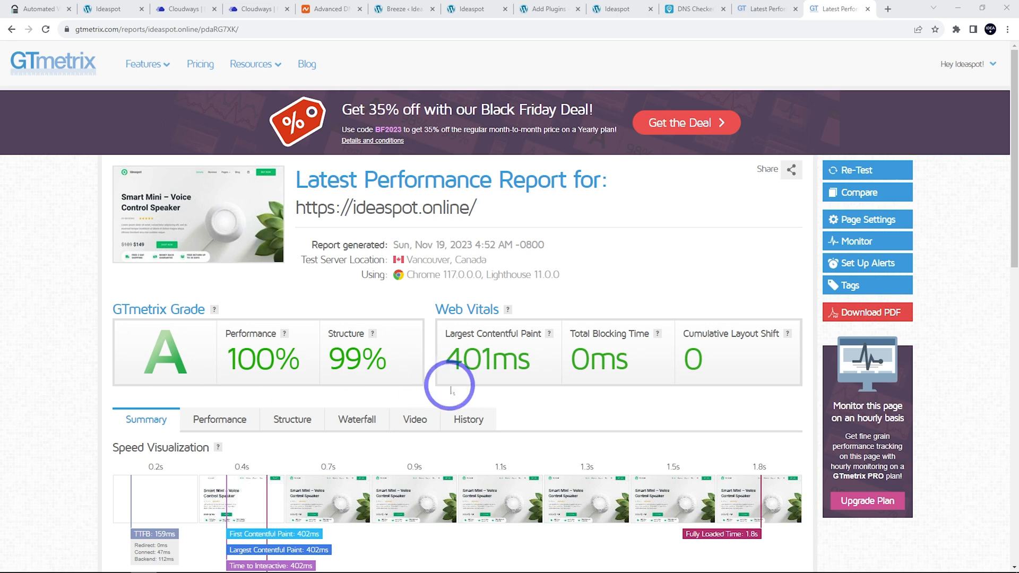
mouse_move(538, 383)
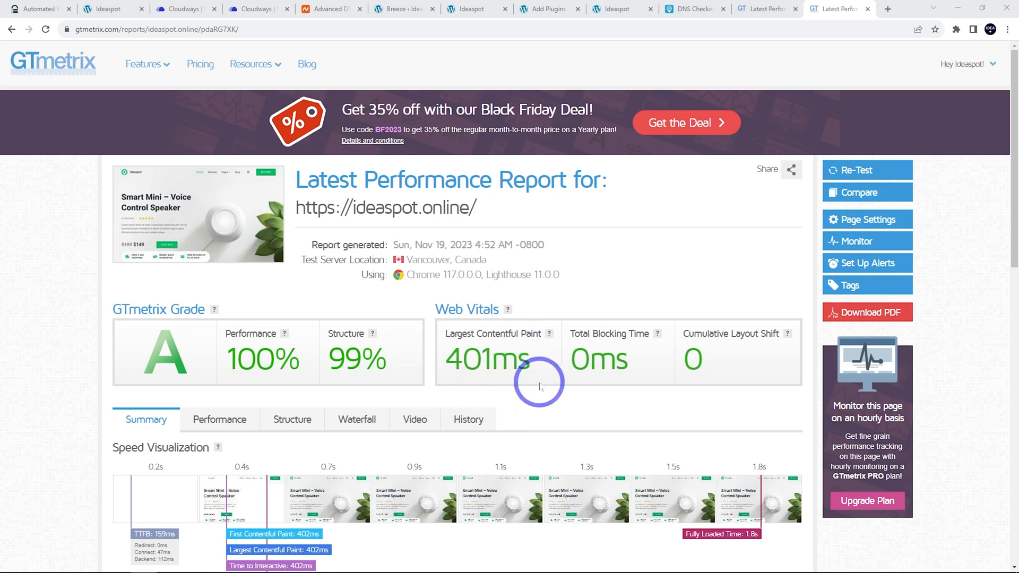
mouse_move(322, 382)
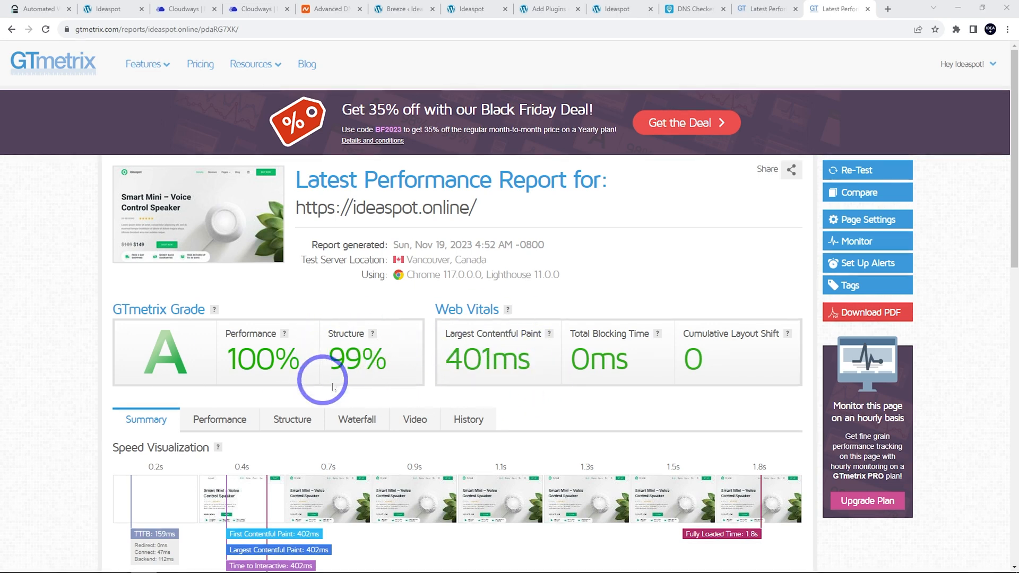
scroll("down", 3)
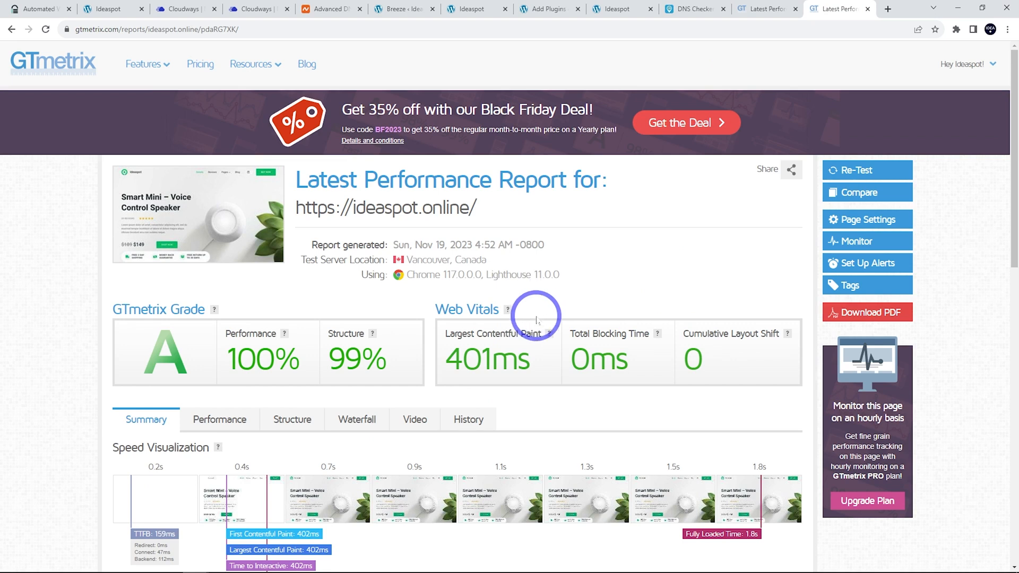
mouse_move(584, 274)
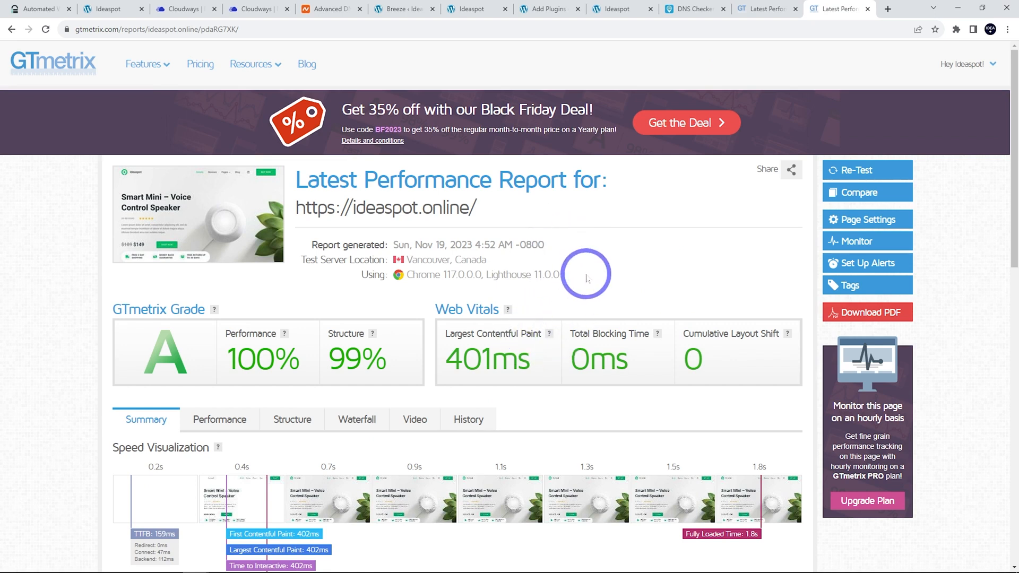
mouse_move(570, 279)
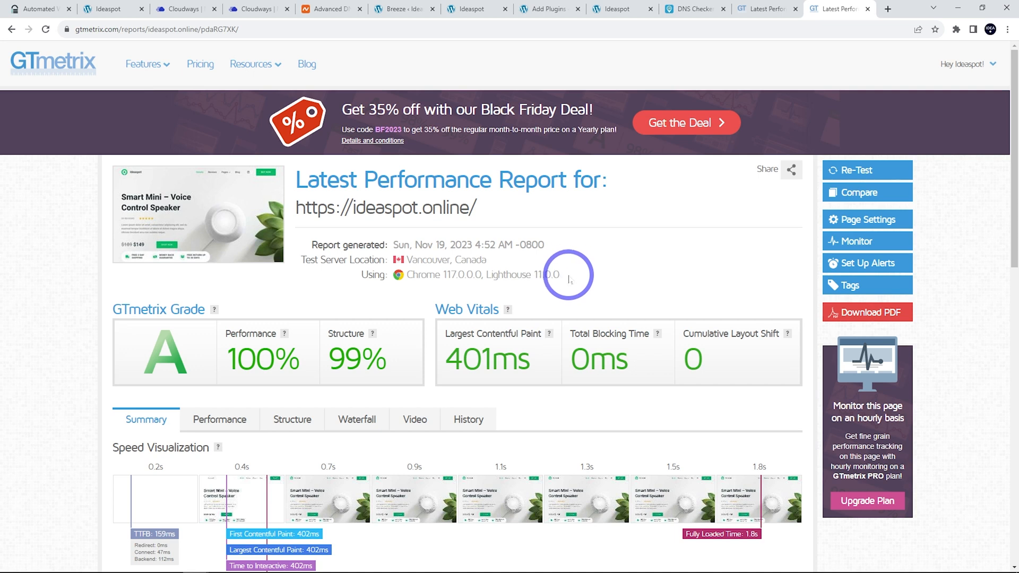
mouse_move(575, 288)
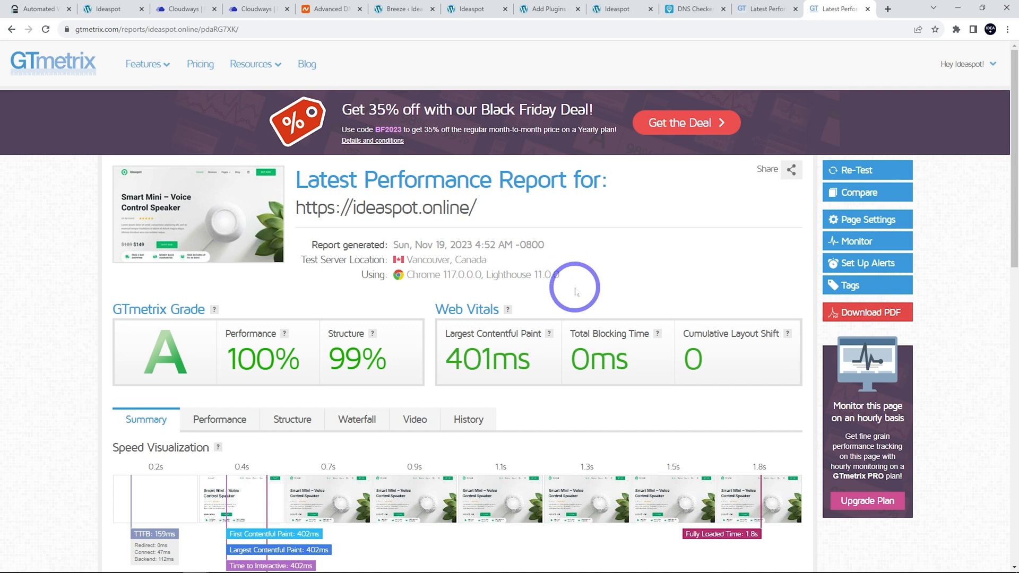